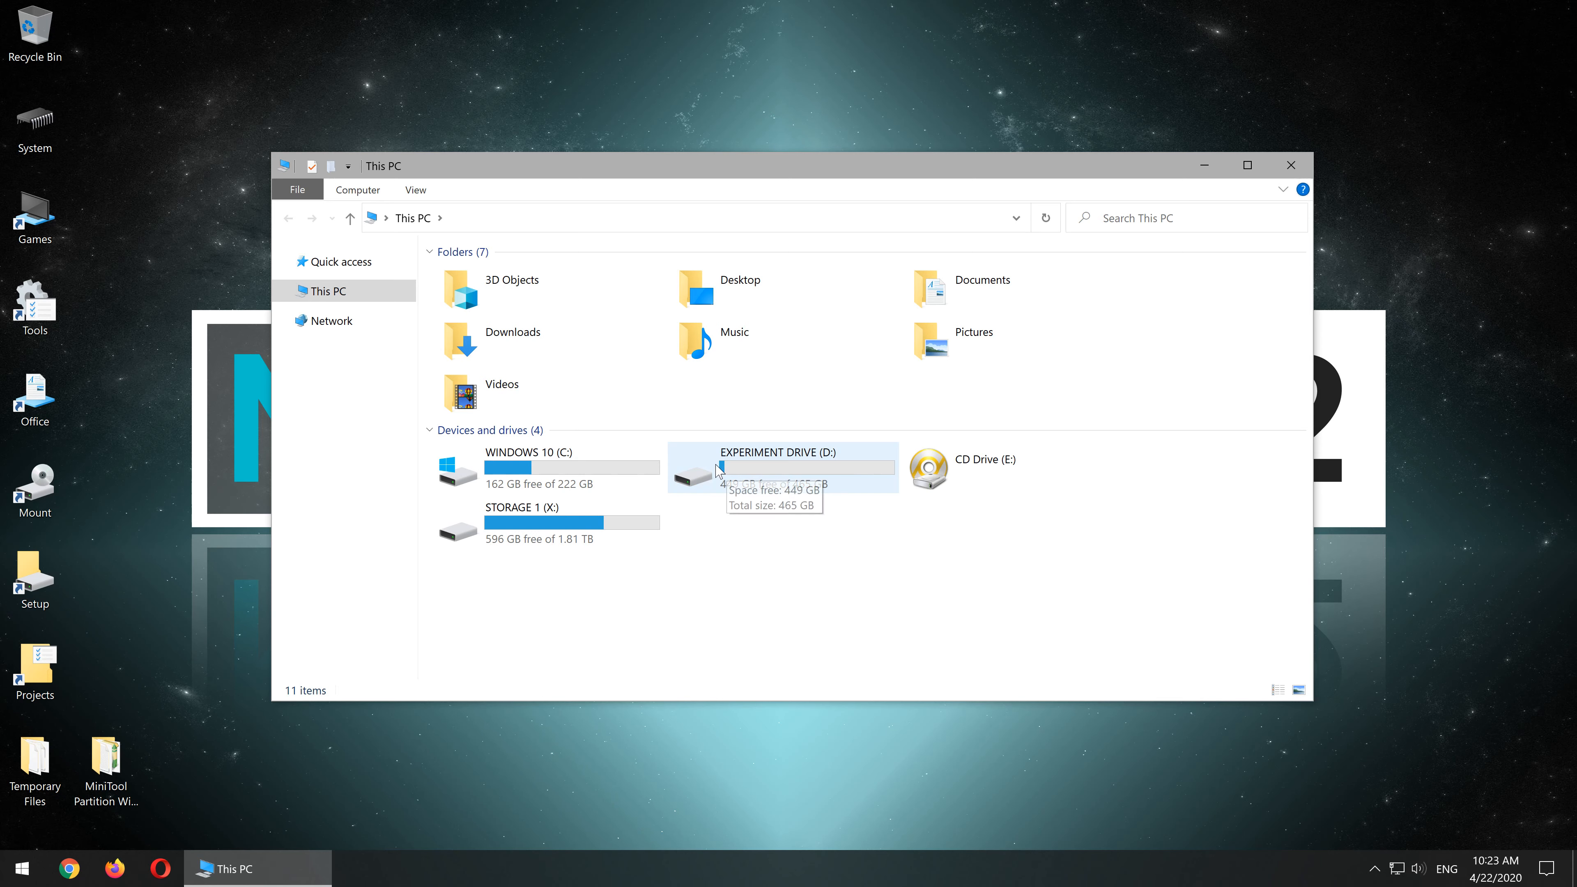
{"action": "mouse_move", "coordinate": [824, 518]}
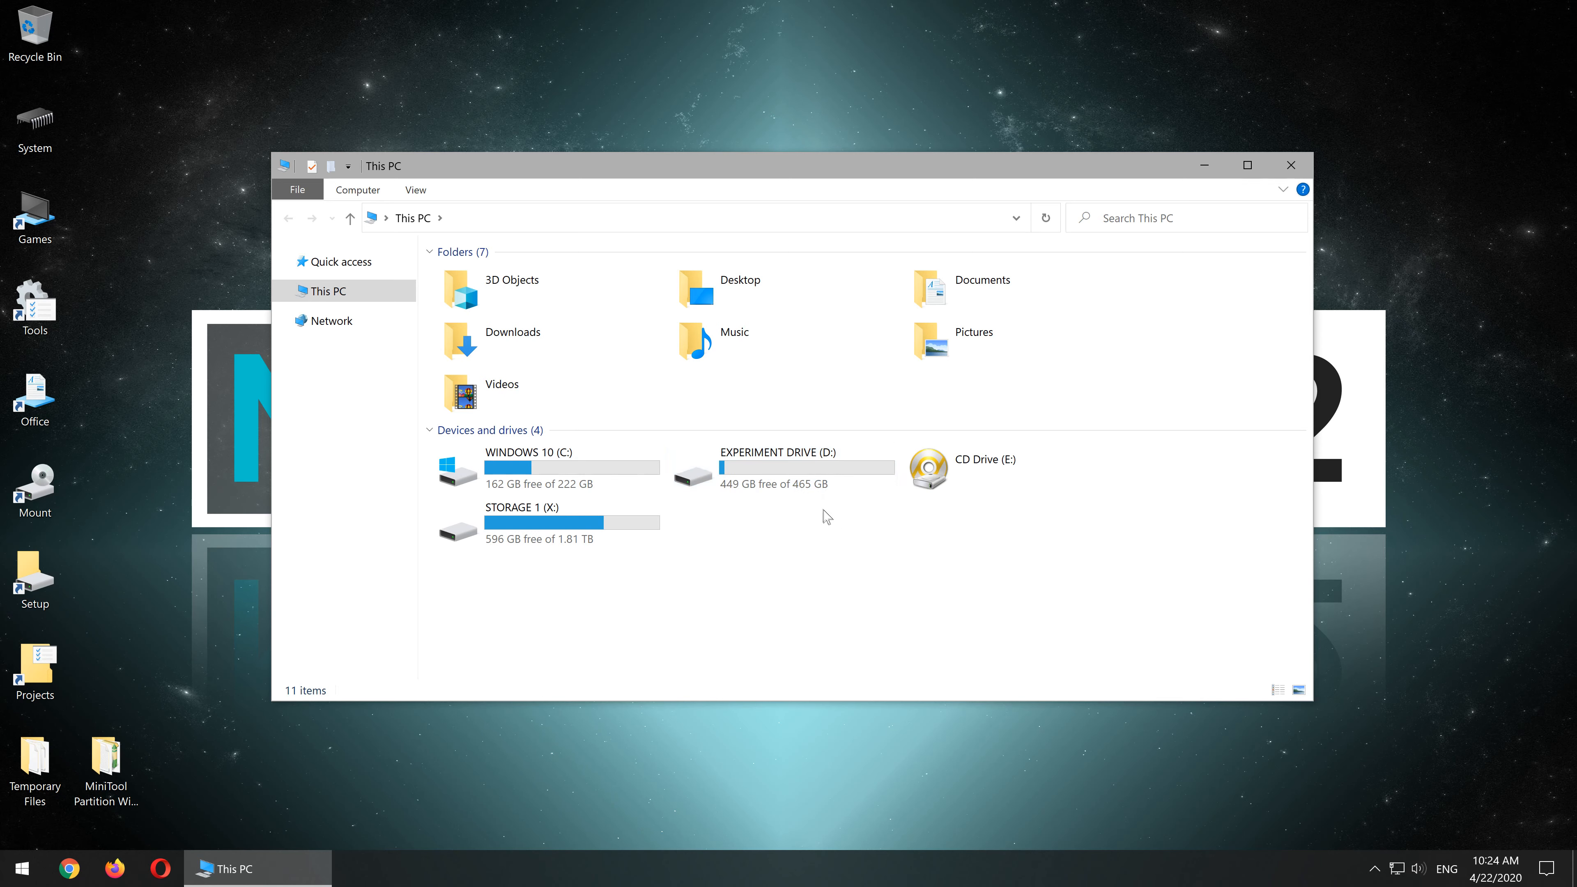
- Browse EXPERIMENT DRIVE (D:) with full folder names shown and check the 4K Video Files folder
{"action": "double_click", "coordinate": [779, 453]}
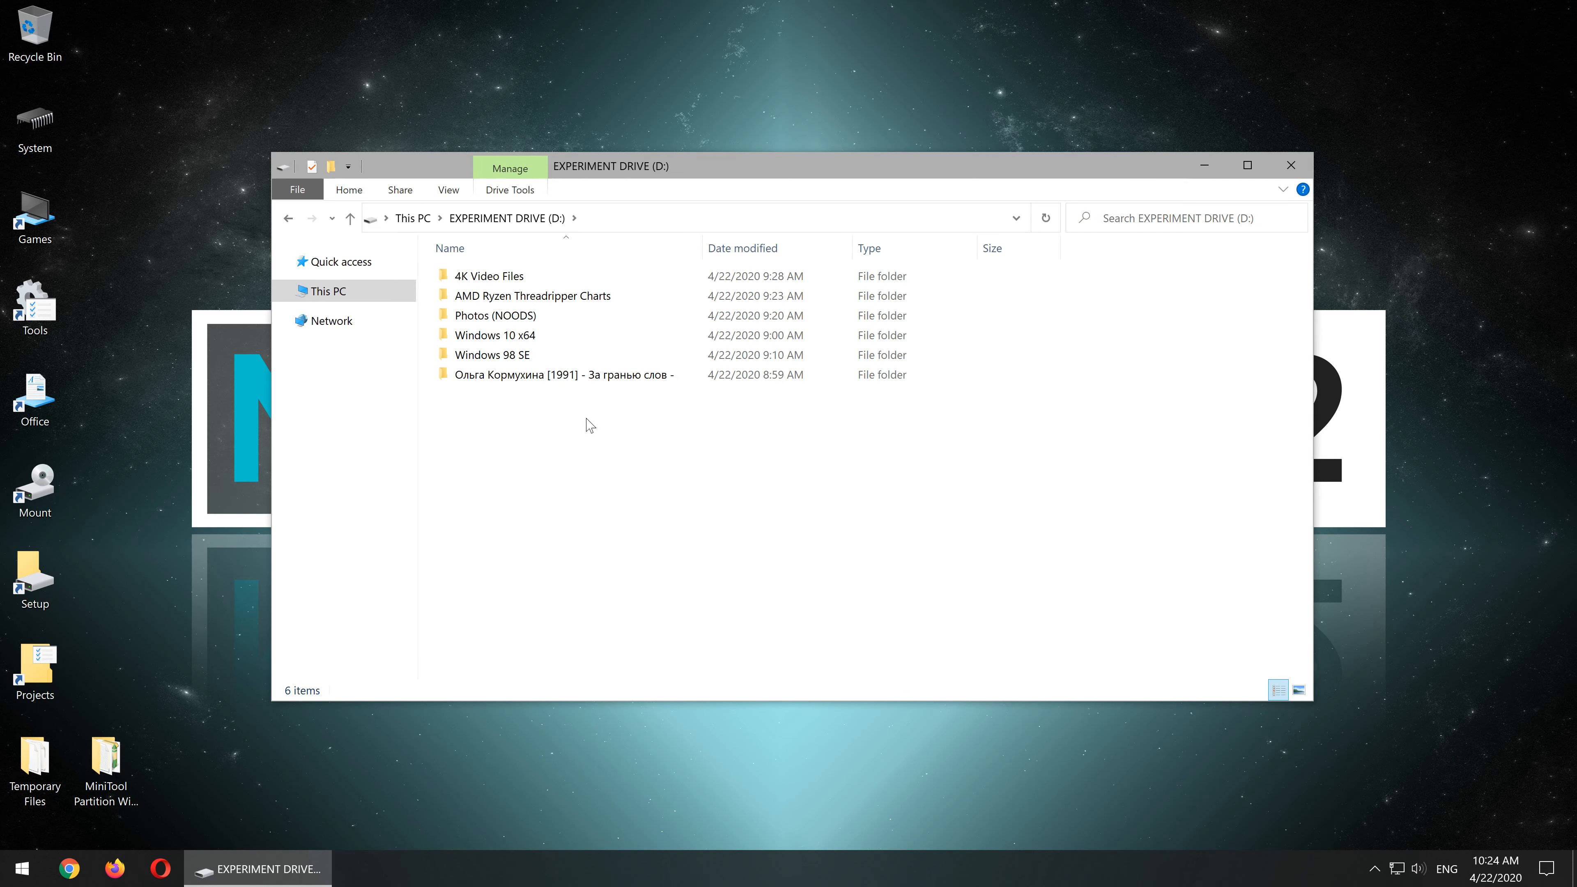
{"action": "mouse_move", "coordinate": [704, 252]}
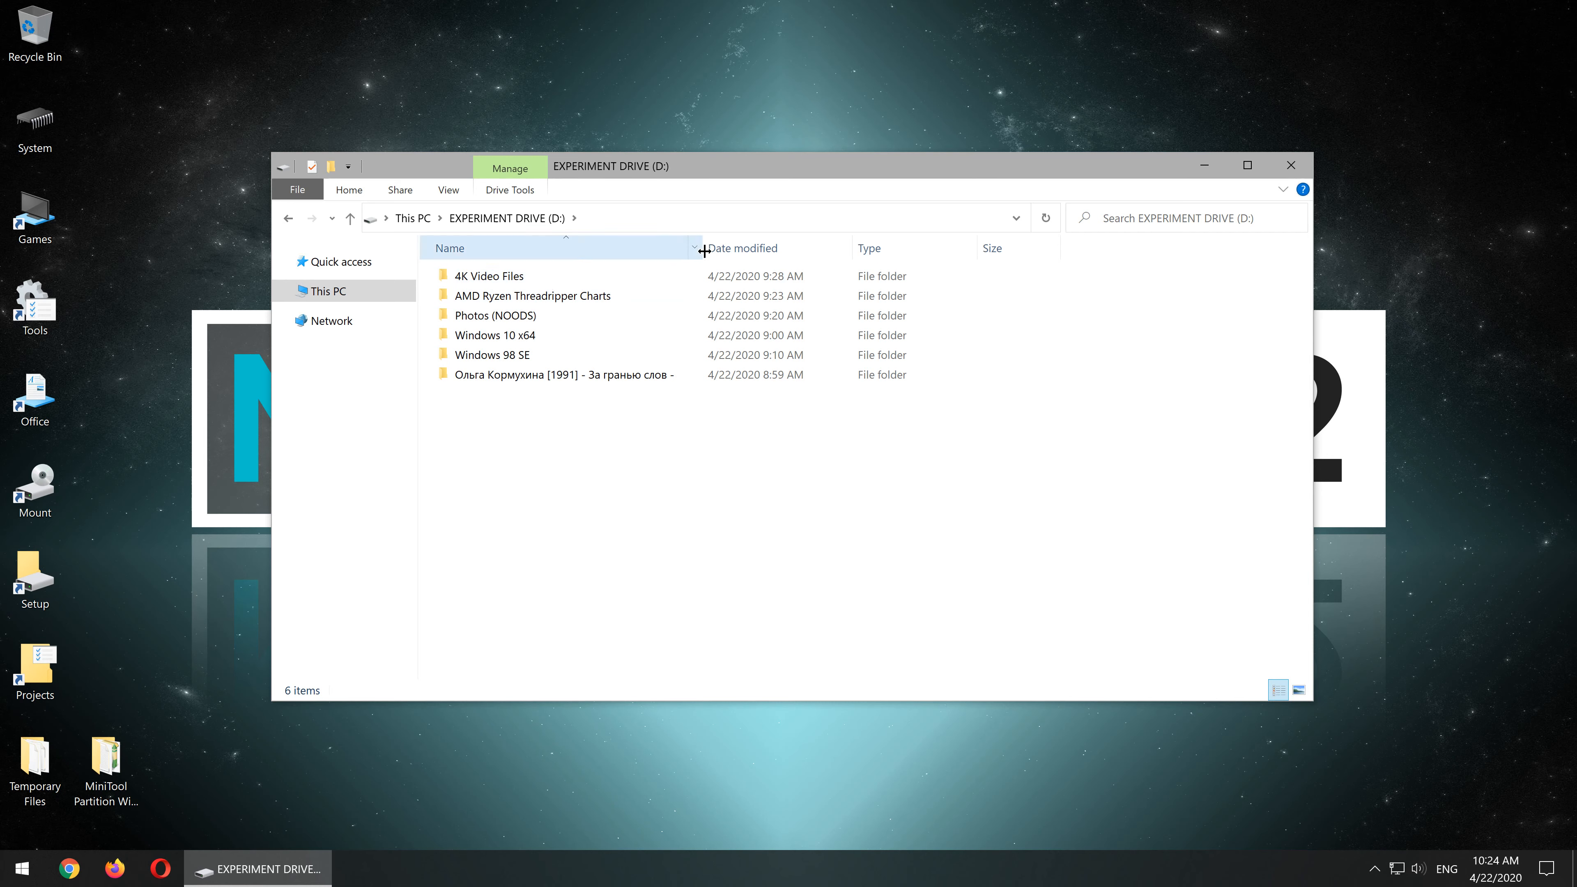
{"action": "left_click_drag", "start_coordinate": [704, 248], "coordinate": [765, 248]}
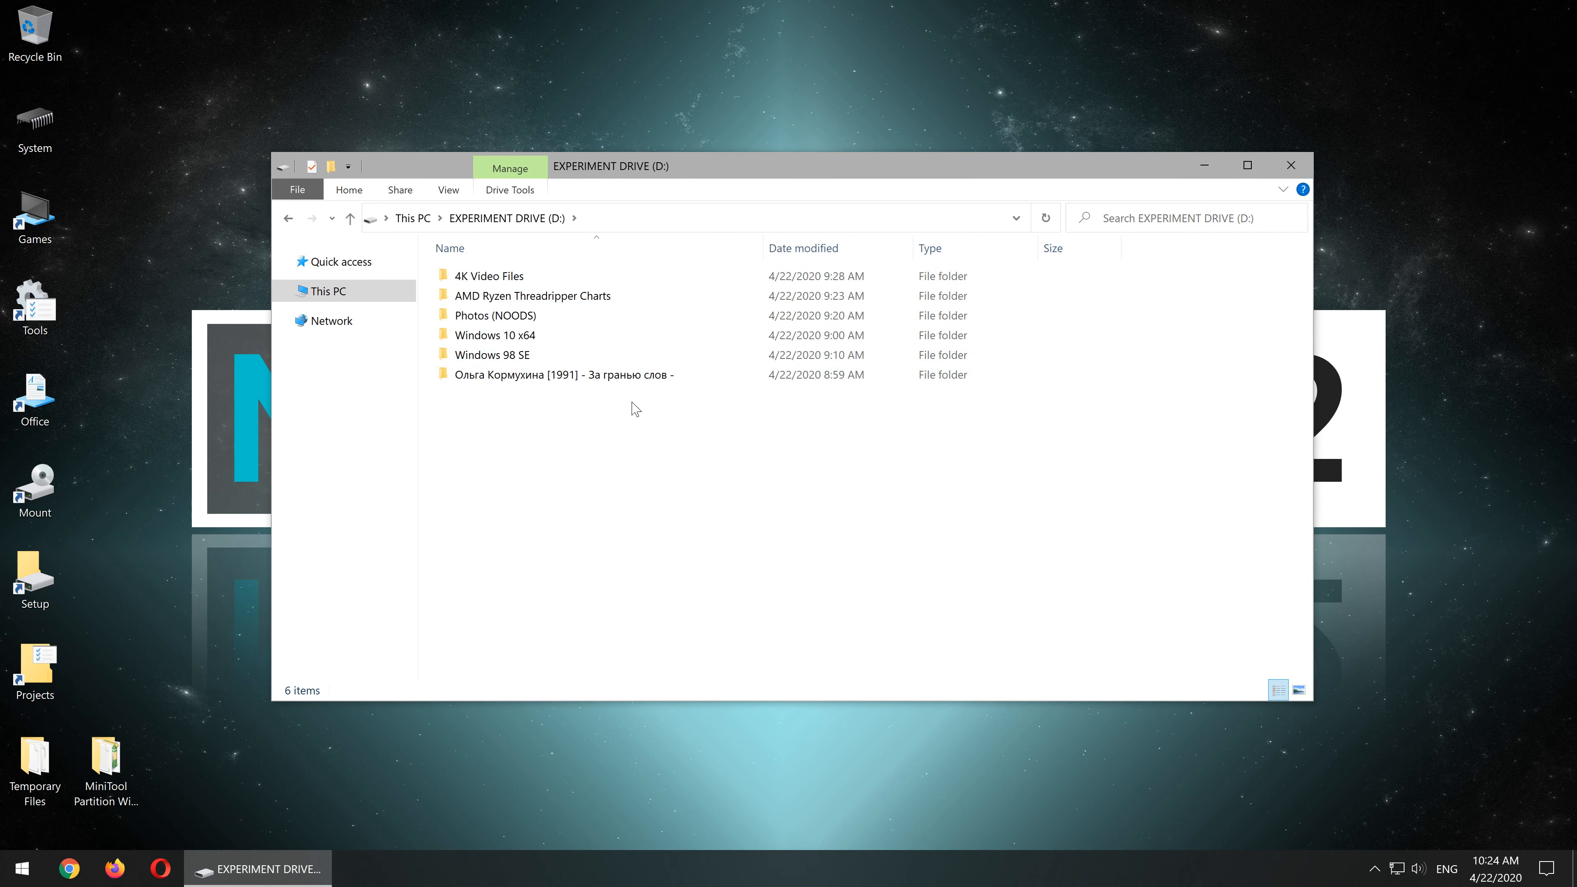
{"action": "double_click", "coordinate": [489, 276]}
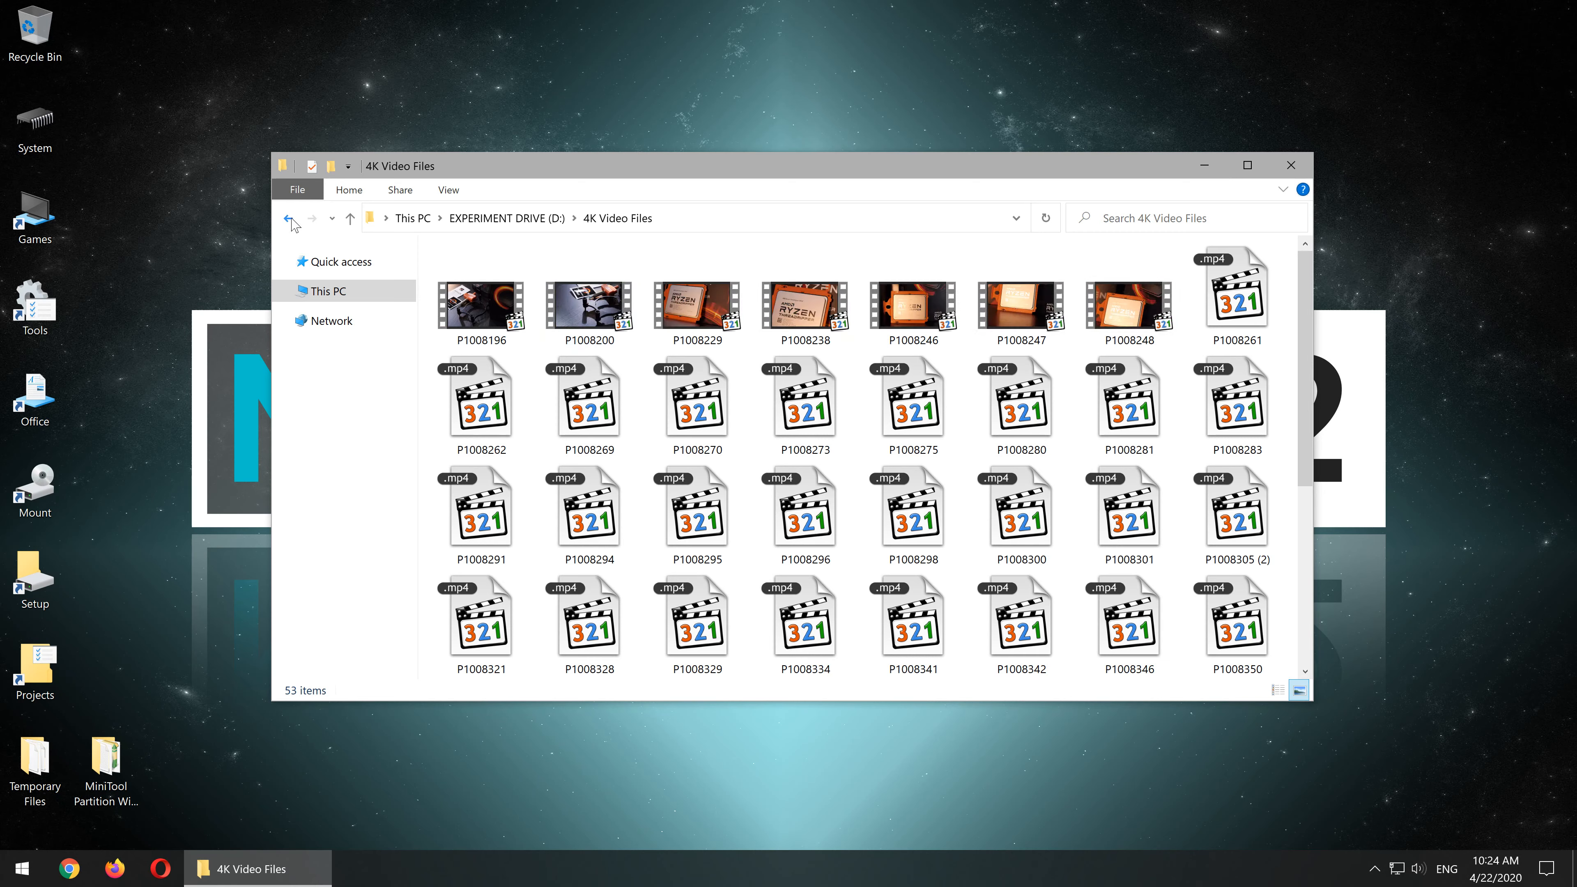
{"action": "left_click", "coordinate": [288, 218]}
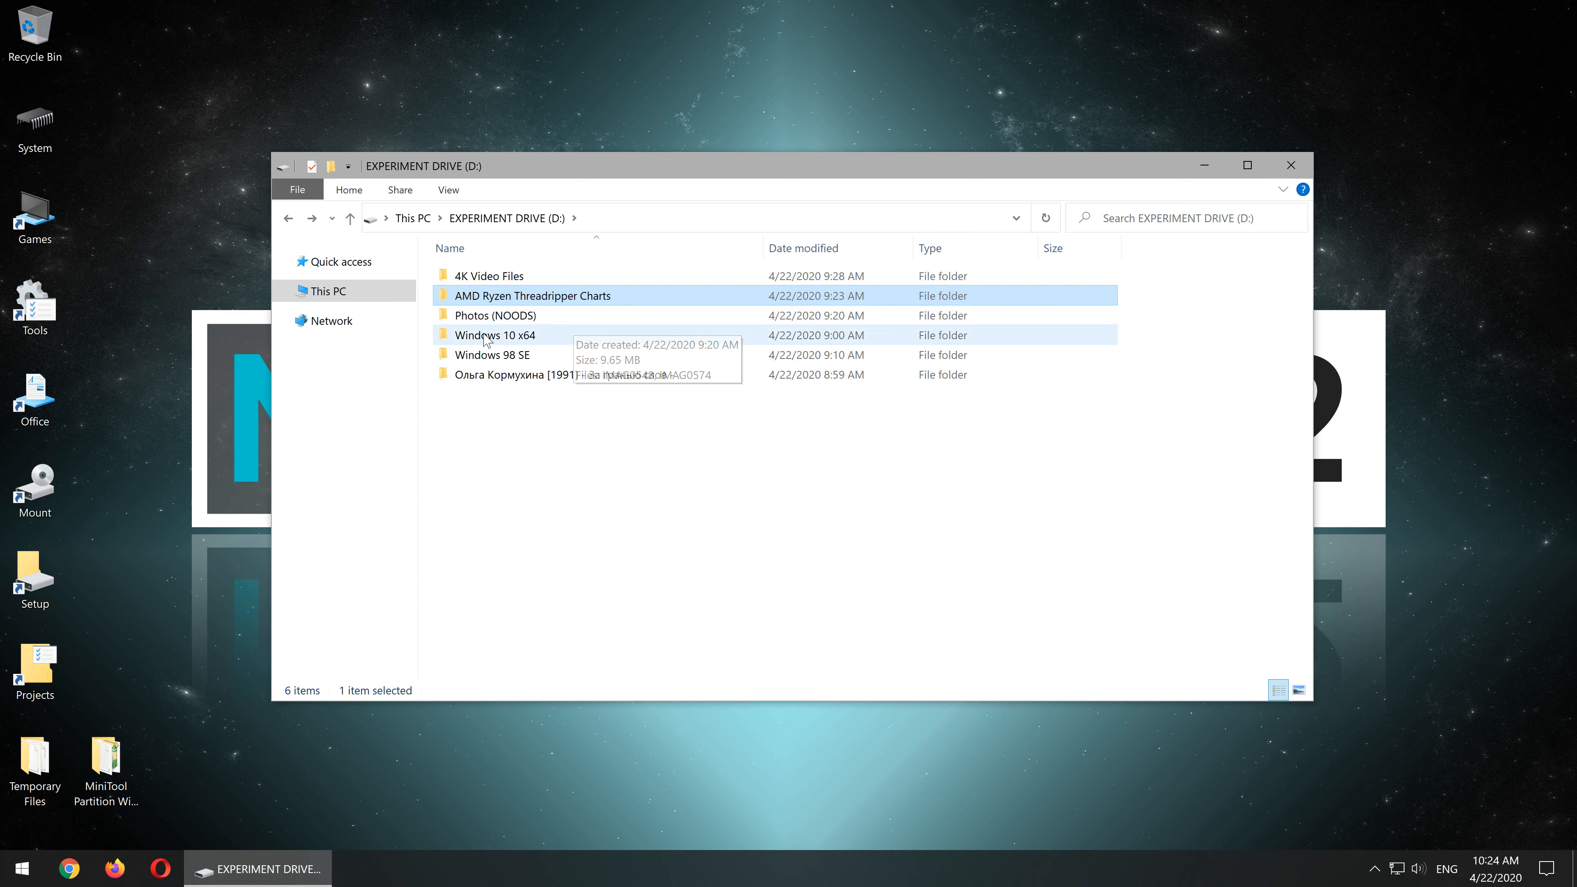
{"action": "mouse_move", "coordinate": [545, 347]}
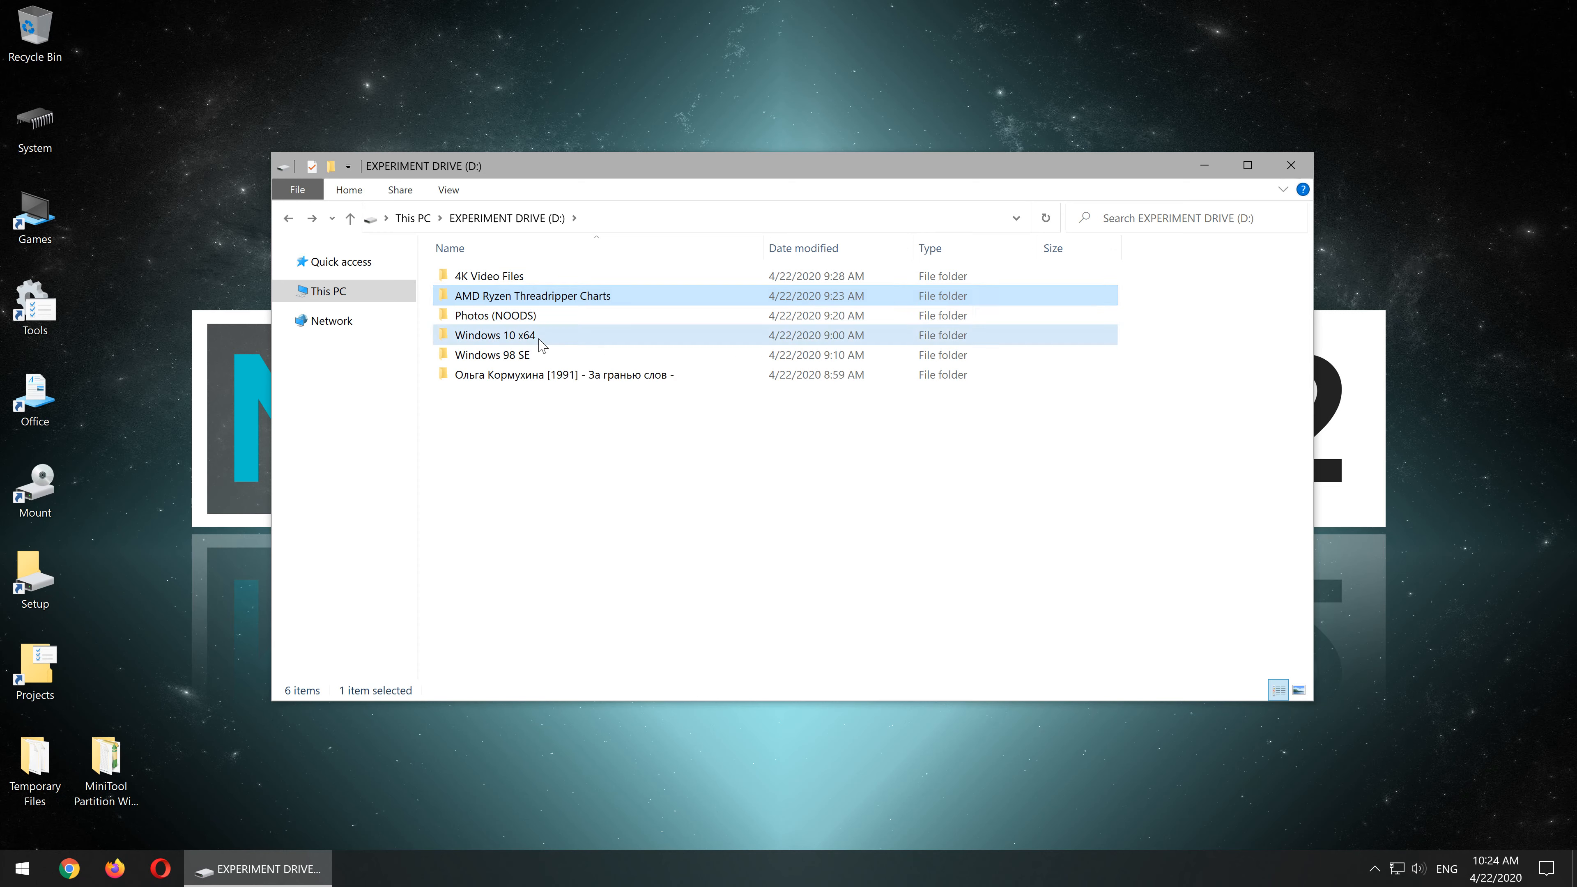
- Check the Windows 98 SE and ten-track album folders, returning to the drive's folder list
{"action": "left_click", "coordinate": [488, 355]}
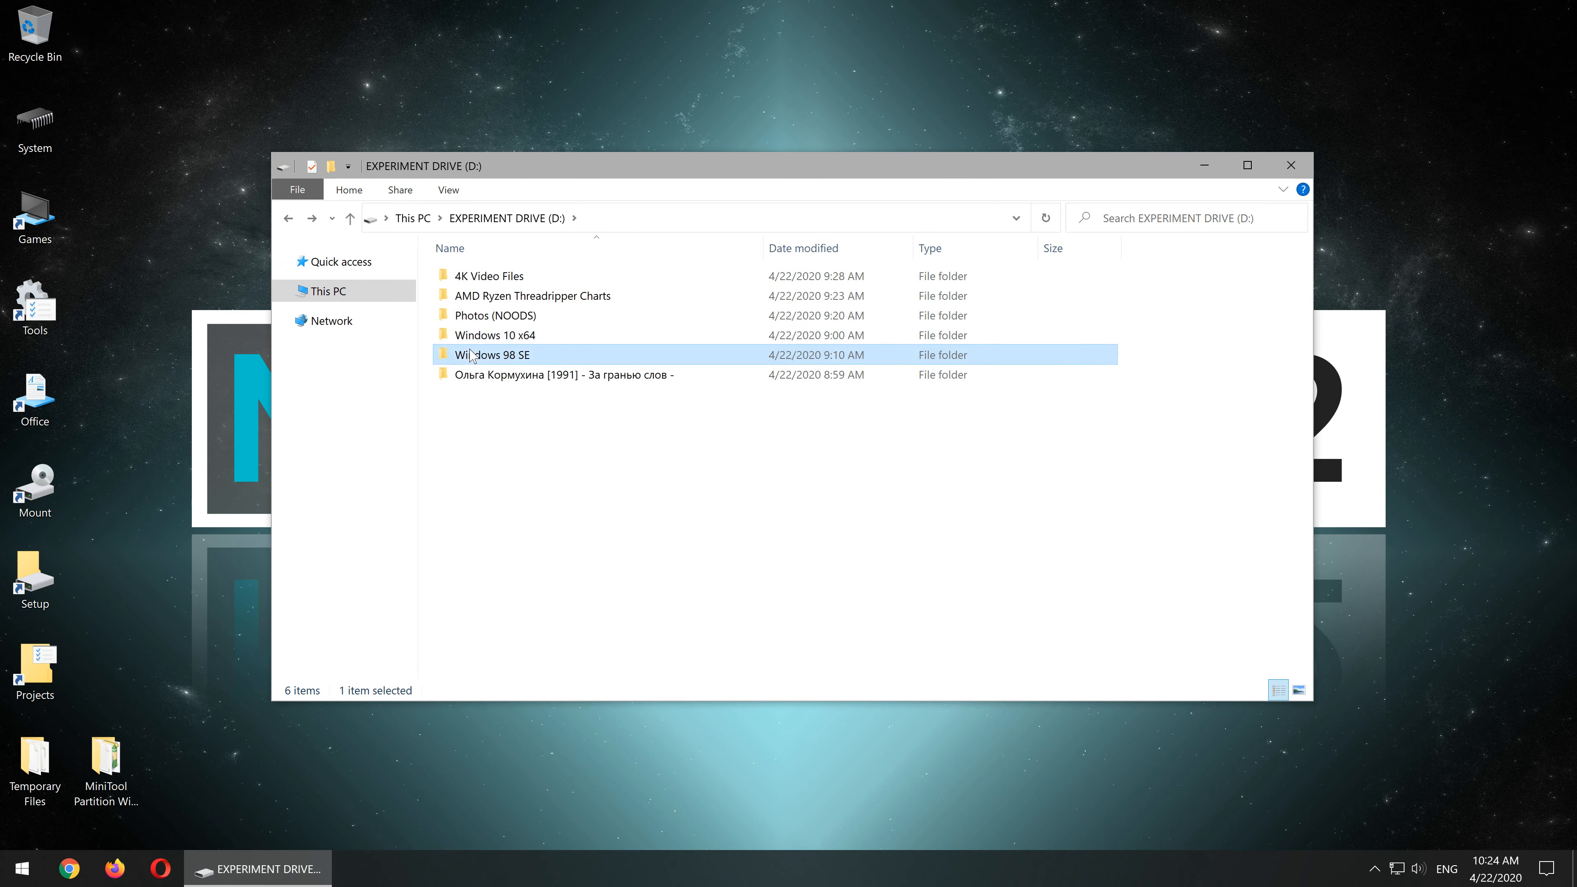
{"action": "mouse_move", "coordinate": [471, 393]}
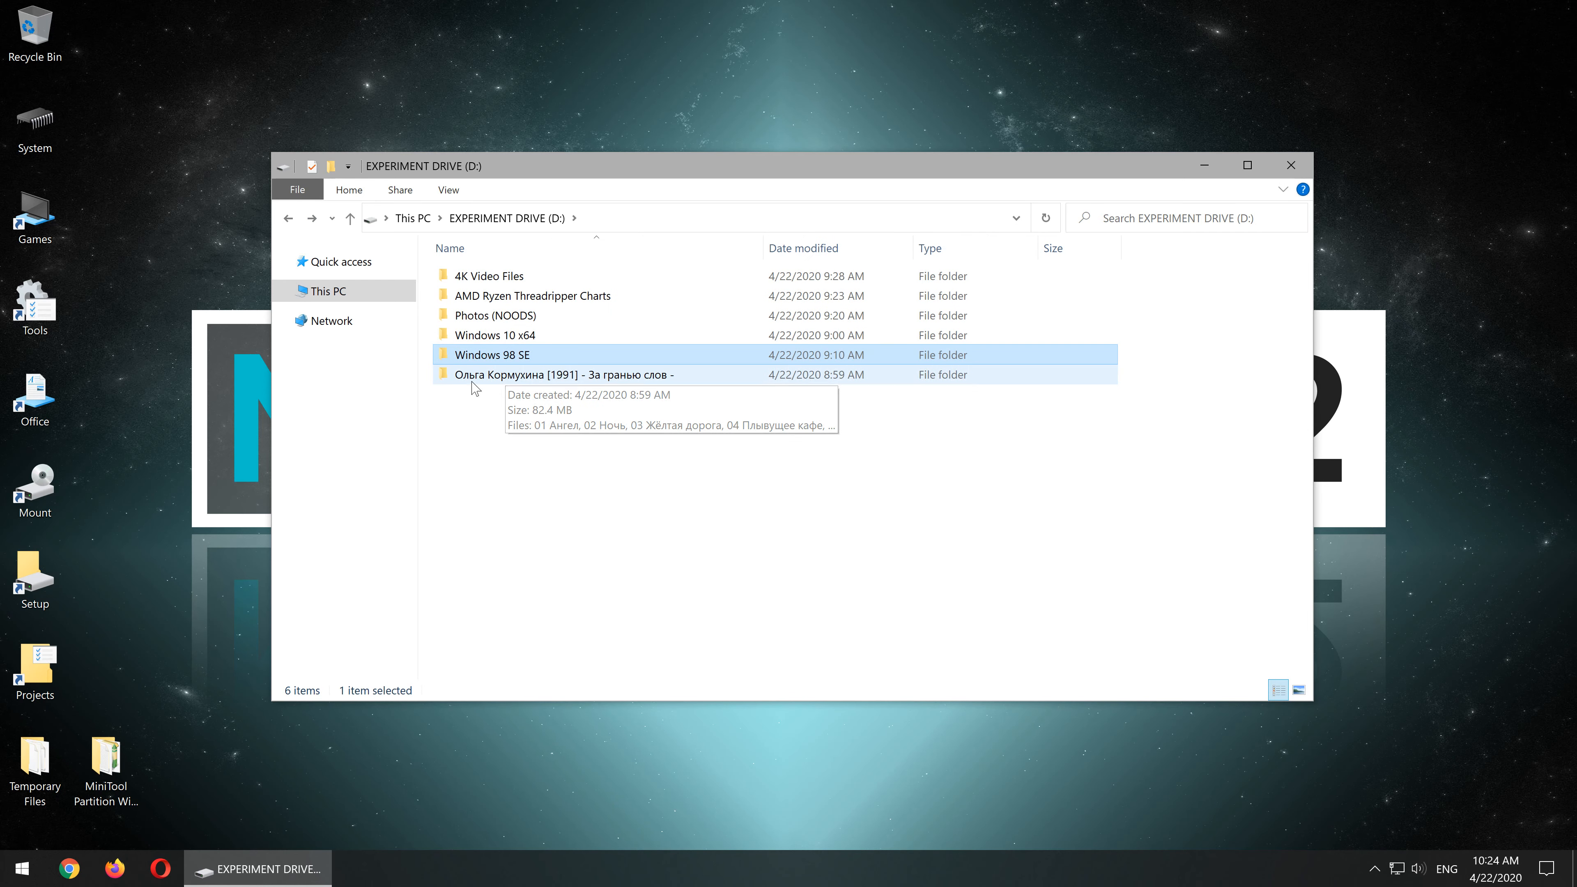
{"action": "double_click", "coordinate": [538, 375]}
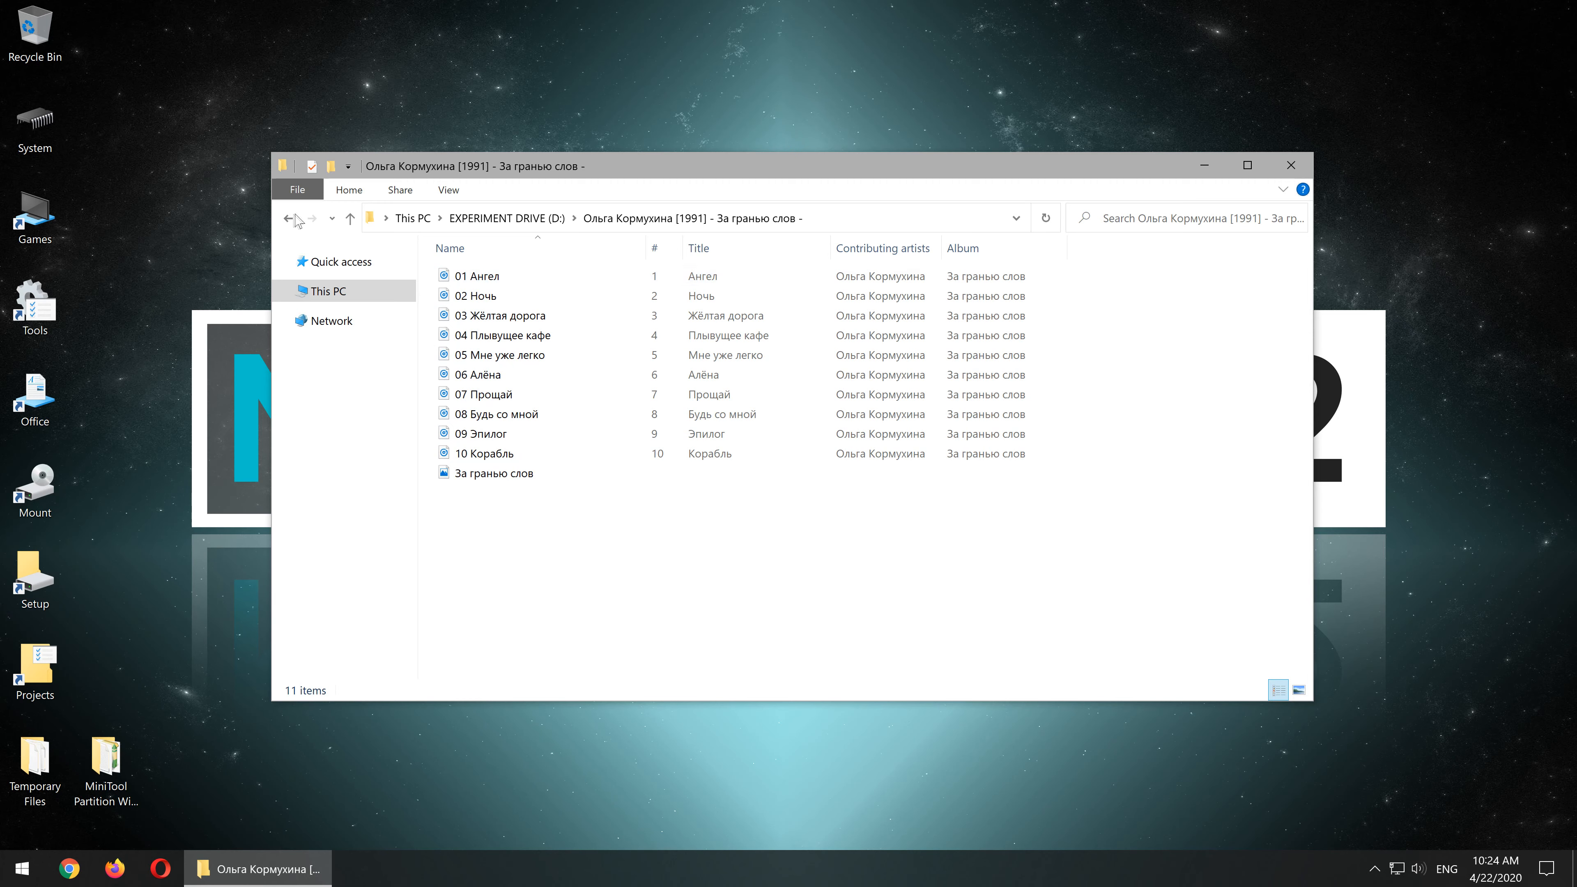
{"action": "left_click", "coordinate": [288, 219]}
{"action": "type", "text": "4K Video Files [Test"}
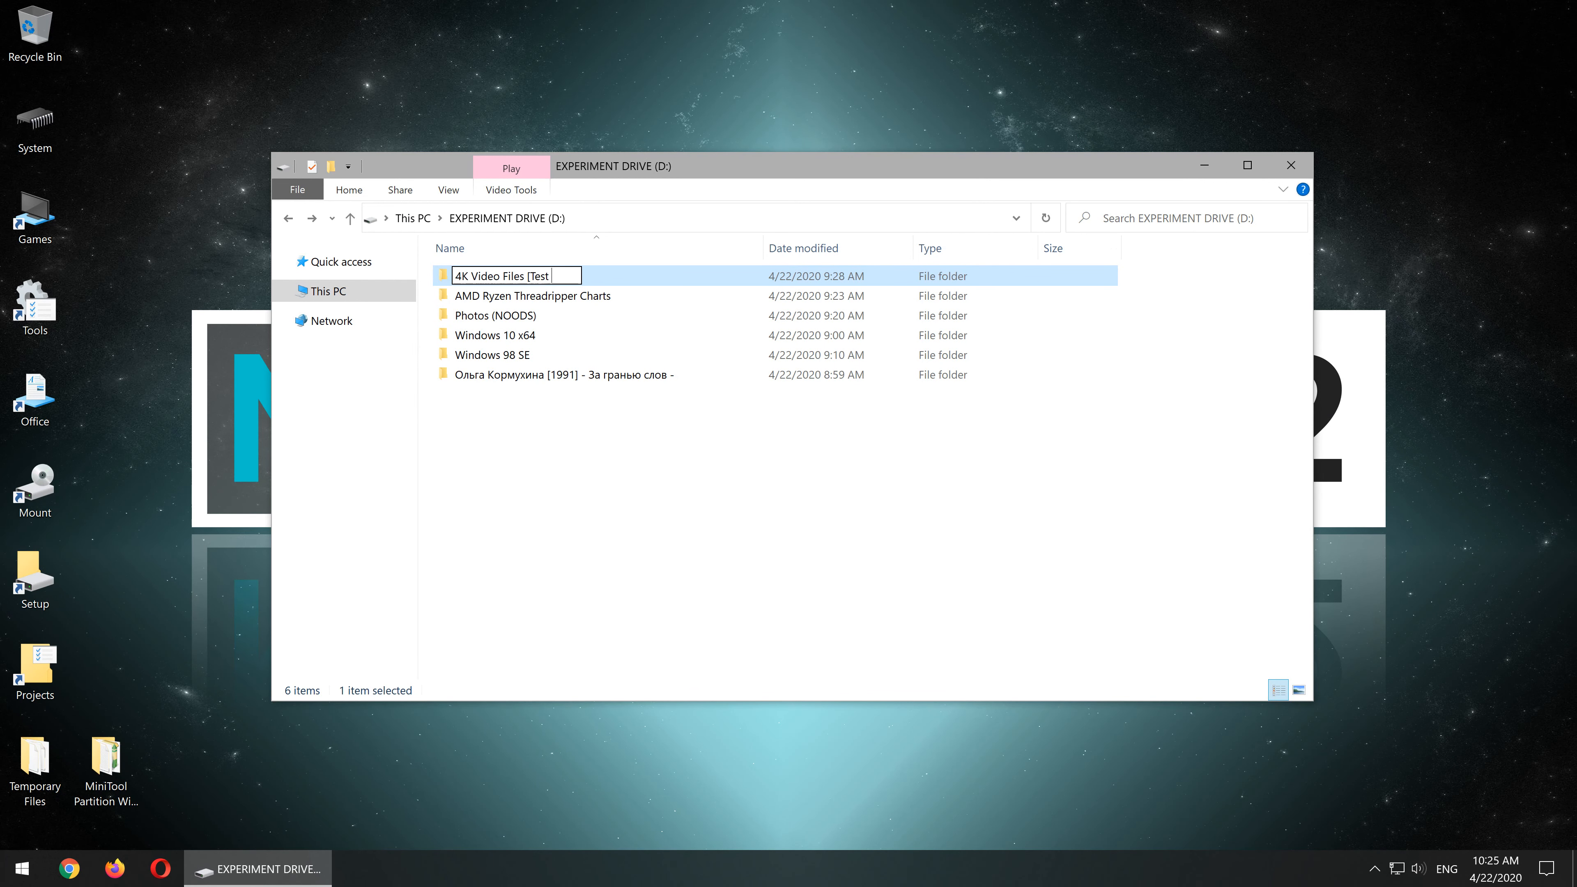
- Finish the [Test 1] suffix, then permanently delete all six folders so D: is empty
{"action": "type", "text": "1]"}
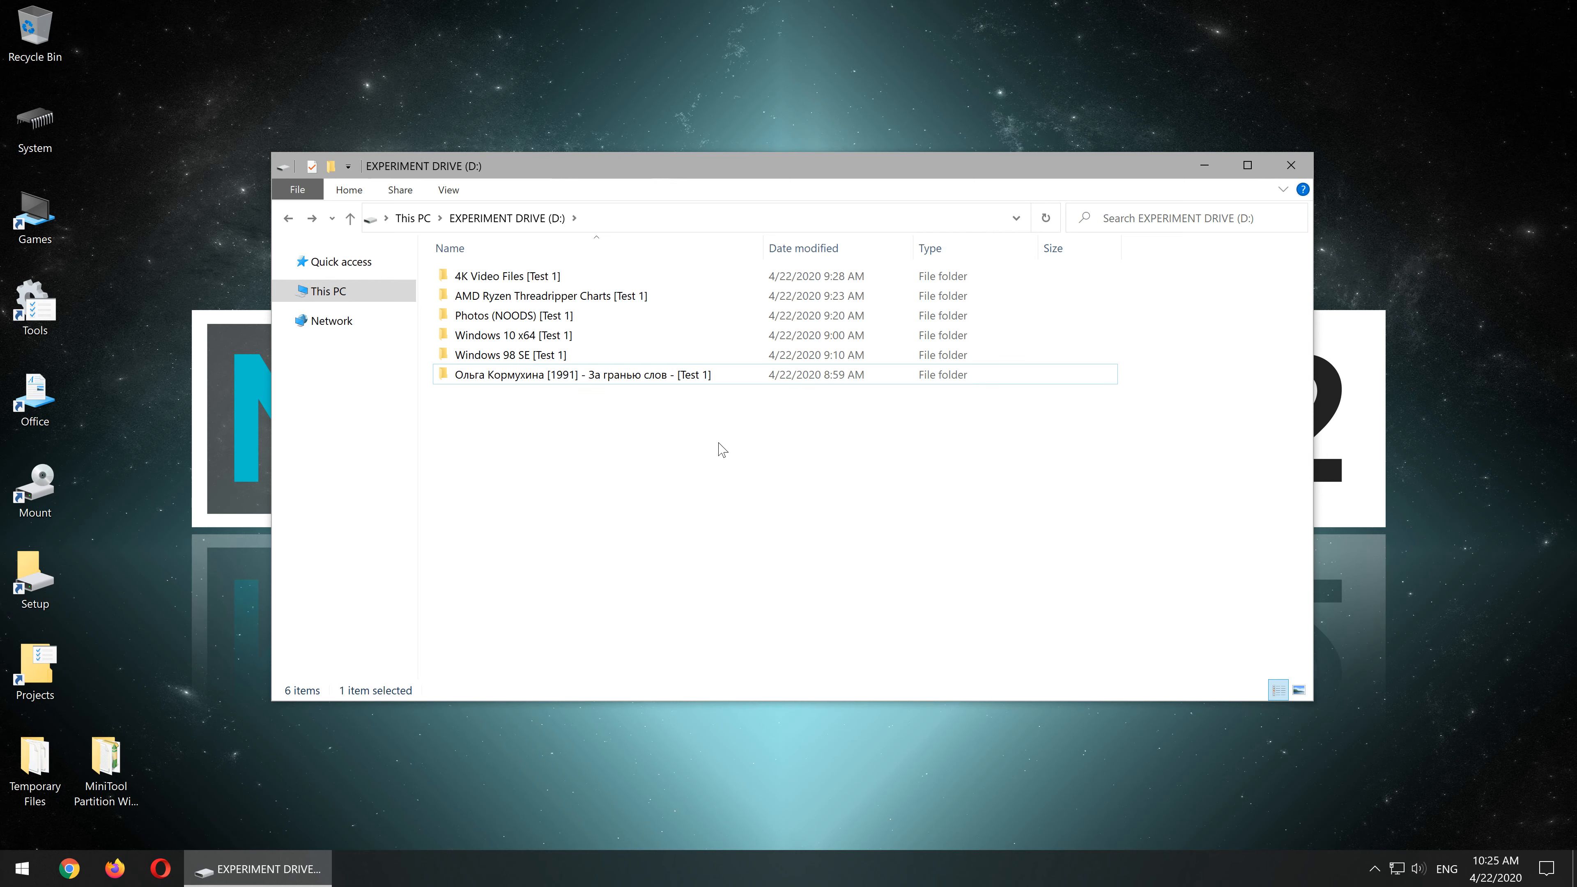
{"action": "key", "text": "ctrl+a"}
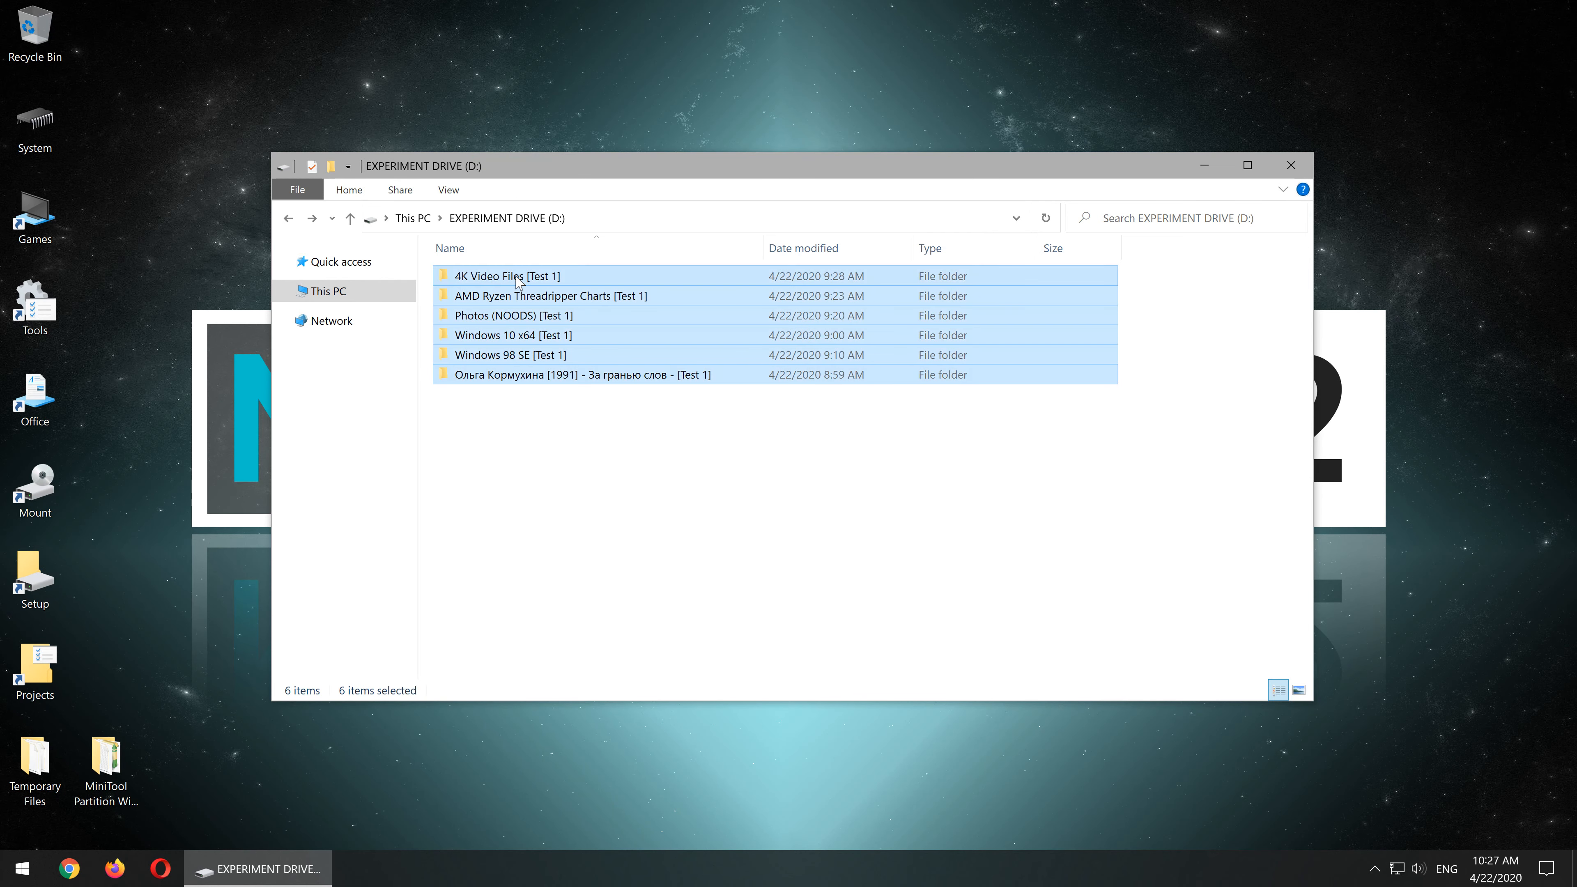
{"action": "right_click", "coordinate": [517, 283]}
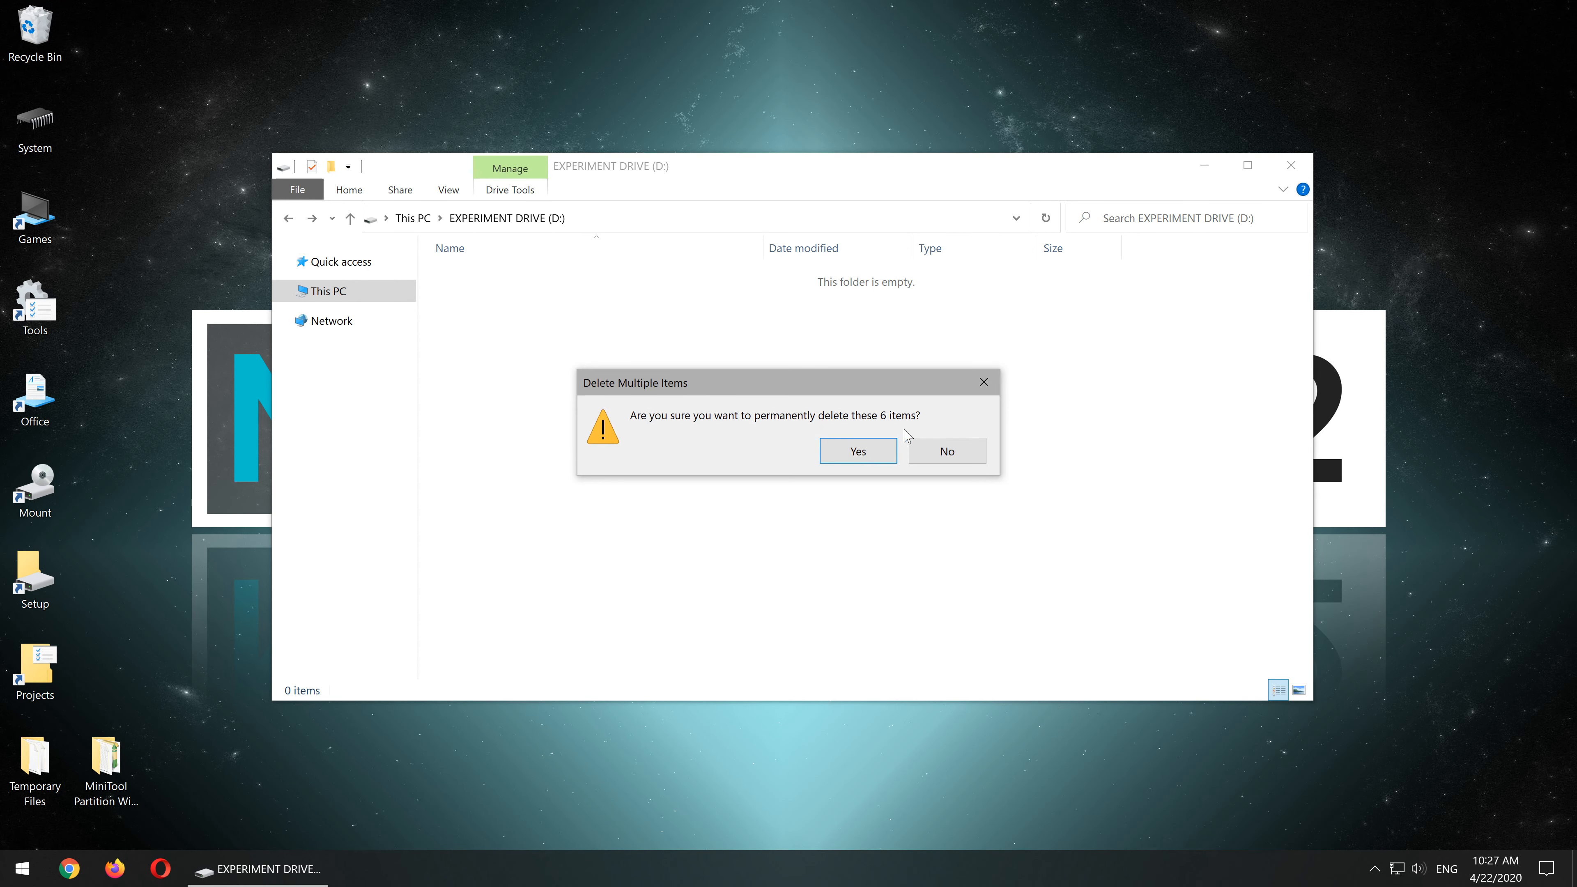
{"action": "left_click", "coordinate": [858, 450]}
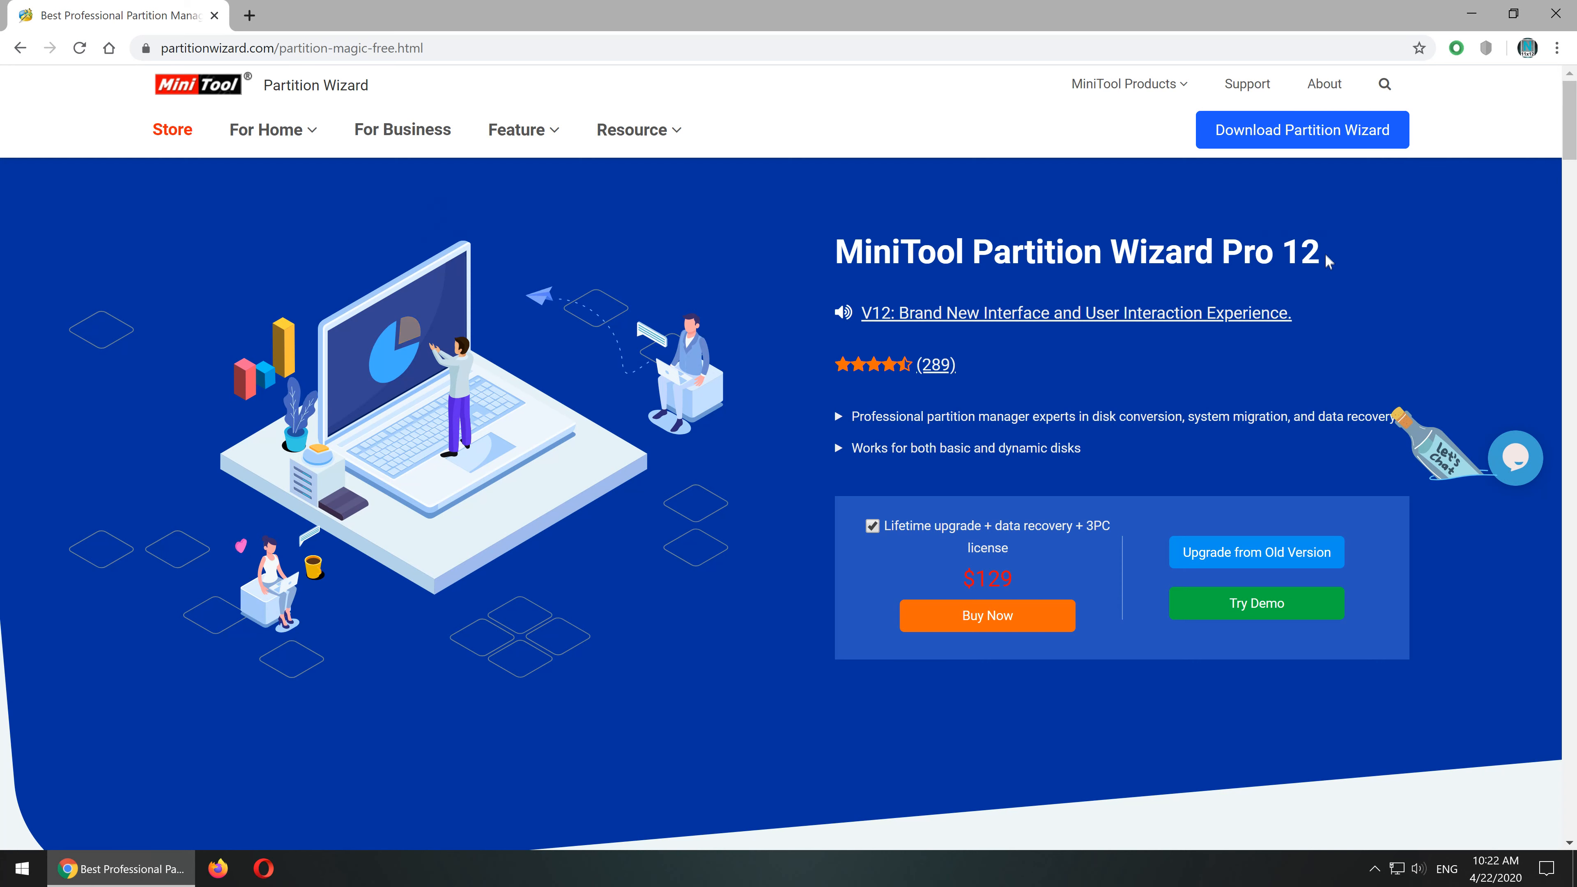
{"action": "mouse_move", "coordinate": [824, 262]}
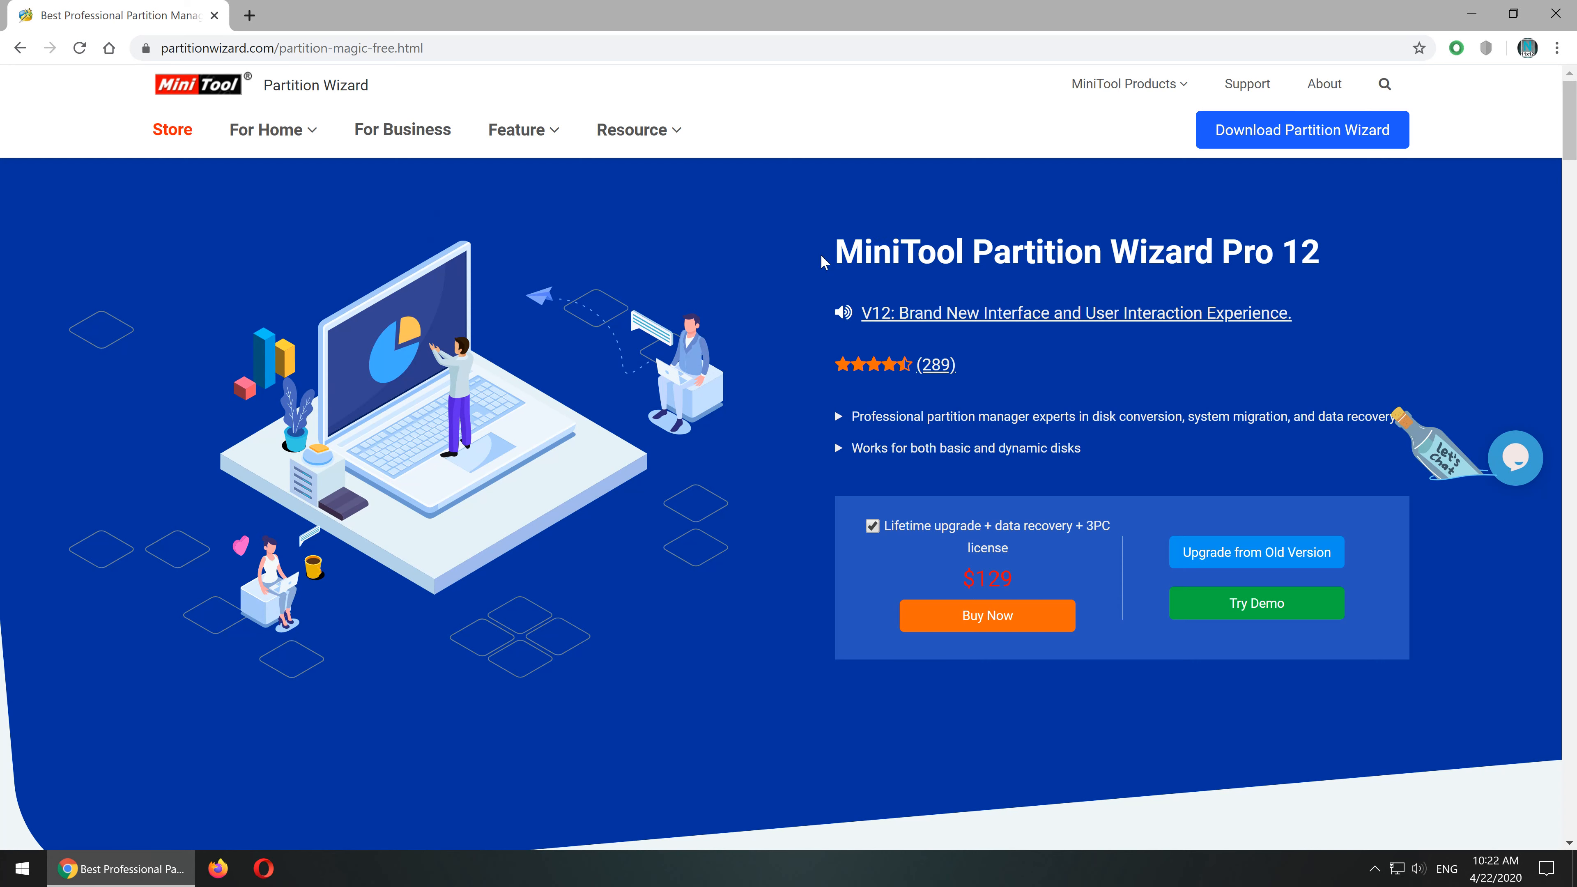
{"action": "mouse_move", "coordinate": [782, 318]}
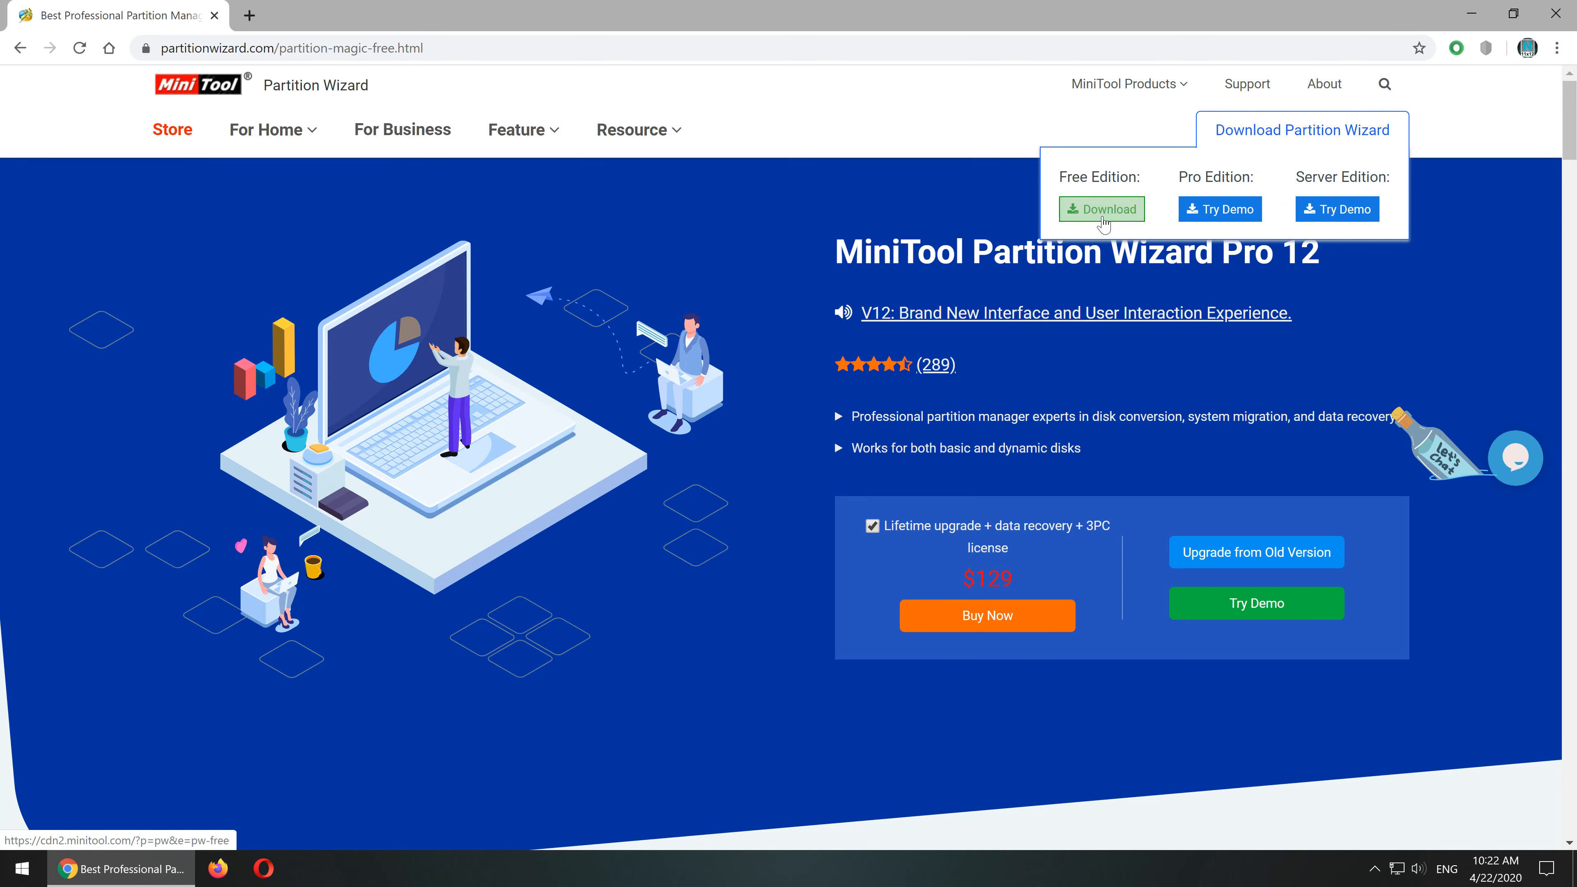
- Download the free Partition Wizard 12 installer and save it to the Desktop
{"action": "left_click", "coordinate": [1103, 209]}
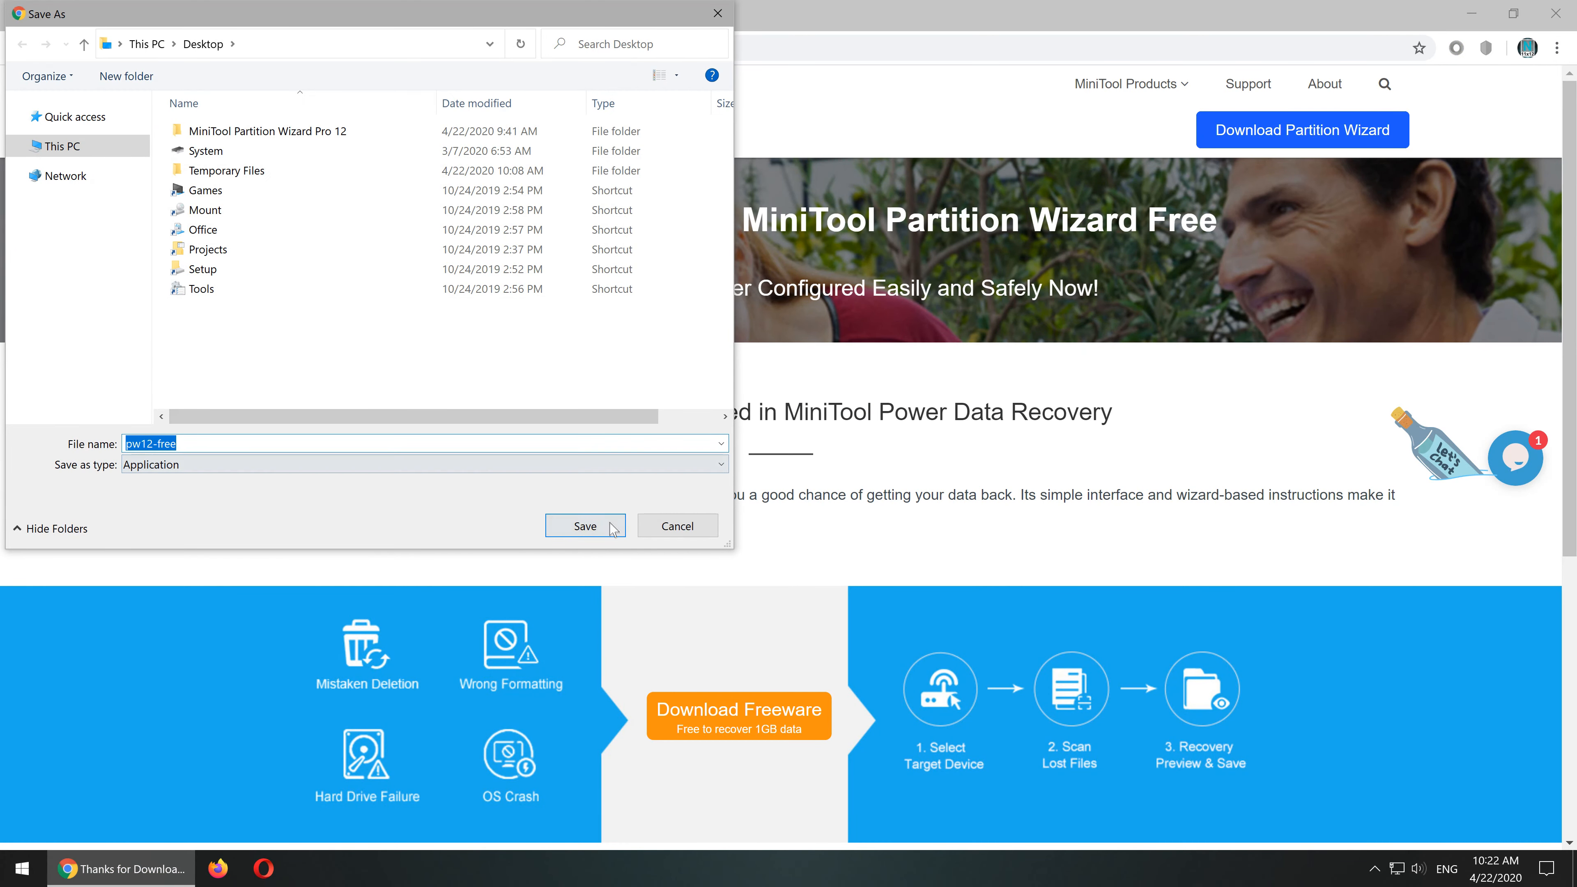
{"action": "left_click", "coordinate": [585, 526]}
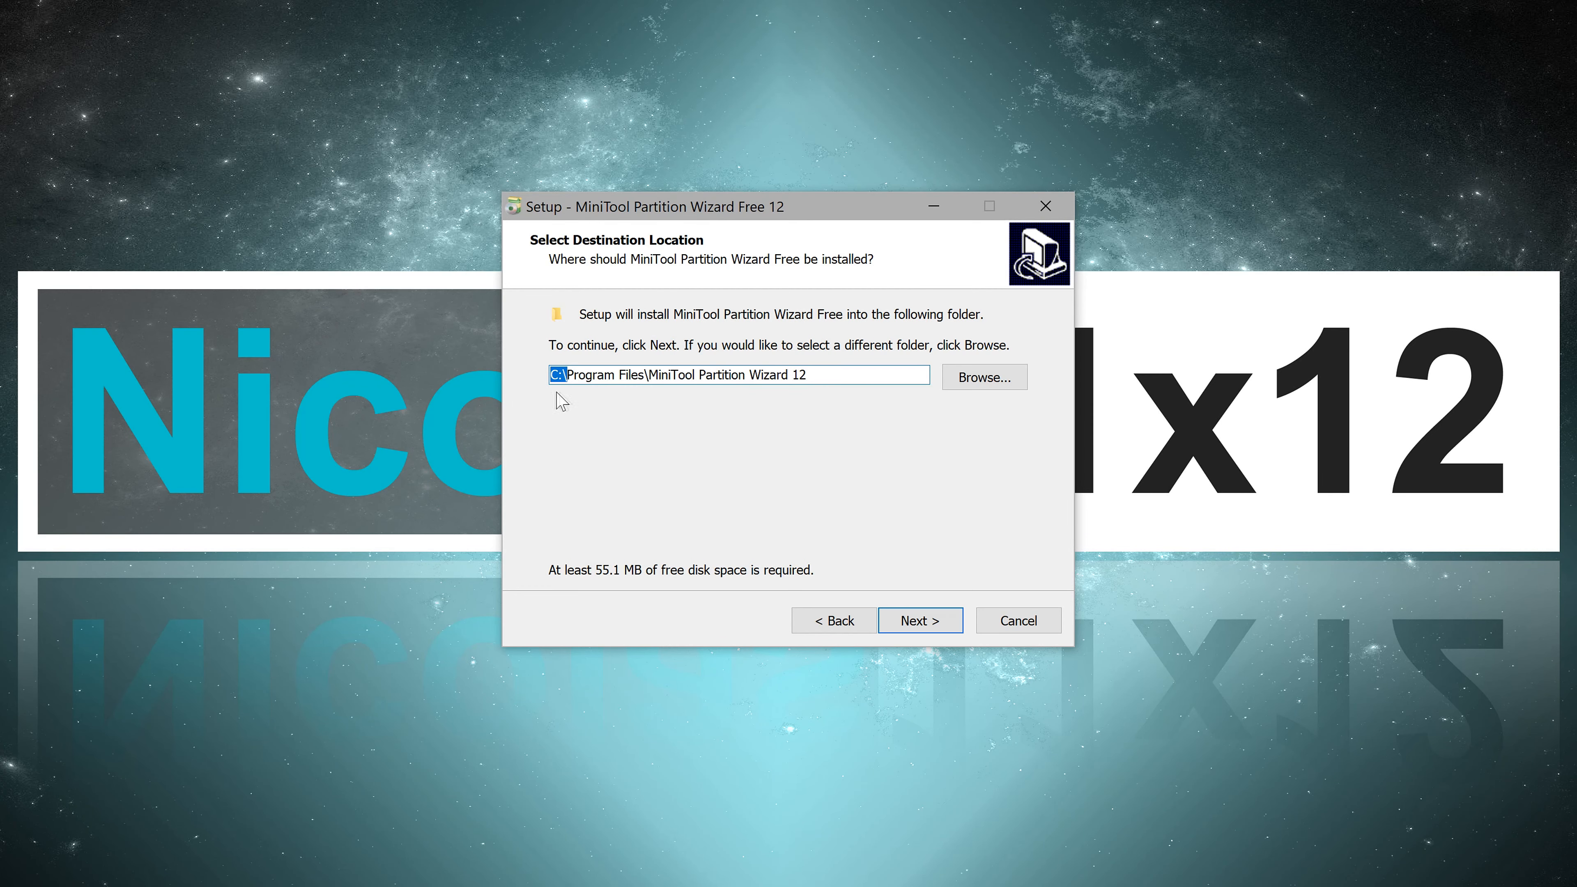
{"action": "mouse_move", "coordinate": [577, 408]}
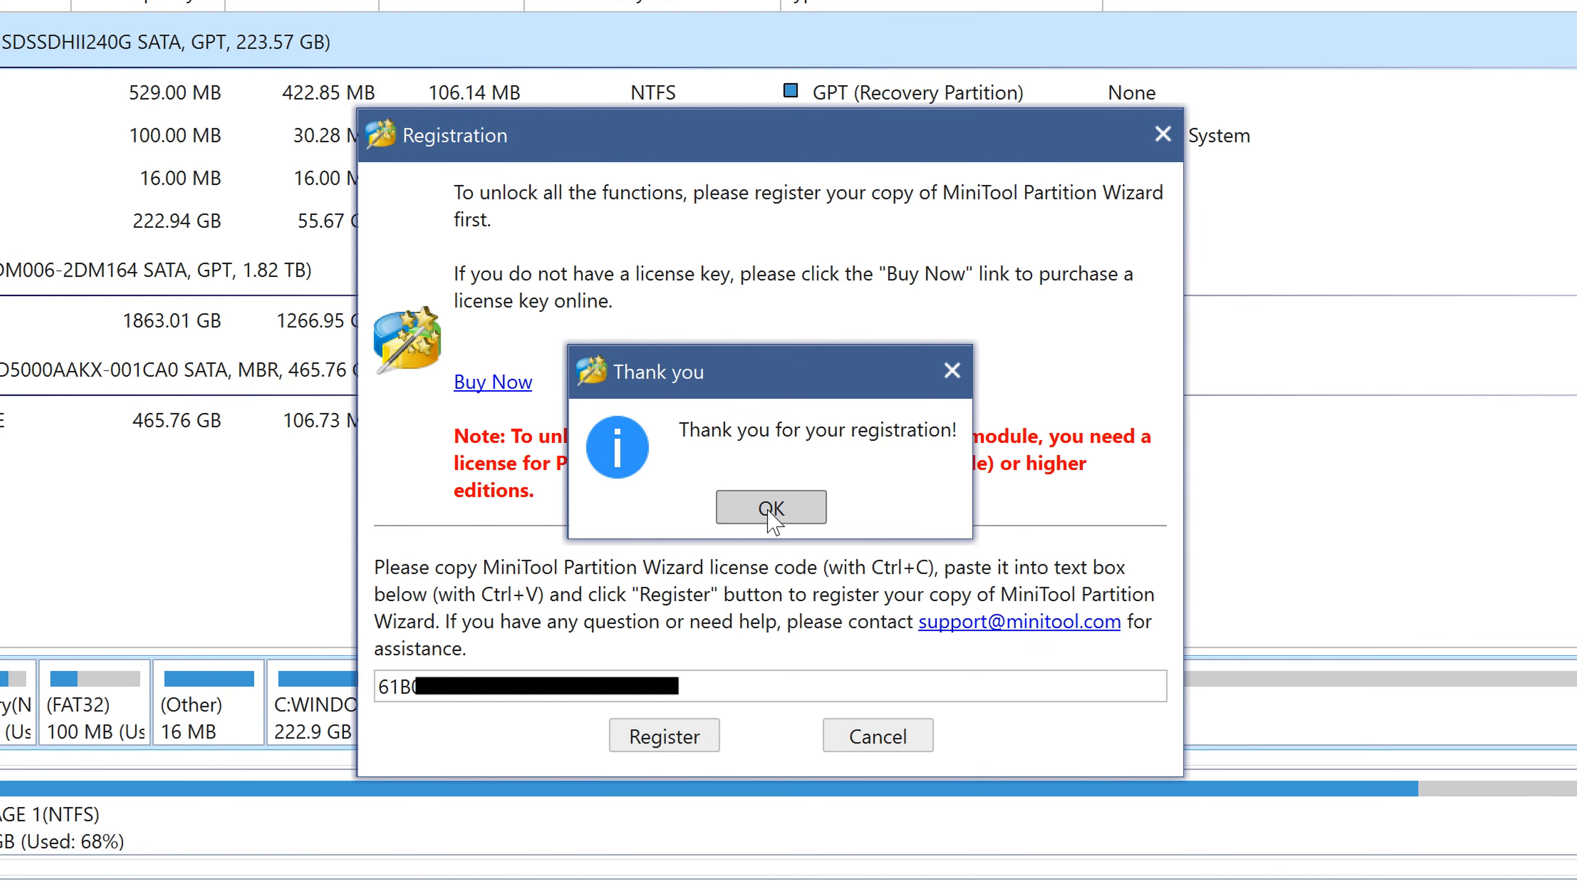
- Dismiss the registration message and confirm the Pro Ultimate 12.0 edition in the About box
{"action": "left_click", "coordinate": [770, 507]}
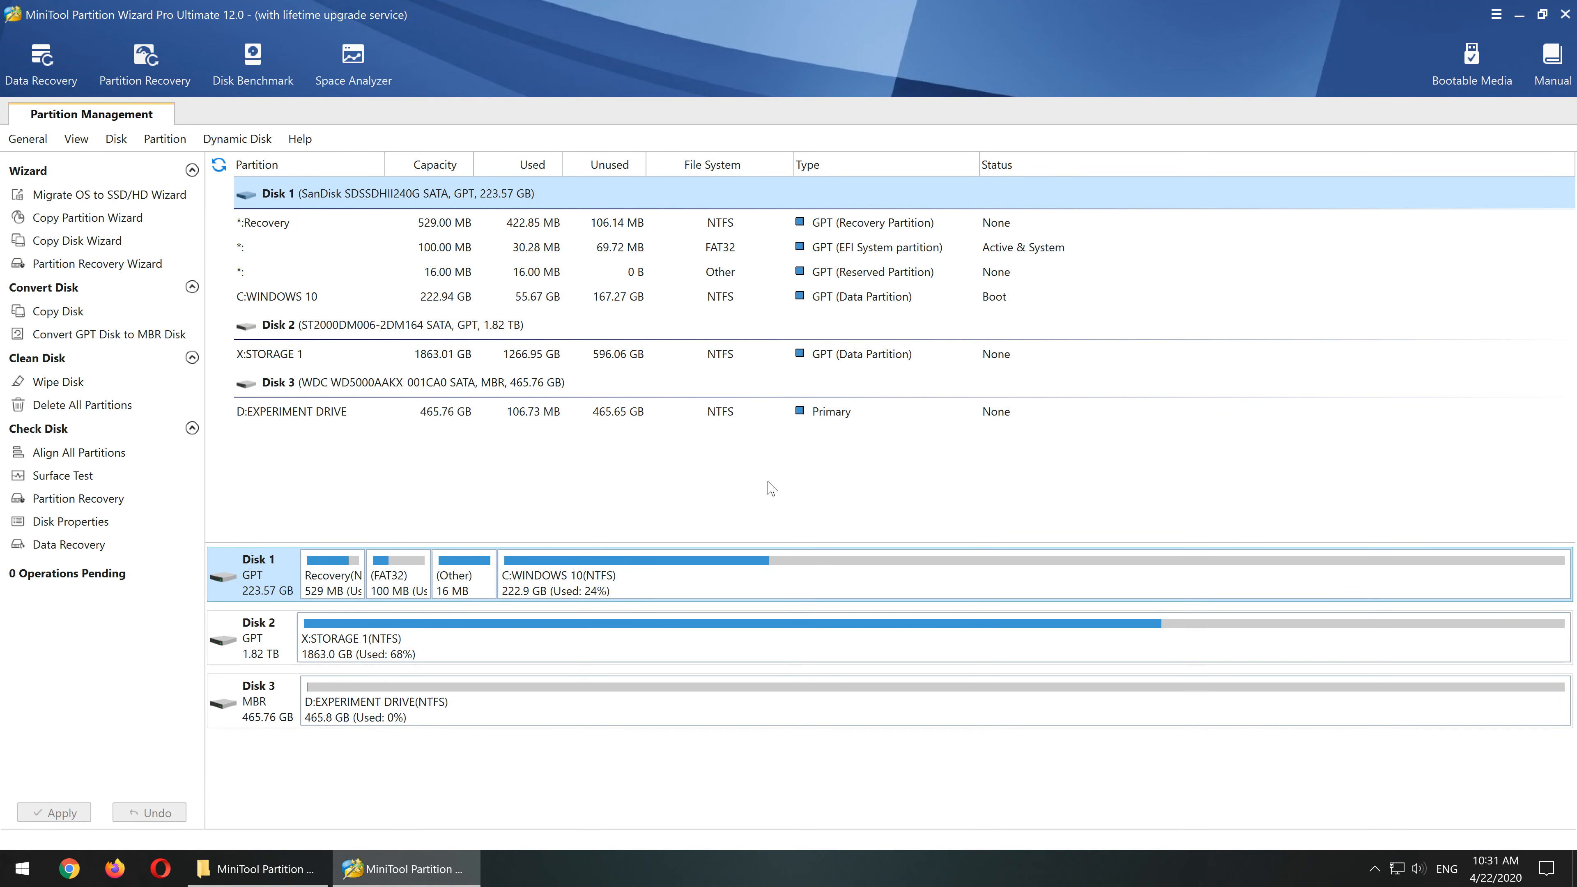
{"action": "mouse_move", "coordinate": [768, 471]}
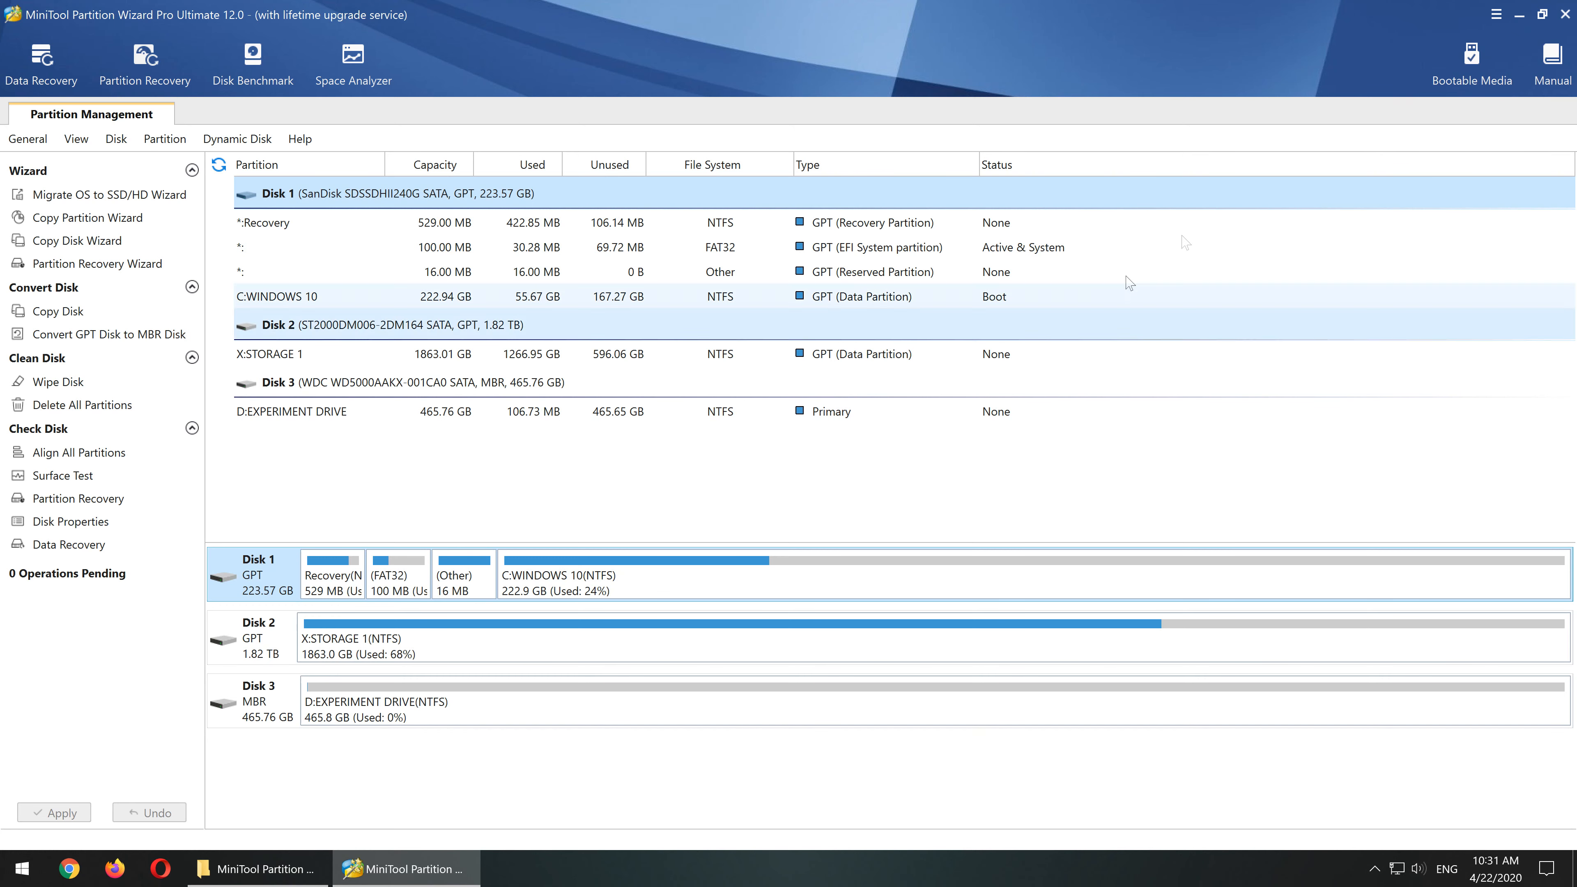
{"action": "left_click", "coordinate": [1497, 13]}
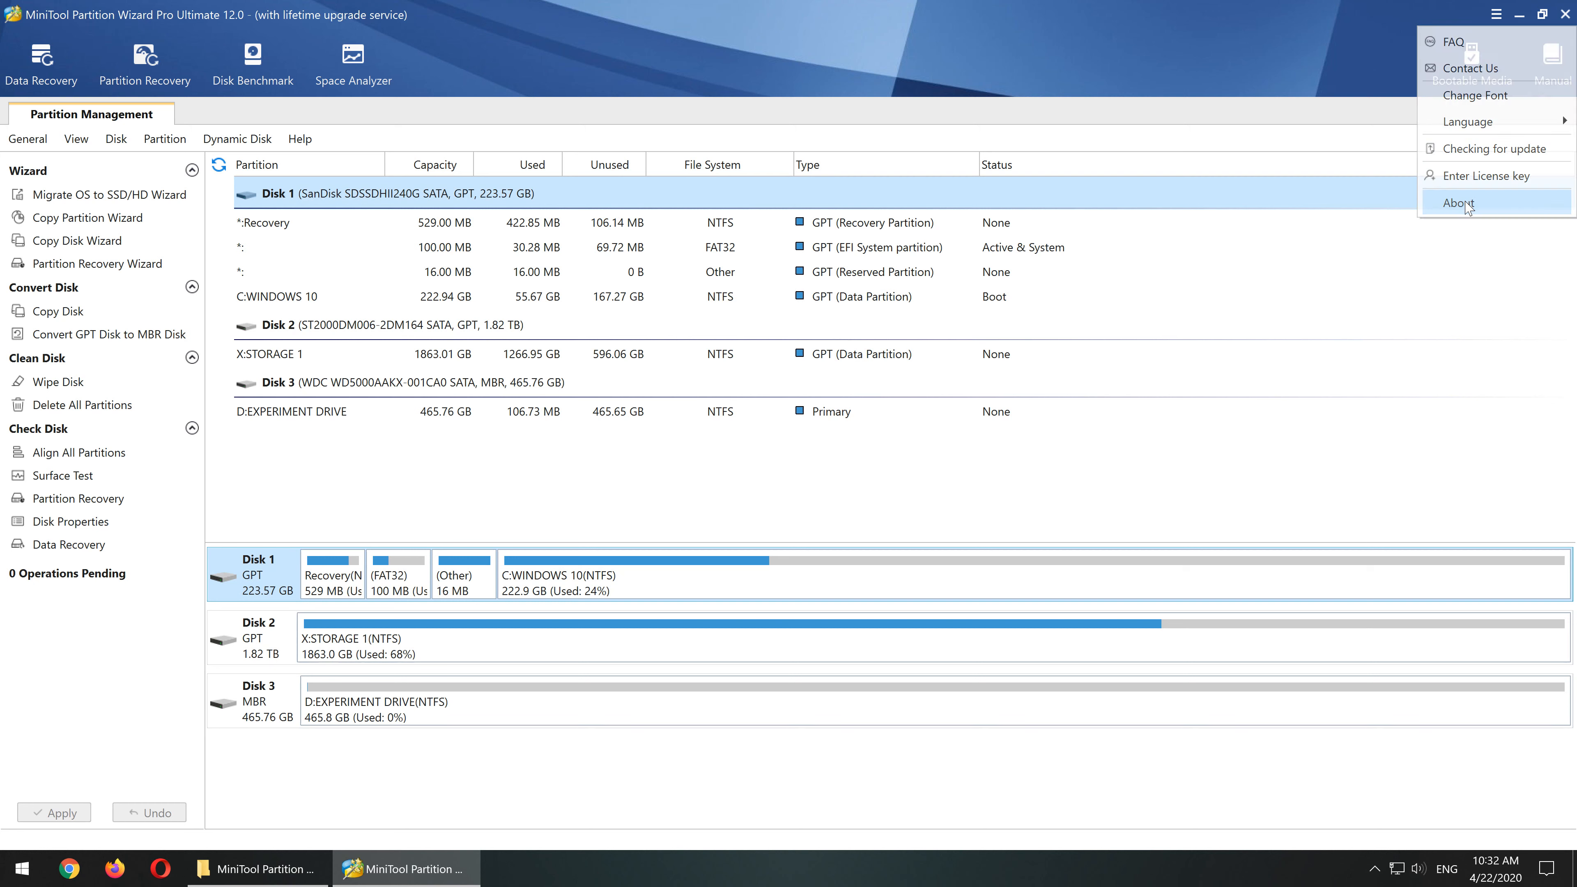
{"action": "left_click", "coordinate": [1458, 203]}
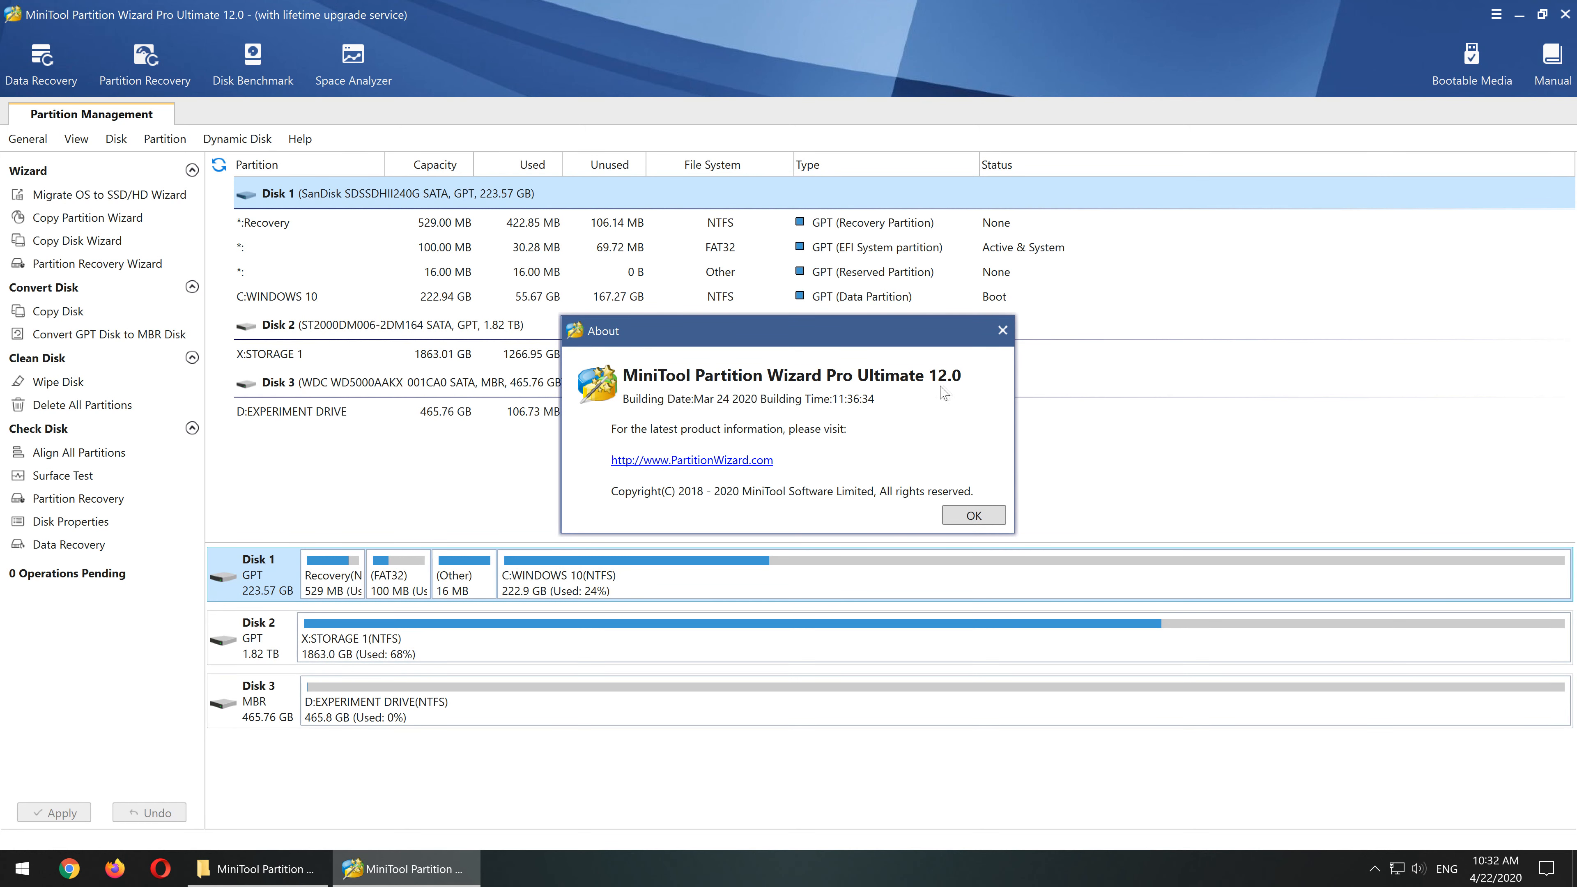
{"action": "left_click", "coordinate": [974, 515]}
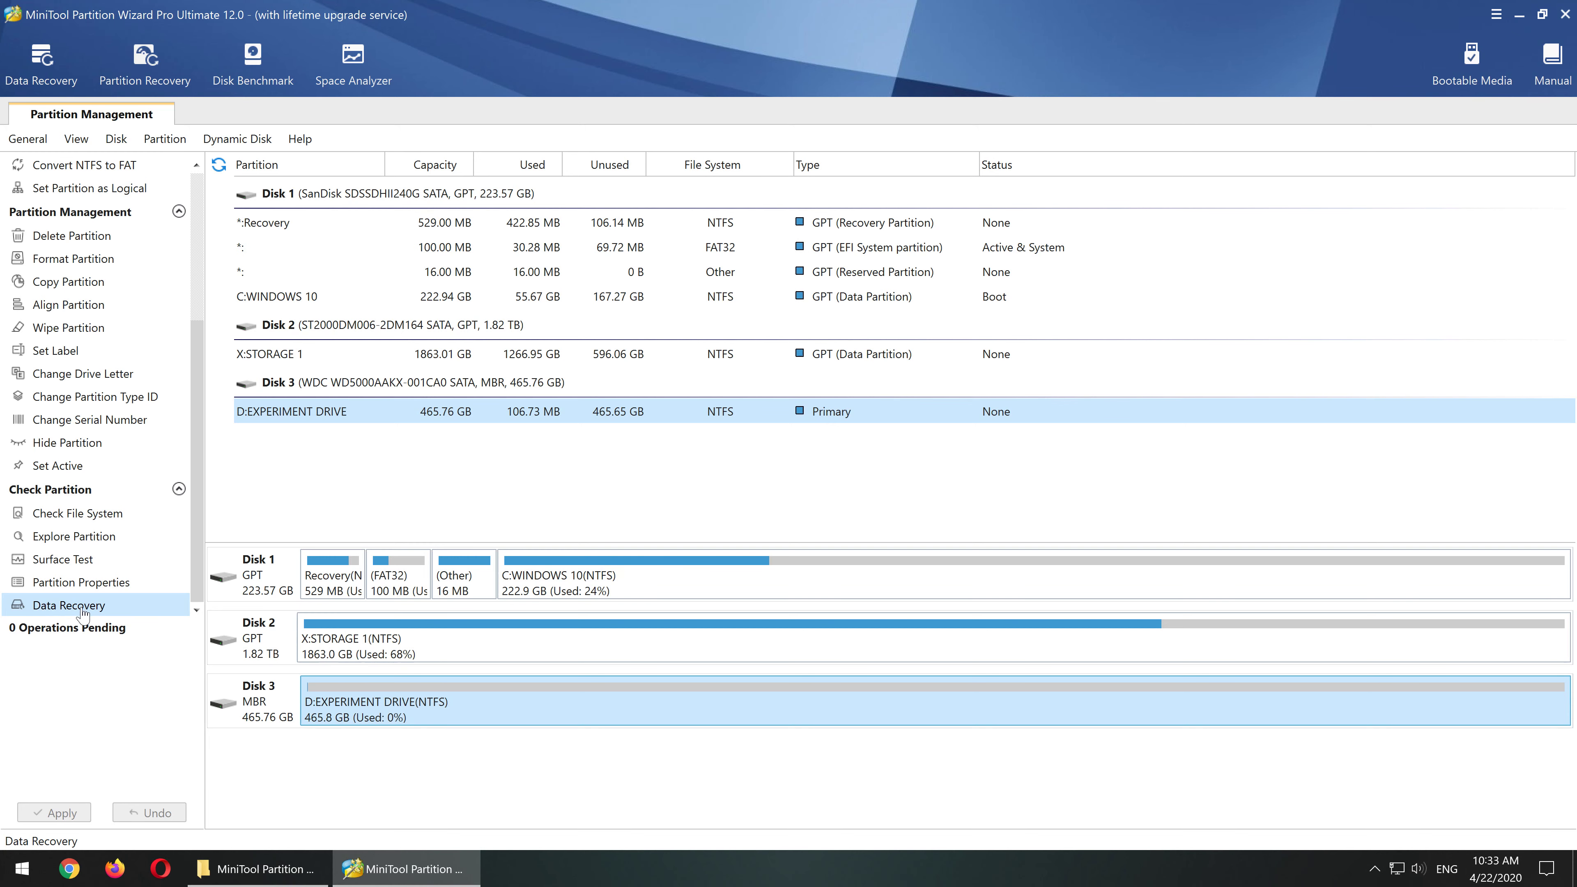
- Start a Data Recovery scan of EXPERIMENT DRIVE and expand Searched Partition #1 to its deleted folders
{"action": "left_click", "coordinate": [69, 605]}
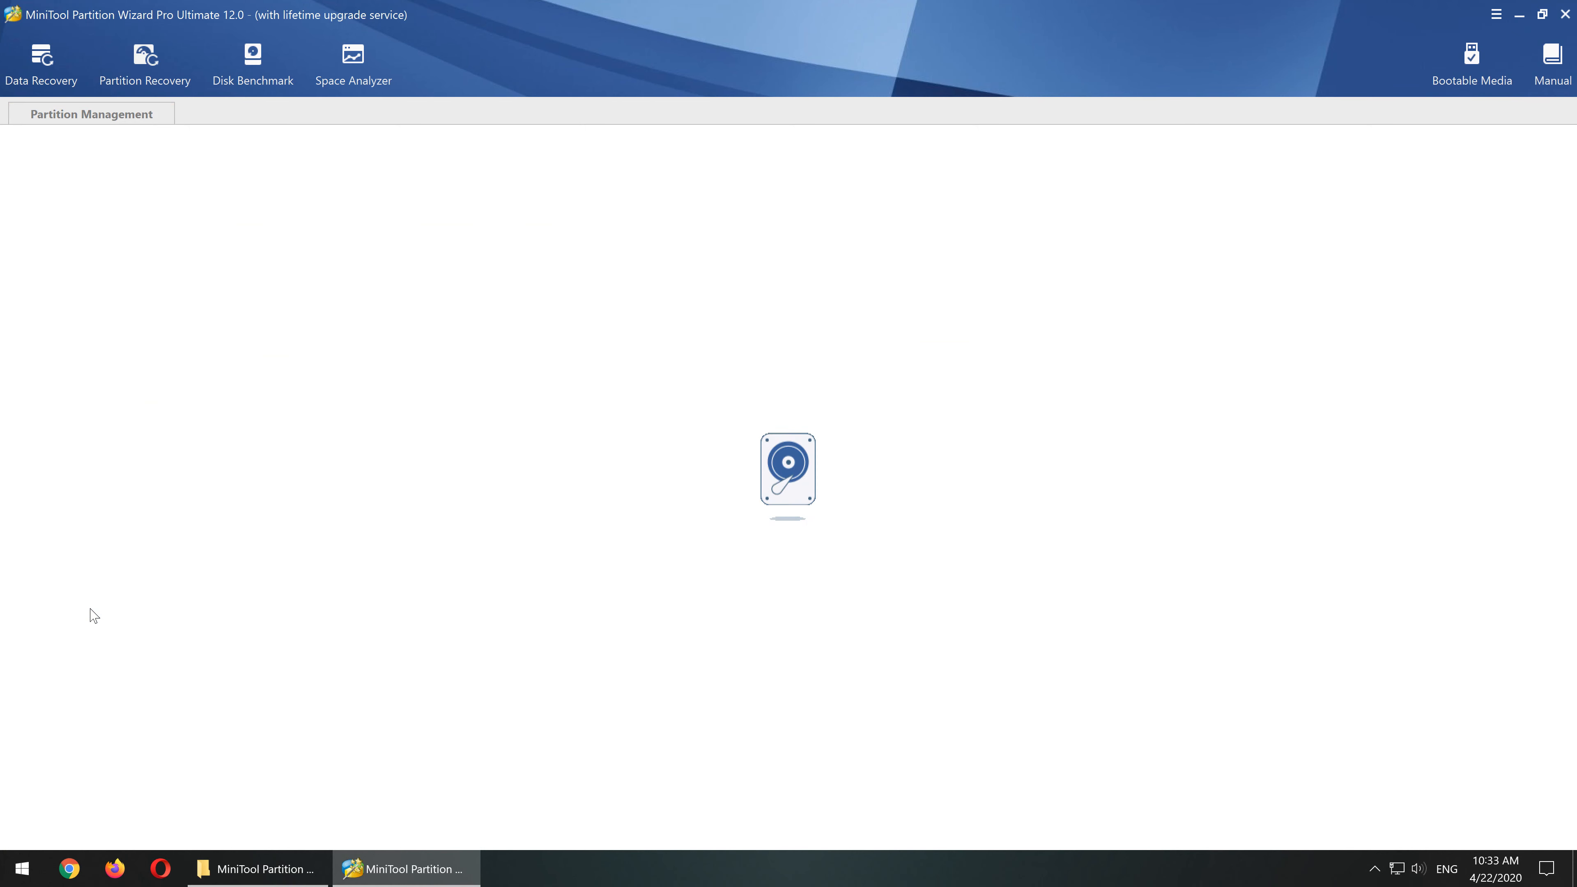
{"action": "left_click", "coordinate": [41, 57]}
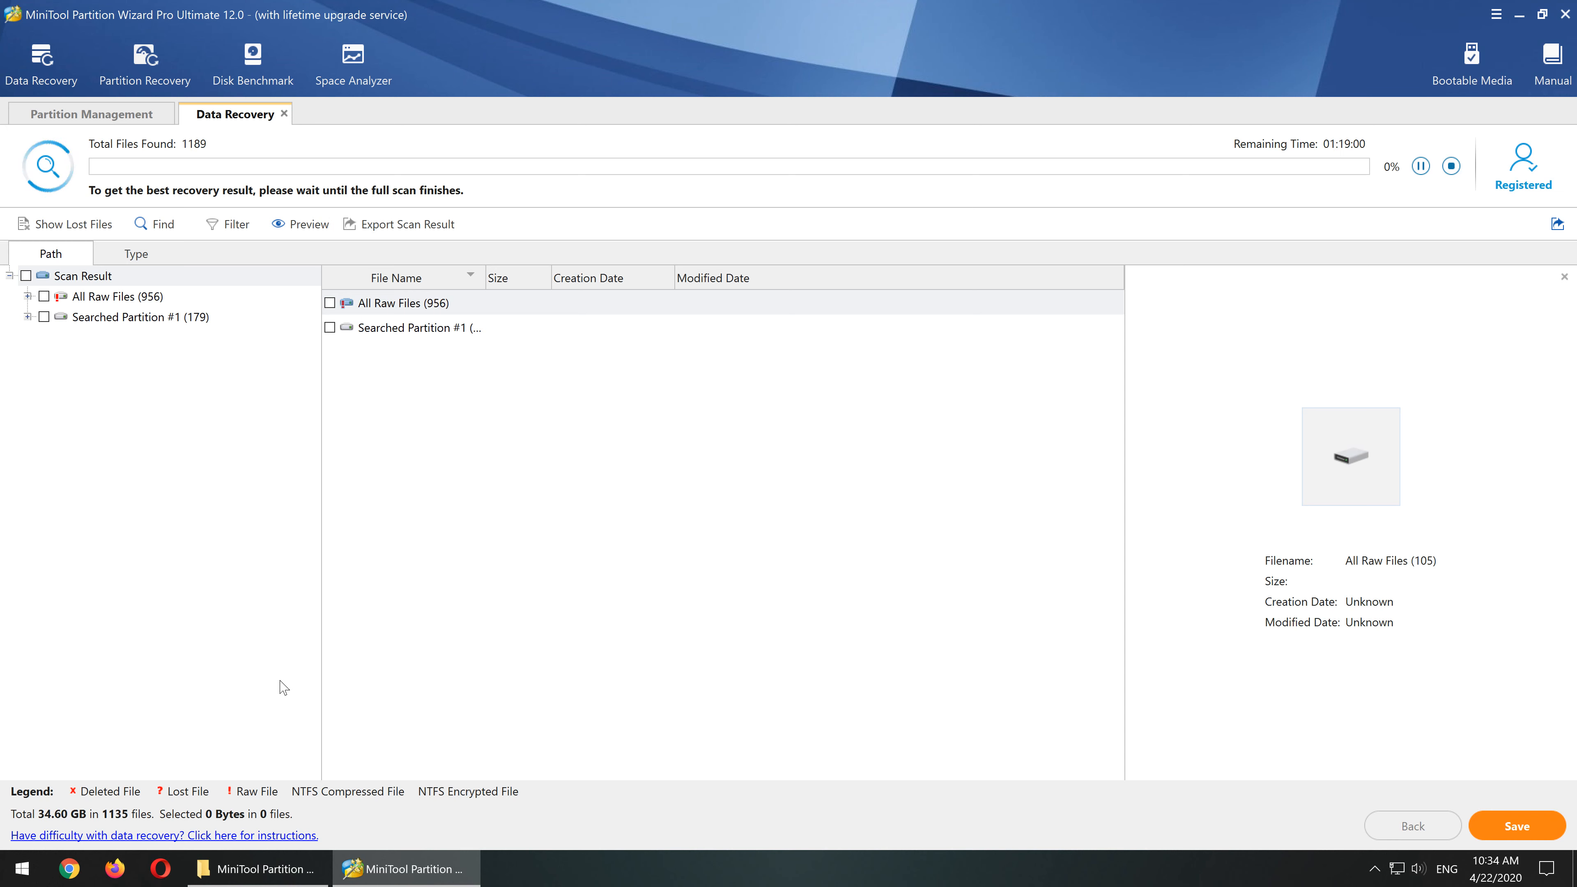
{"action": "left_click", "coordinate": [119, 317]}
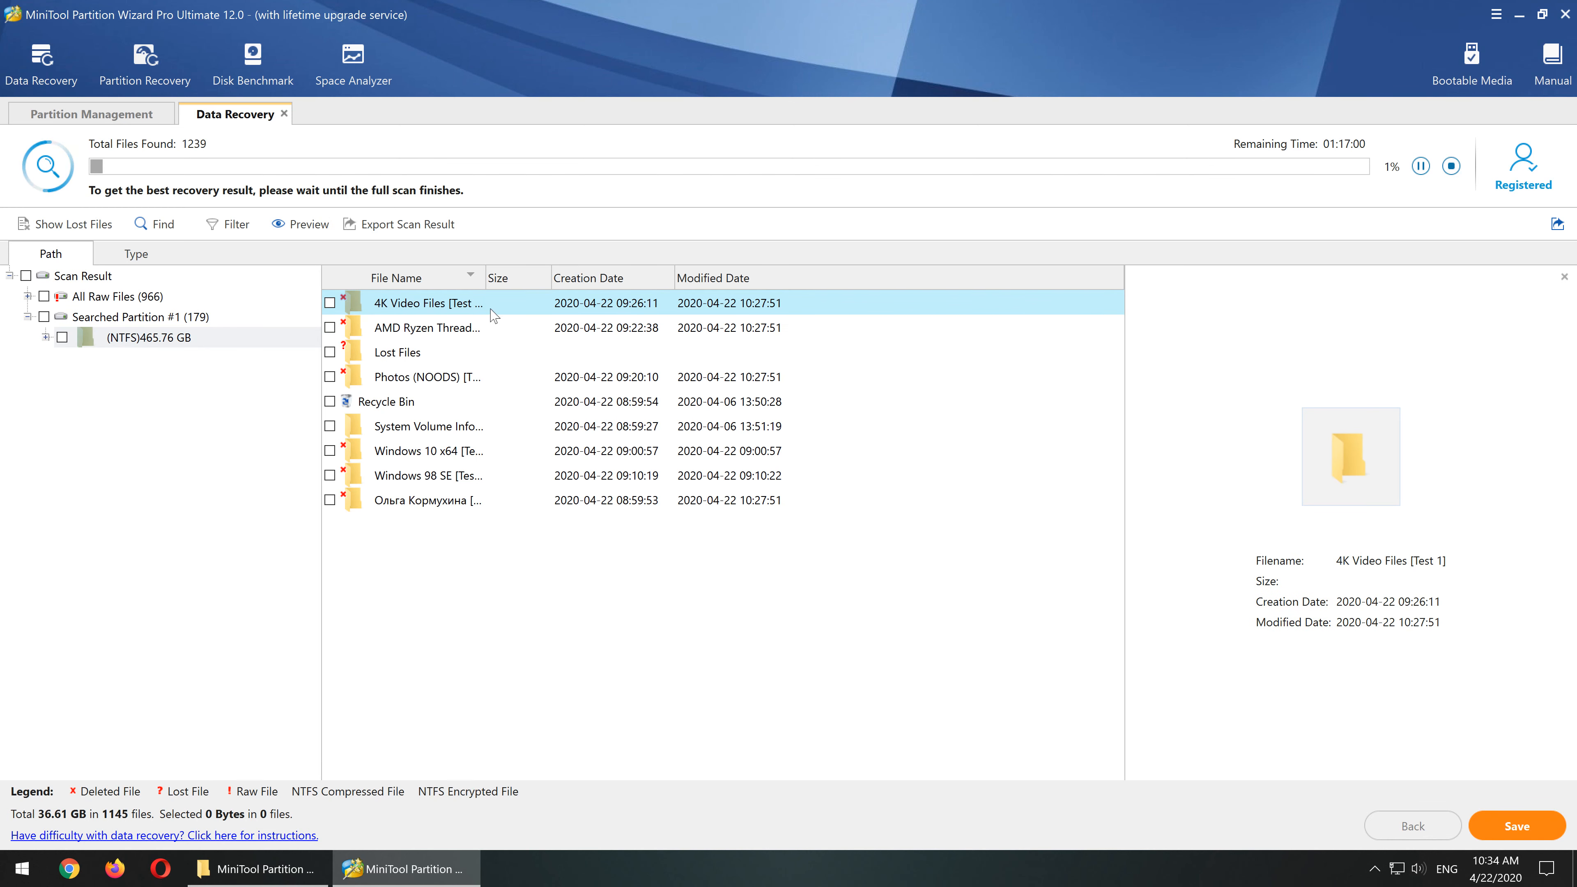
{"action": "mouse_move", "coordinate": [442, 483]}
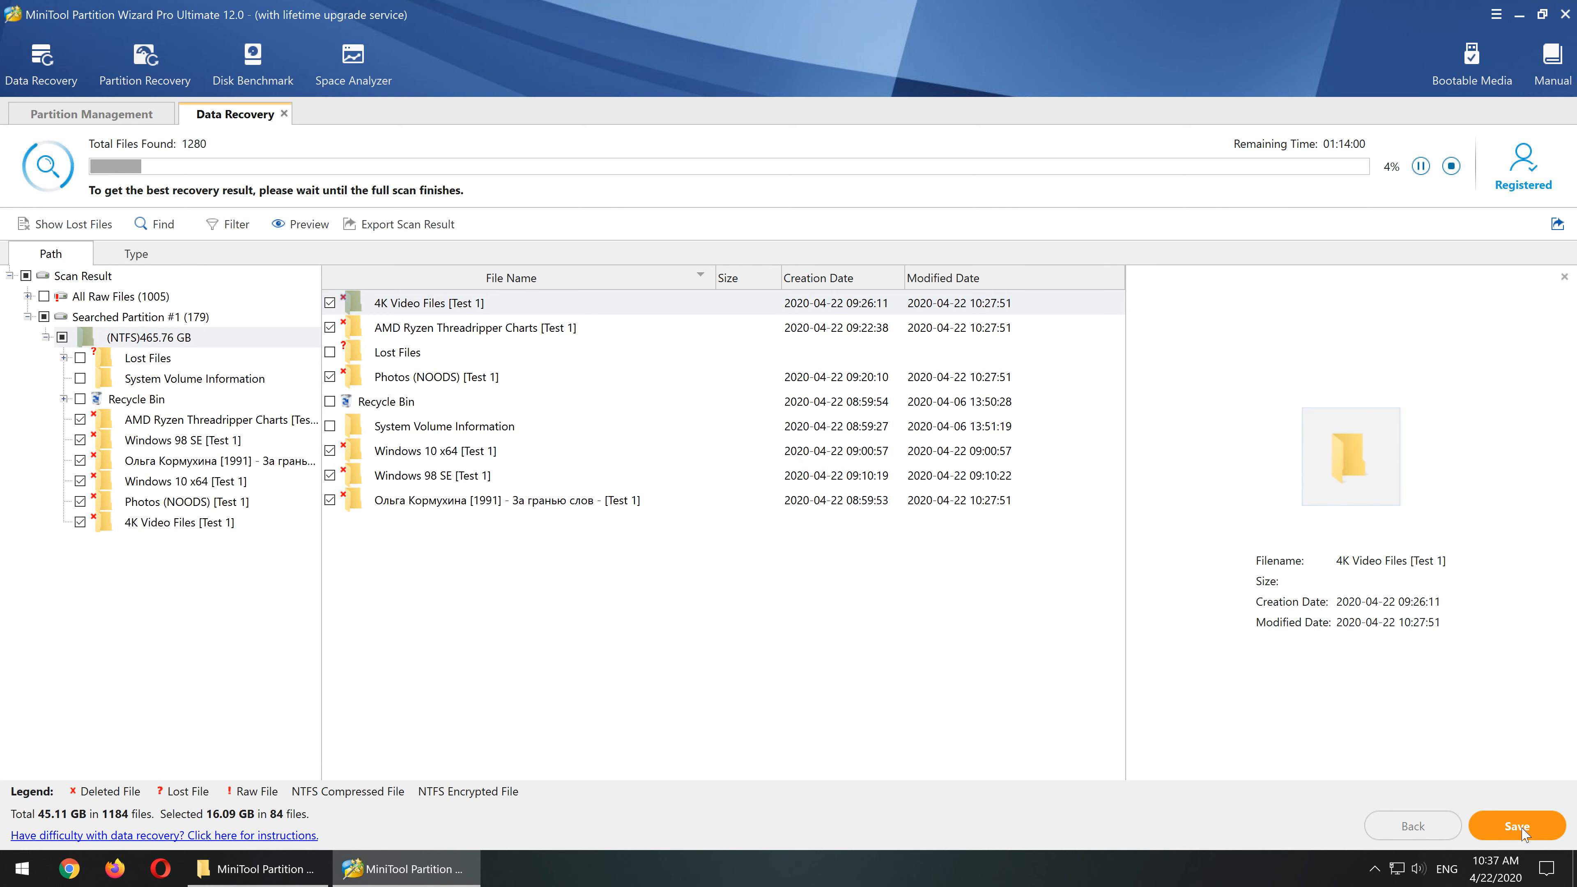
- Save the ticked recovered folders into [RECOVERY FOLDER] on STORAGE 1 (X:)
{"action": "left_click", "coordinate": [1518, 825]}
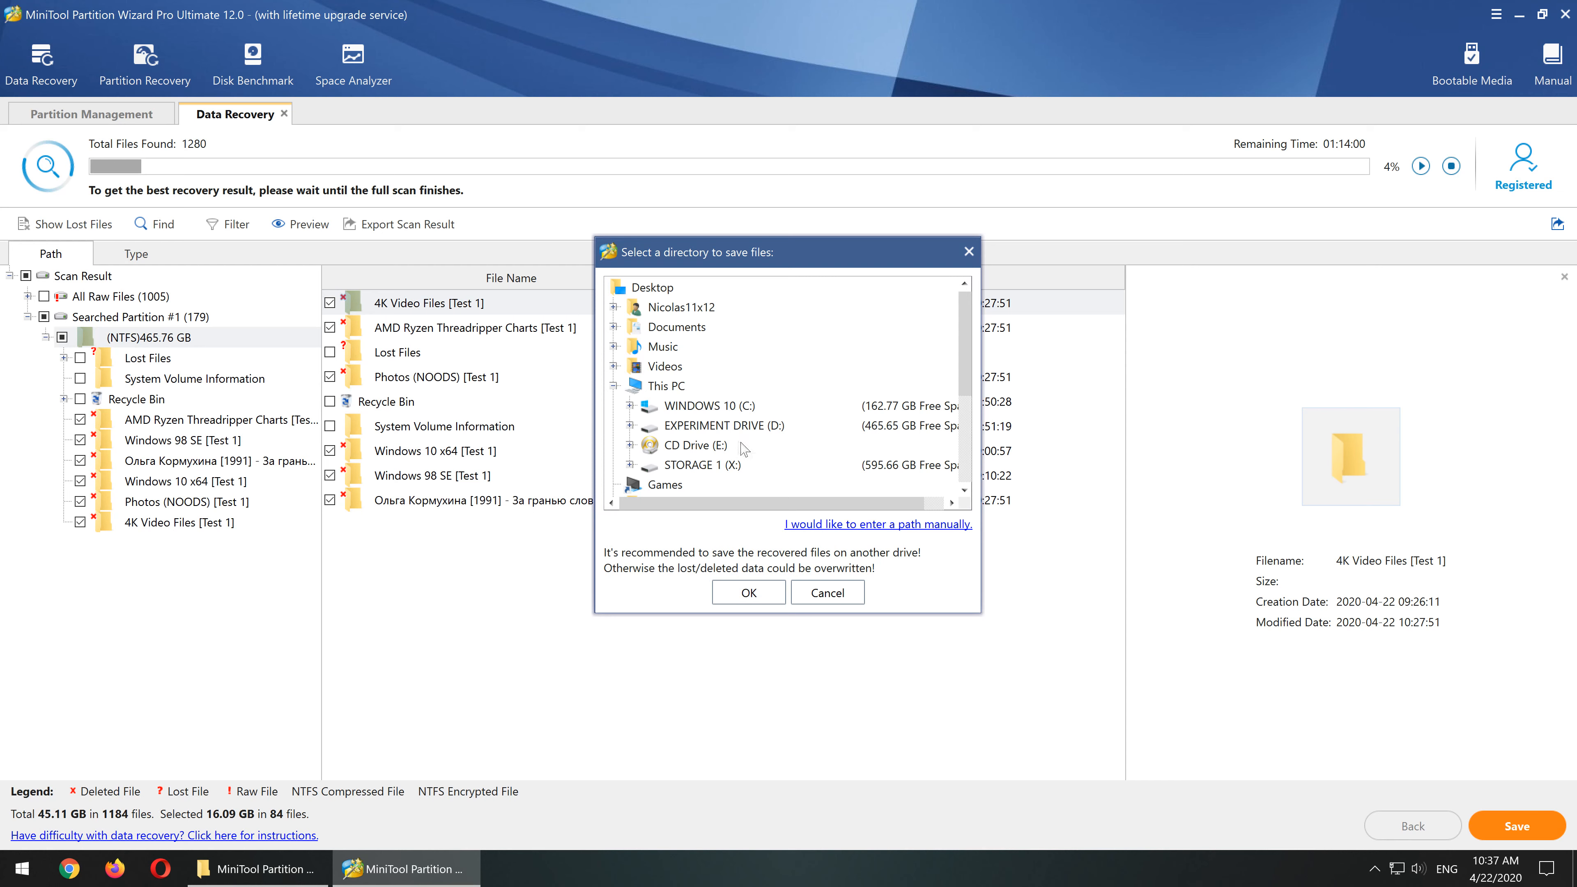
{"action": "left_click", "coordinate": [701, 465]}
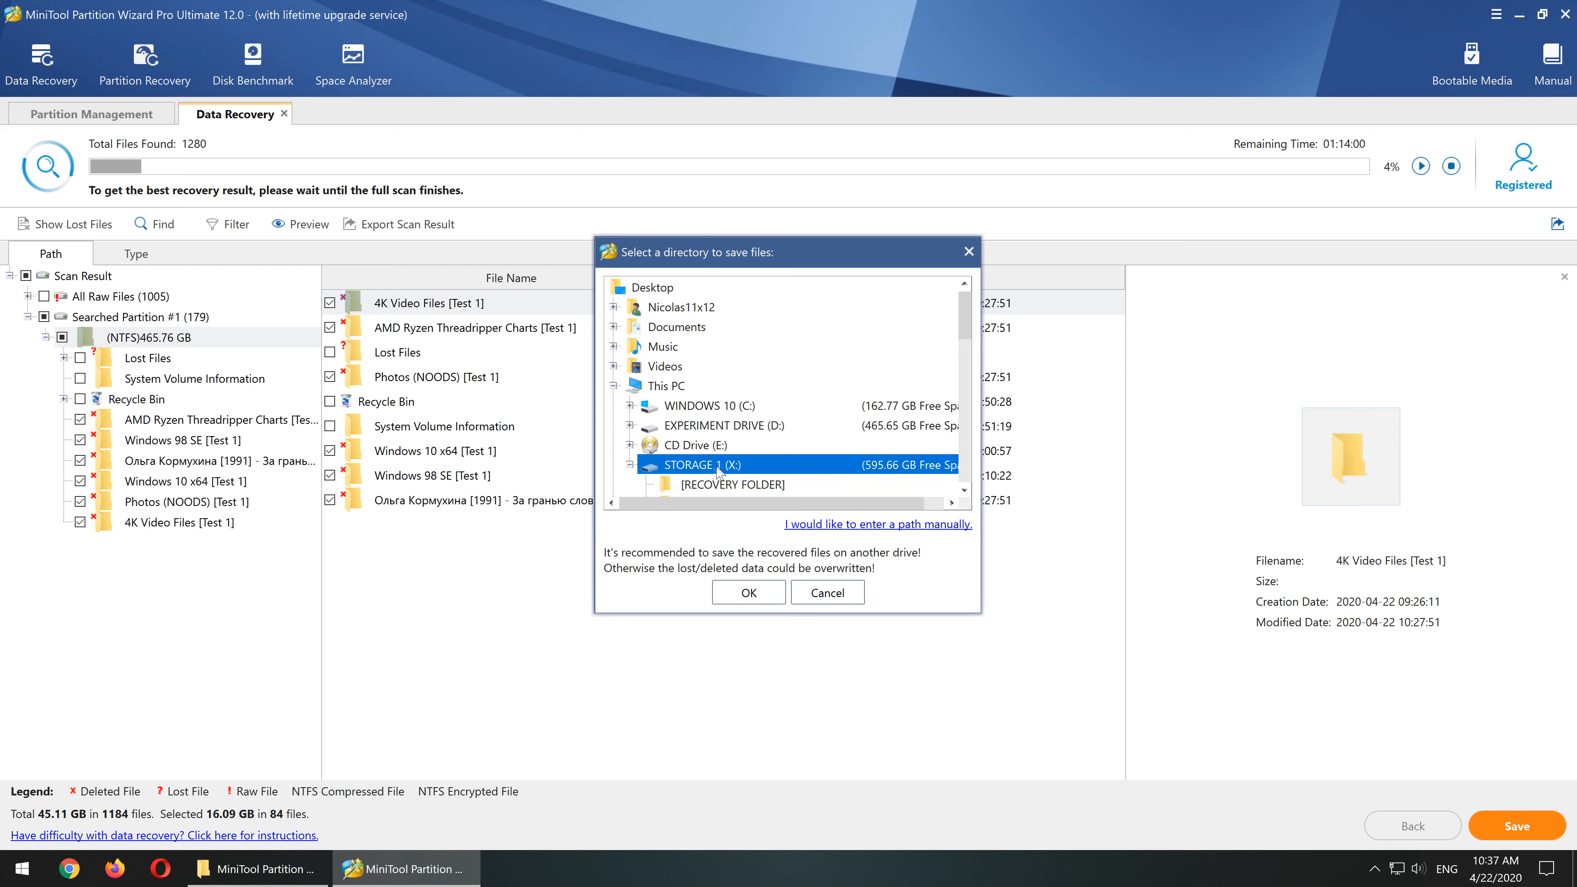
{"action": "left_click", "coordinate": [692, 485]}
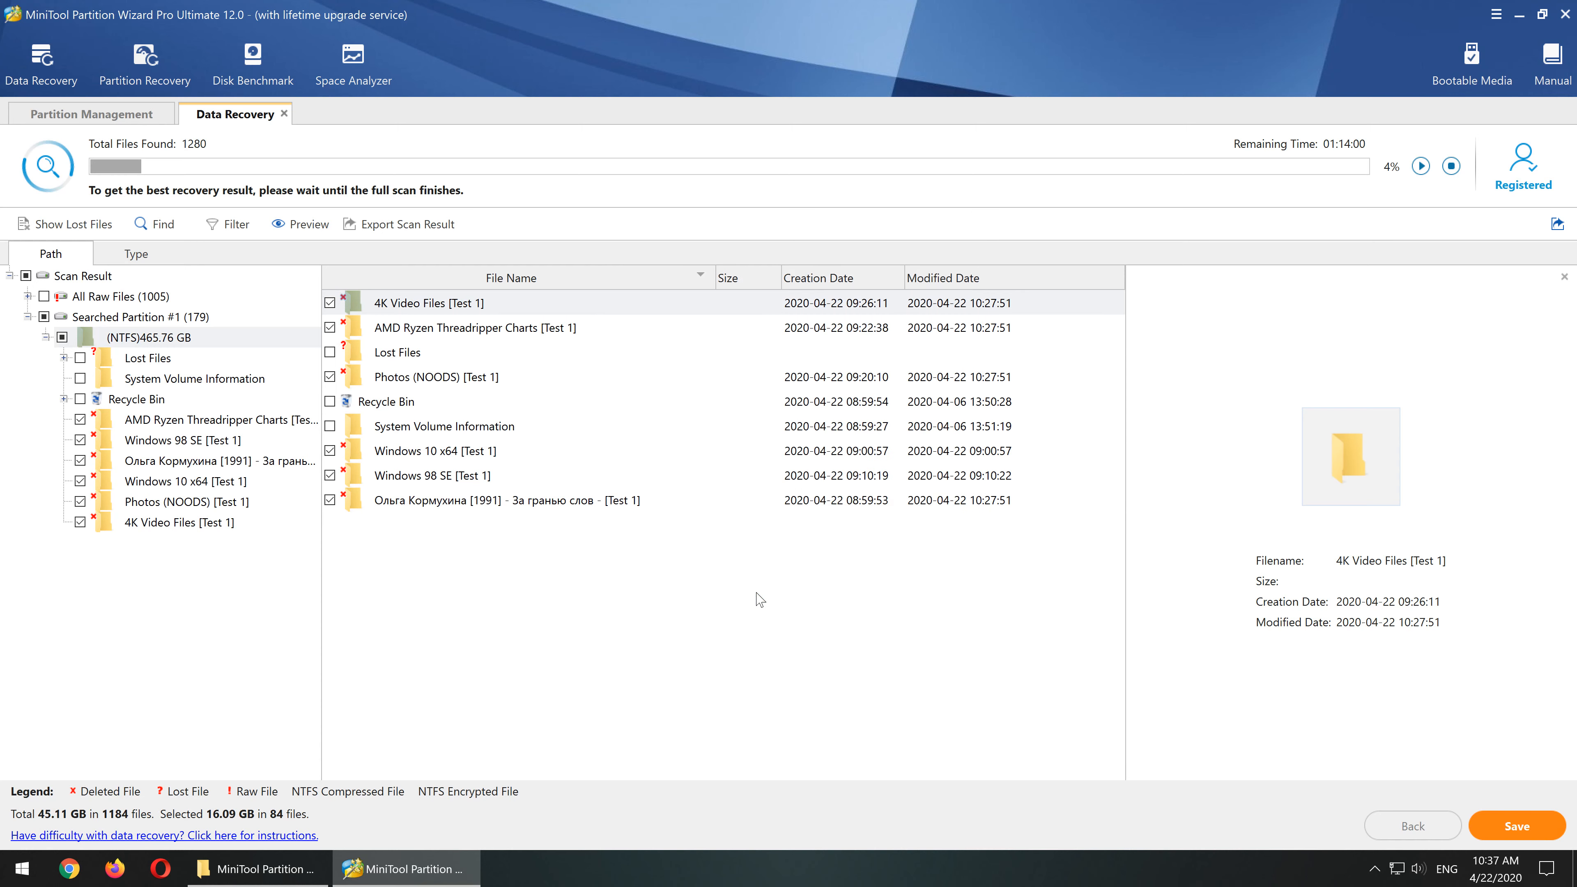
{"action": "left_click", "coordinate": [1517, 826]}
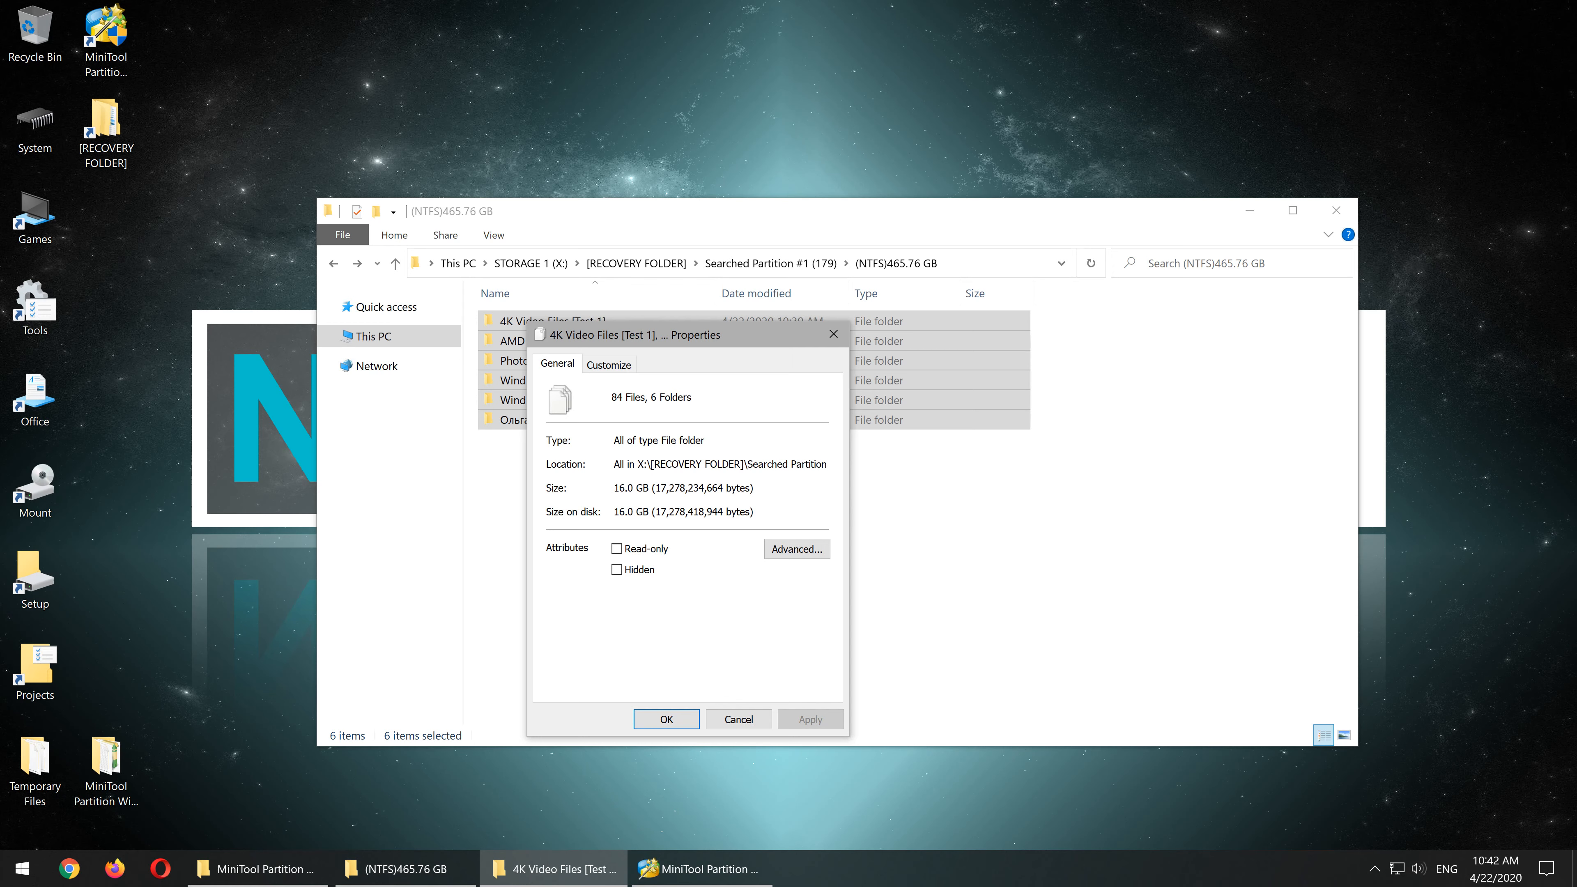
{"action": "mouse_move", "coordinate": [732, 555]}
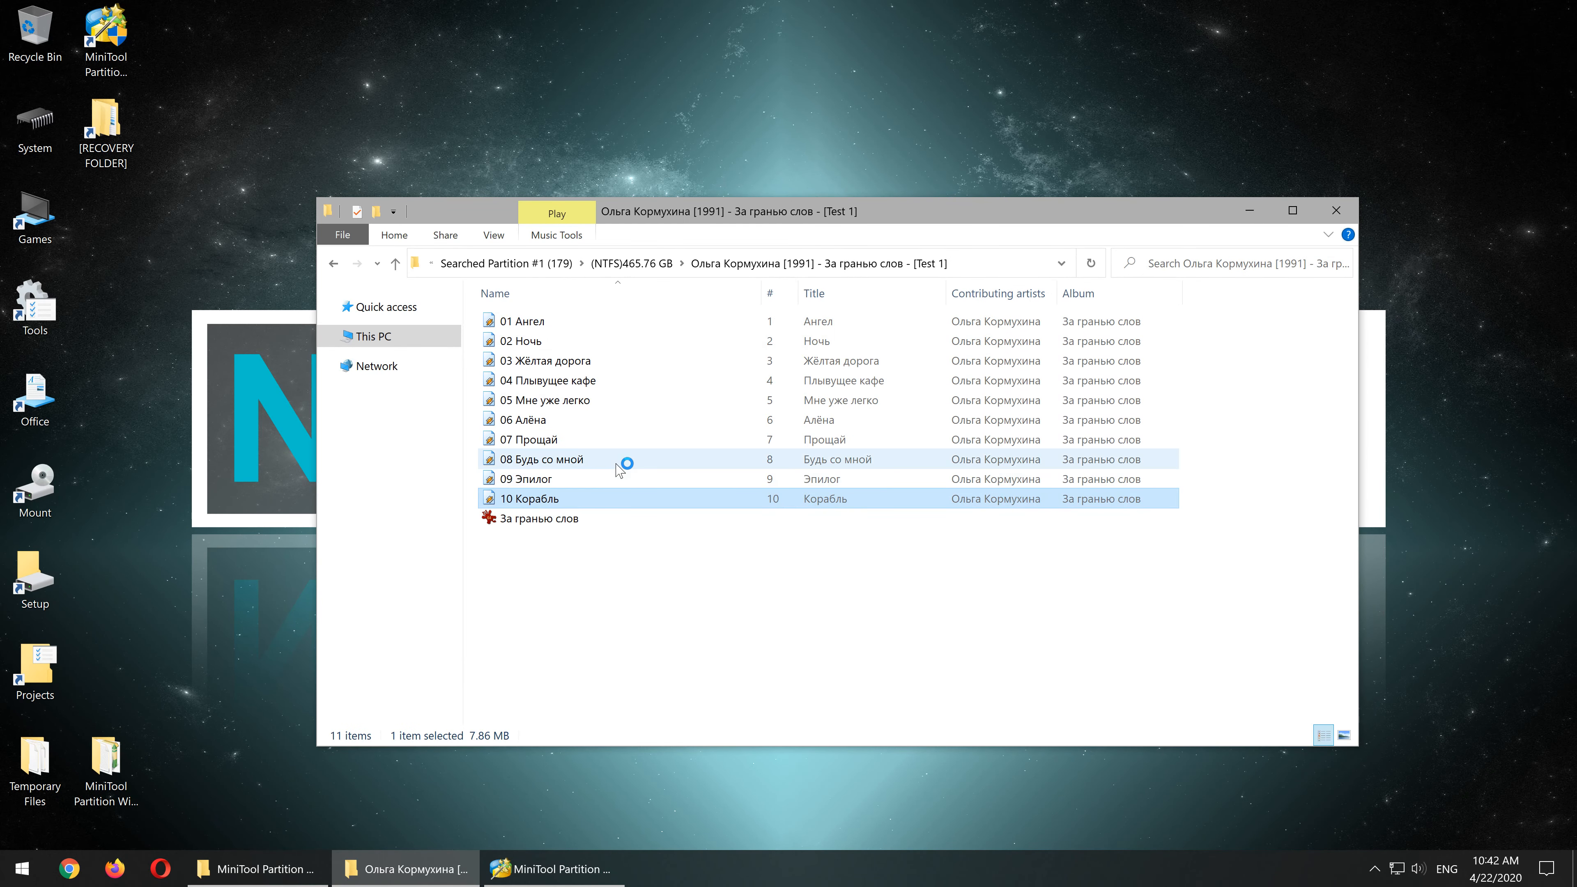
- Play a track from the recovered album folder to verify it opens
{"action": "double_click", "coordinate": [530, 498]}
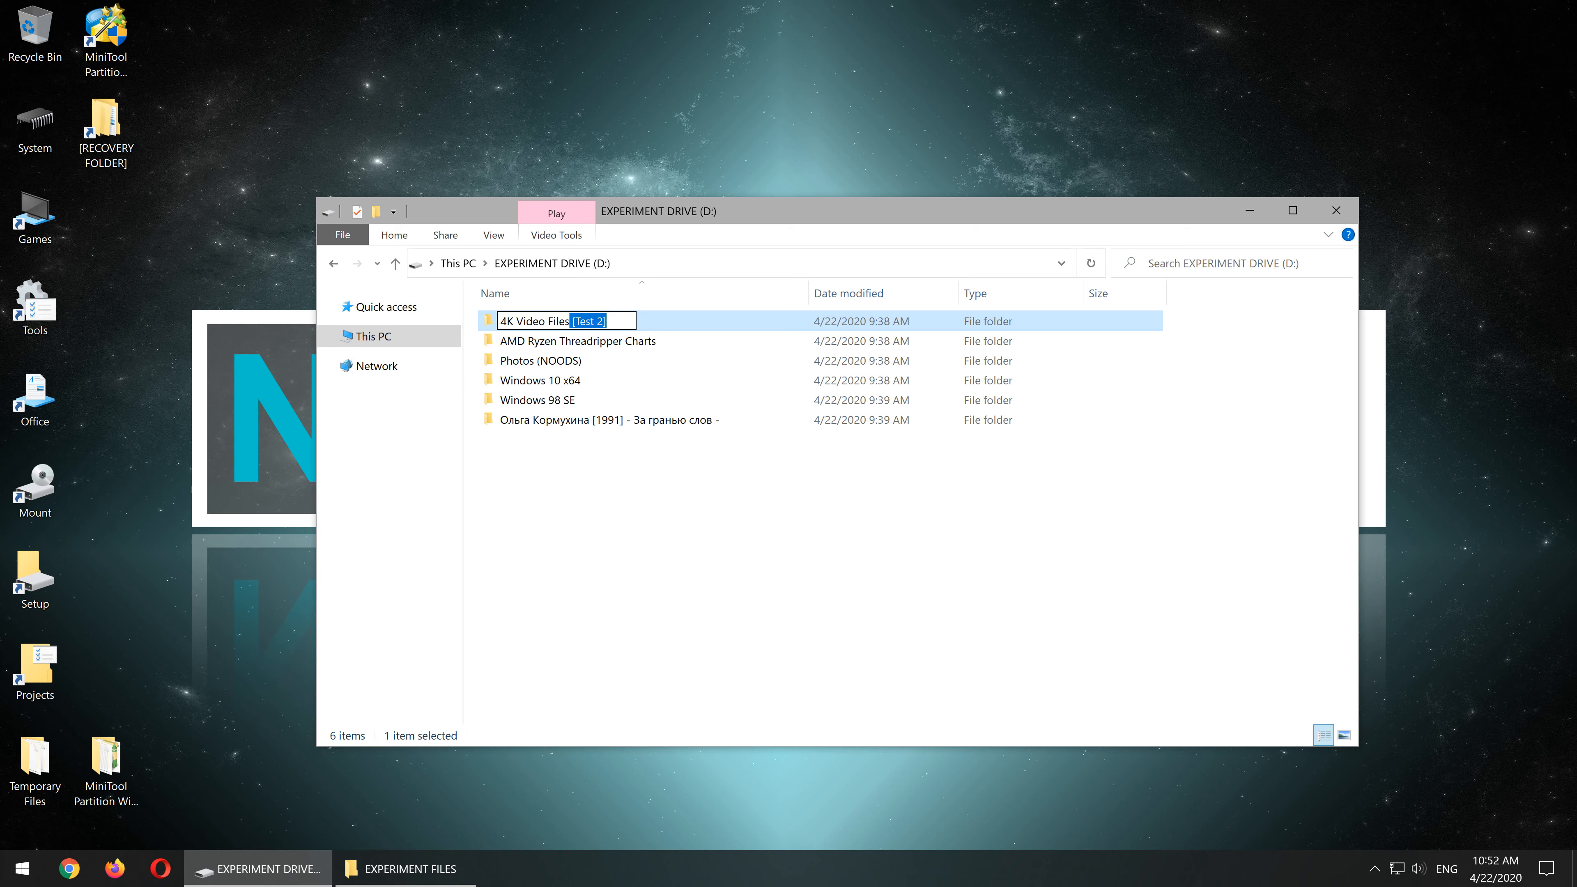
- Confirm the last folder's [Test 2] name and start opening Disk Management from Start
{"action": "key", "text": "Enter"}
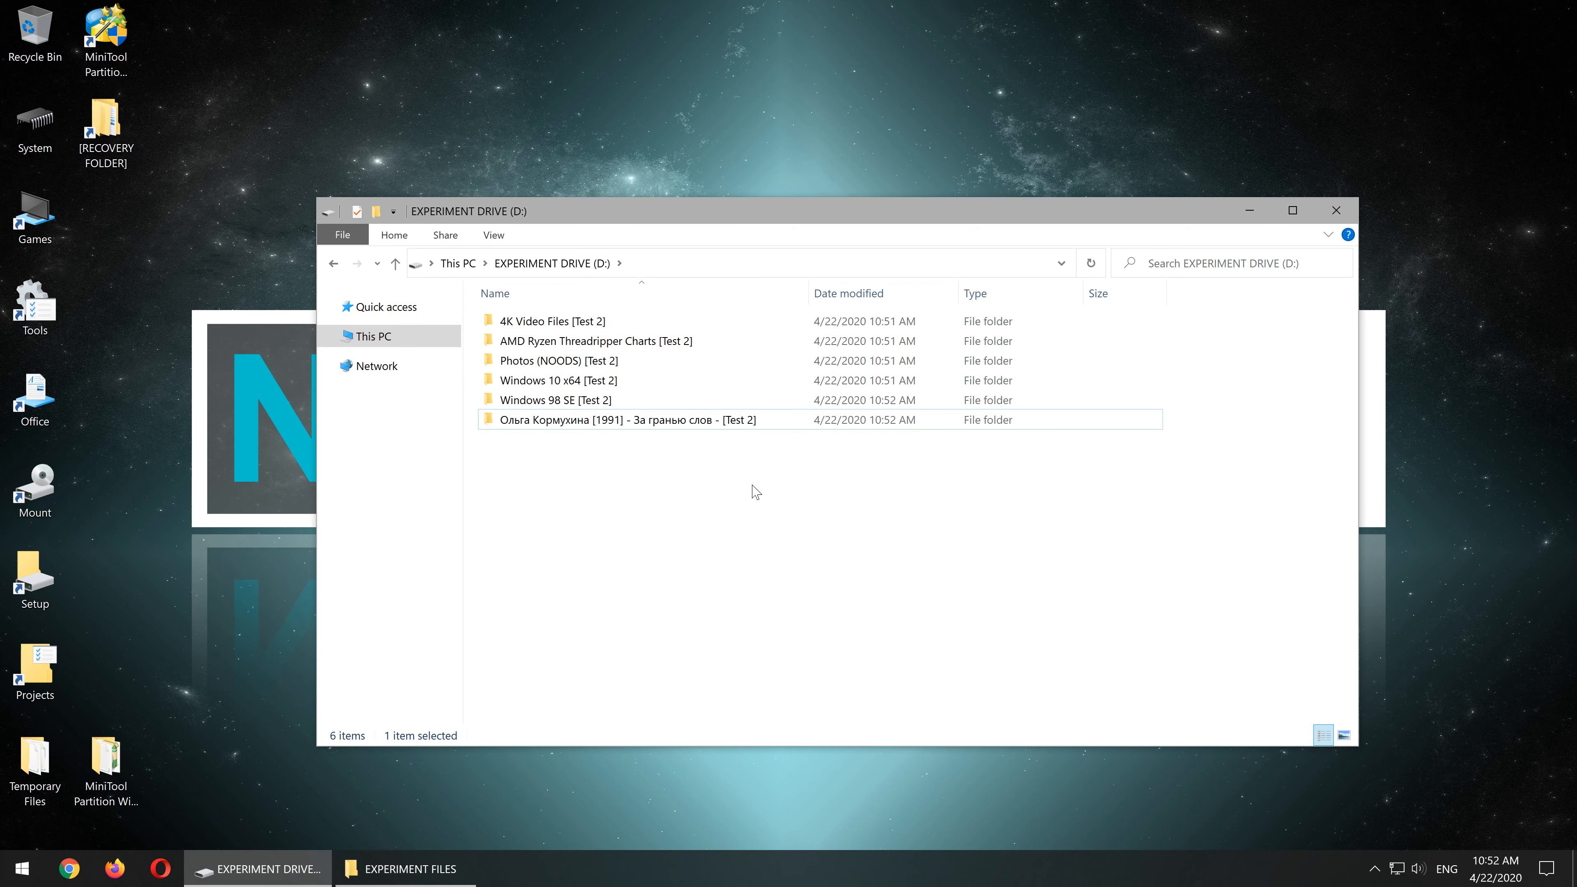
{"action": "right_click", "coordinate": [22, 869]}
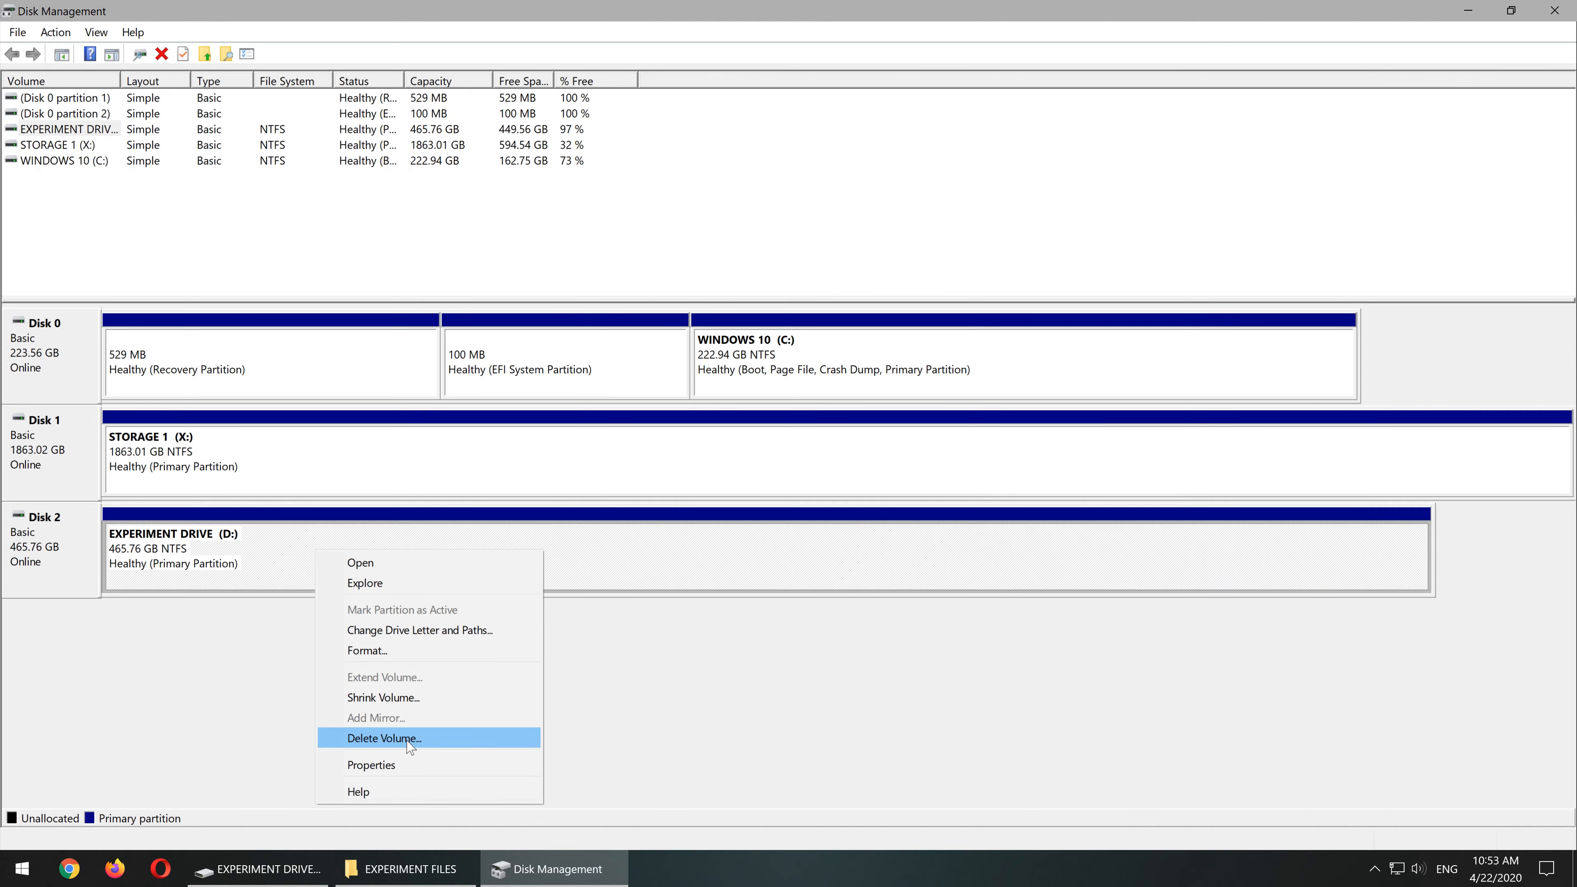
- Delete the EXPERIMENT DRIVE volume, leaving the 465.76 GB disk unallocated
{"action": "left_click", "coordinate": [383, 739]}
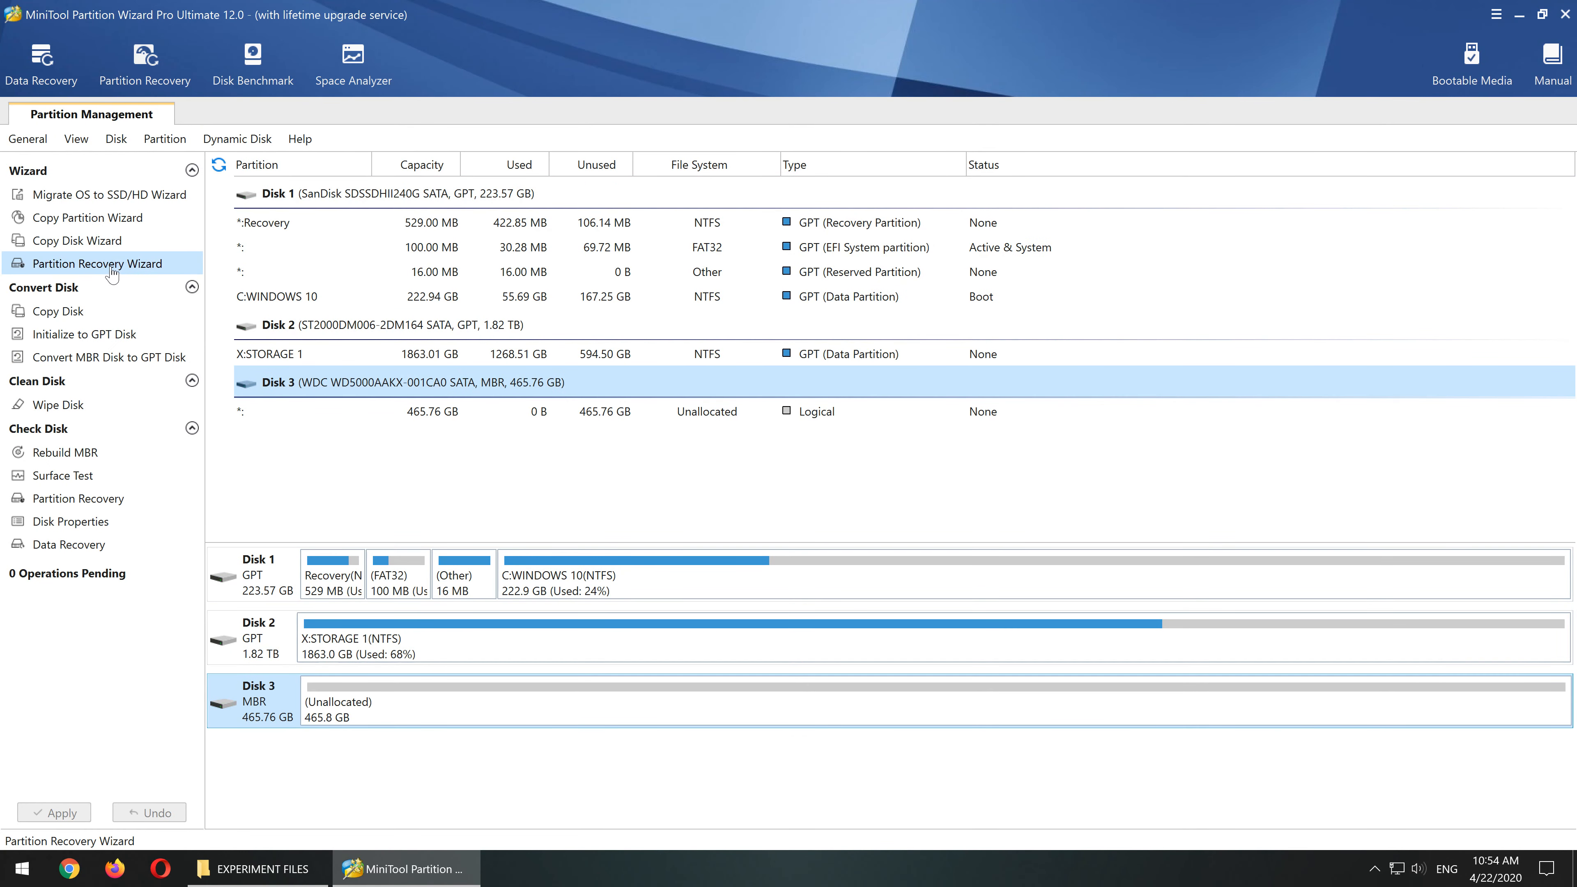
- Recover the lost NTFS partition on Disk 3 via Full Disk Quick Scan and apply the change
{"action": "left_click", "coordinate": [97, 264]}
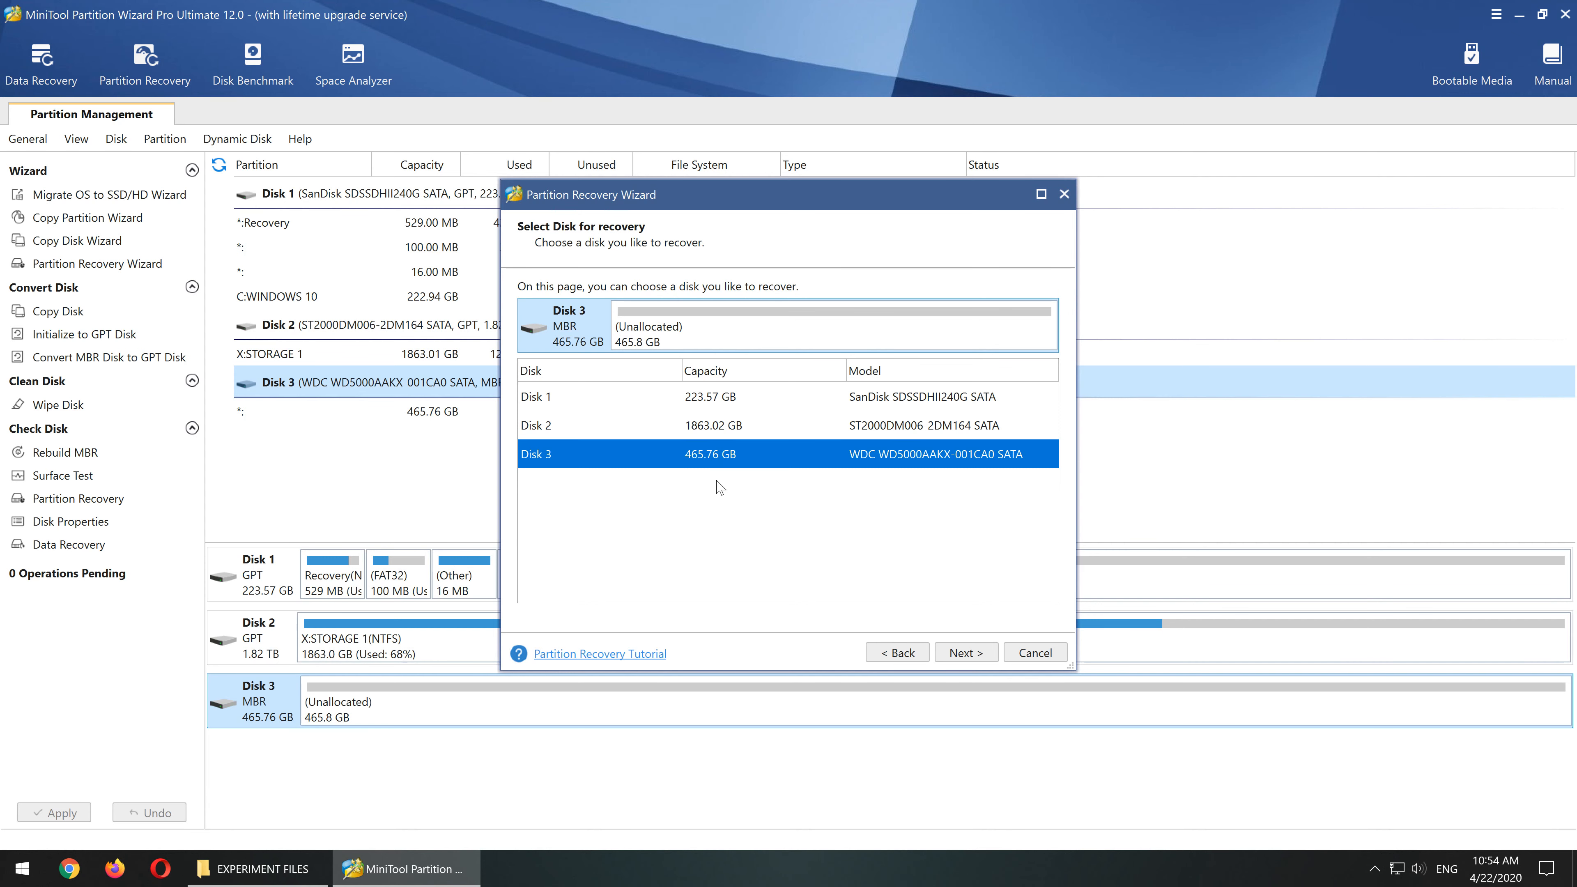
{"action": "left_click", "coordinate": [966, 652]}
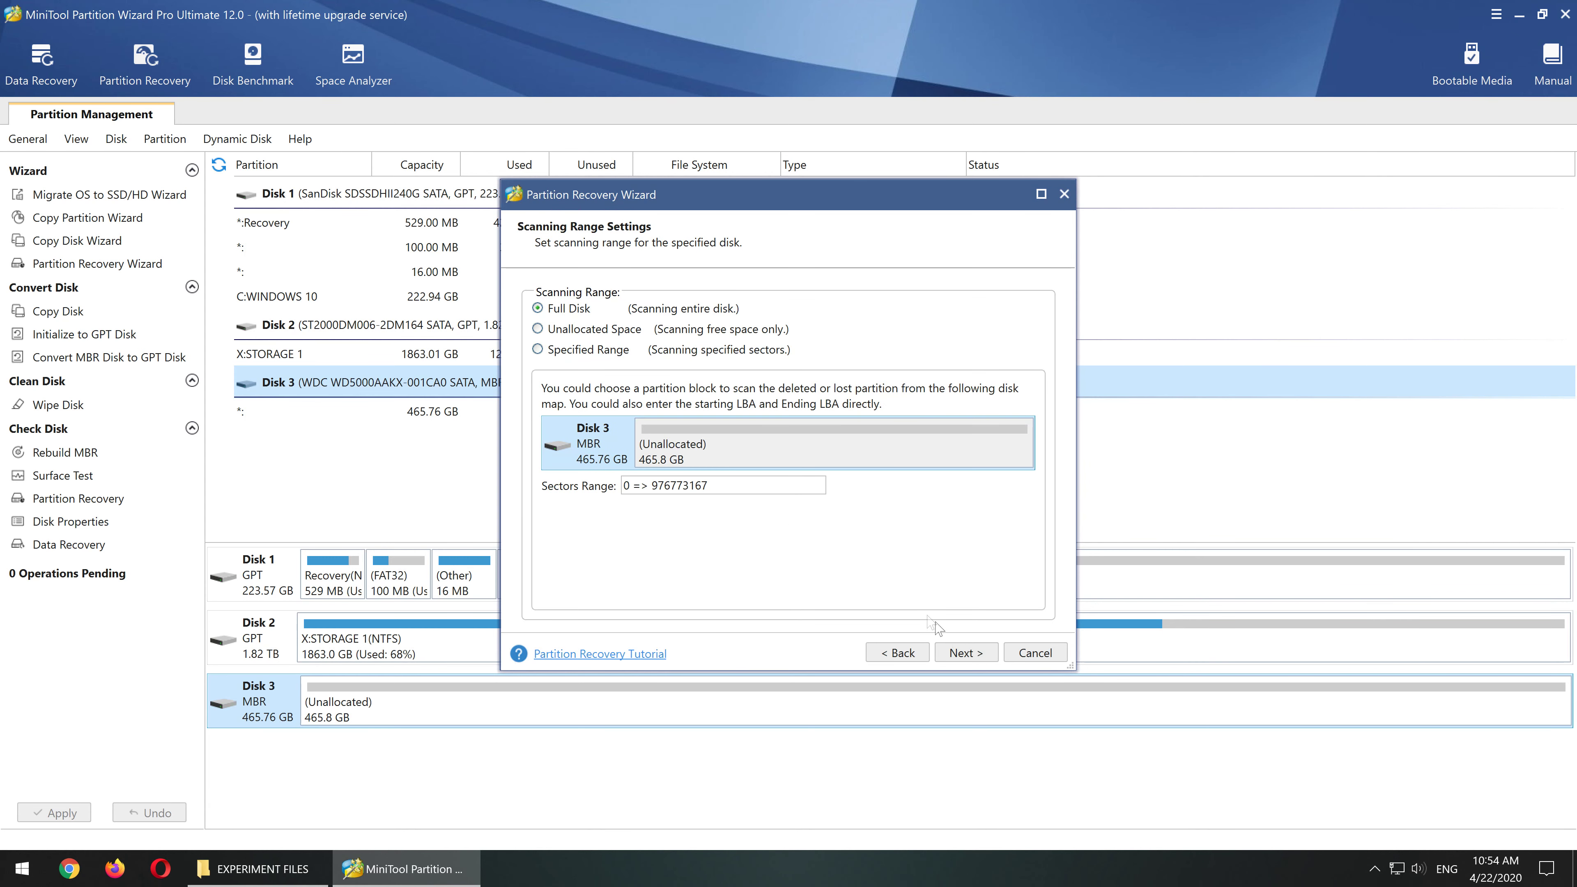
{"action": "mouse_move", "coordinate": [777, 526]}
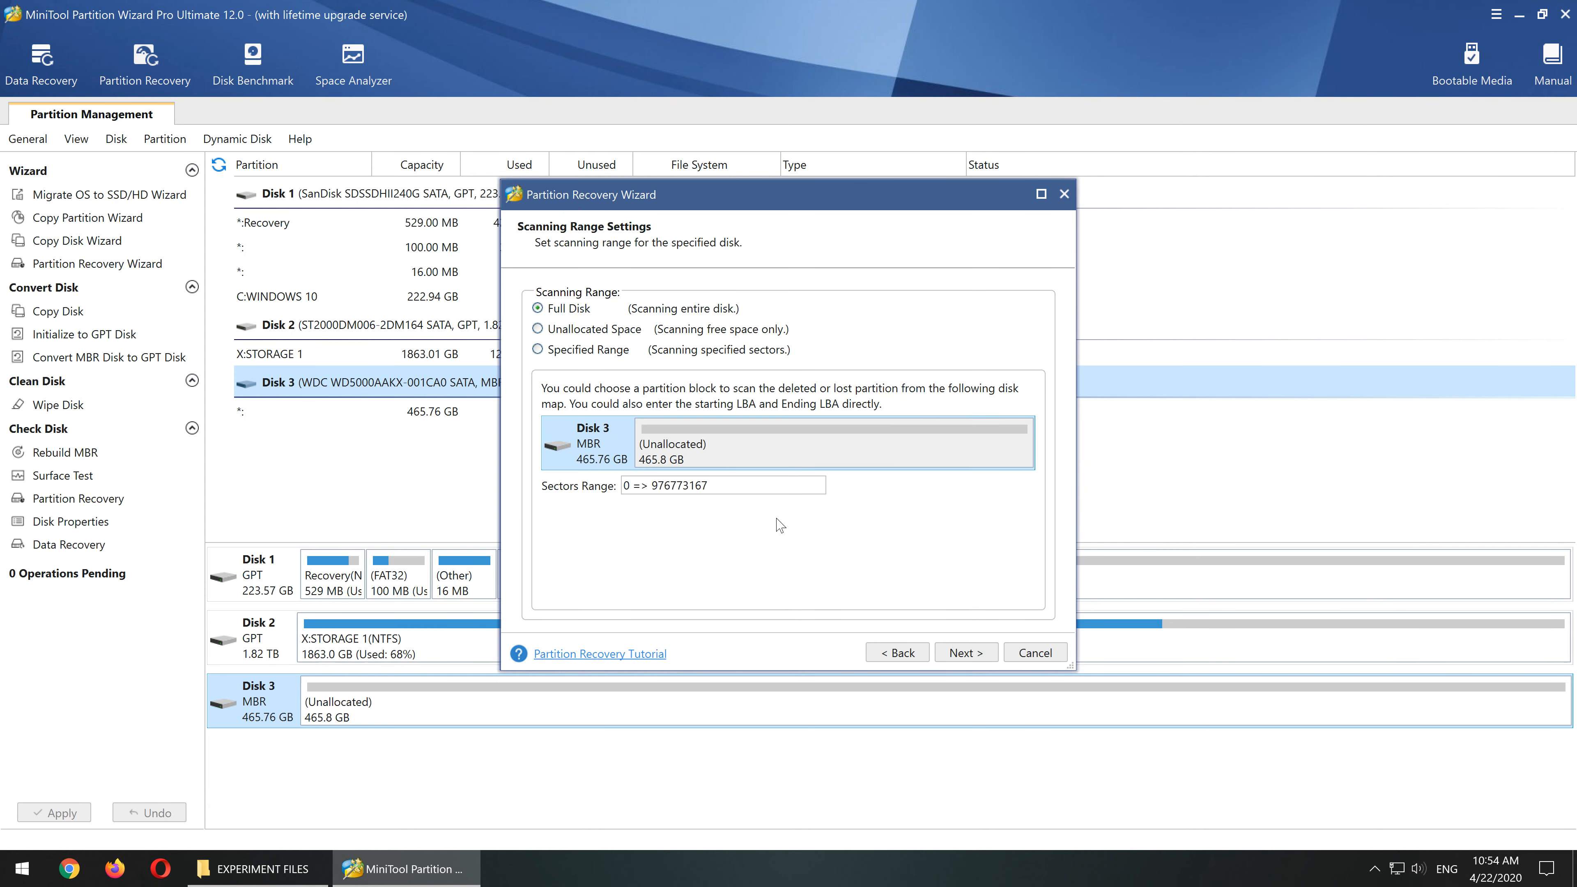
{"action": "left_click", "coordinate": [967, 652]}
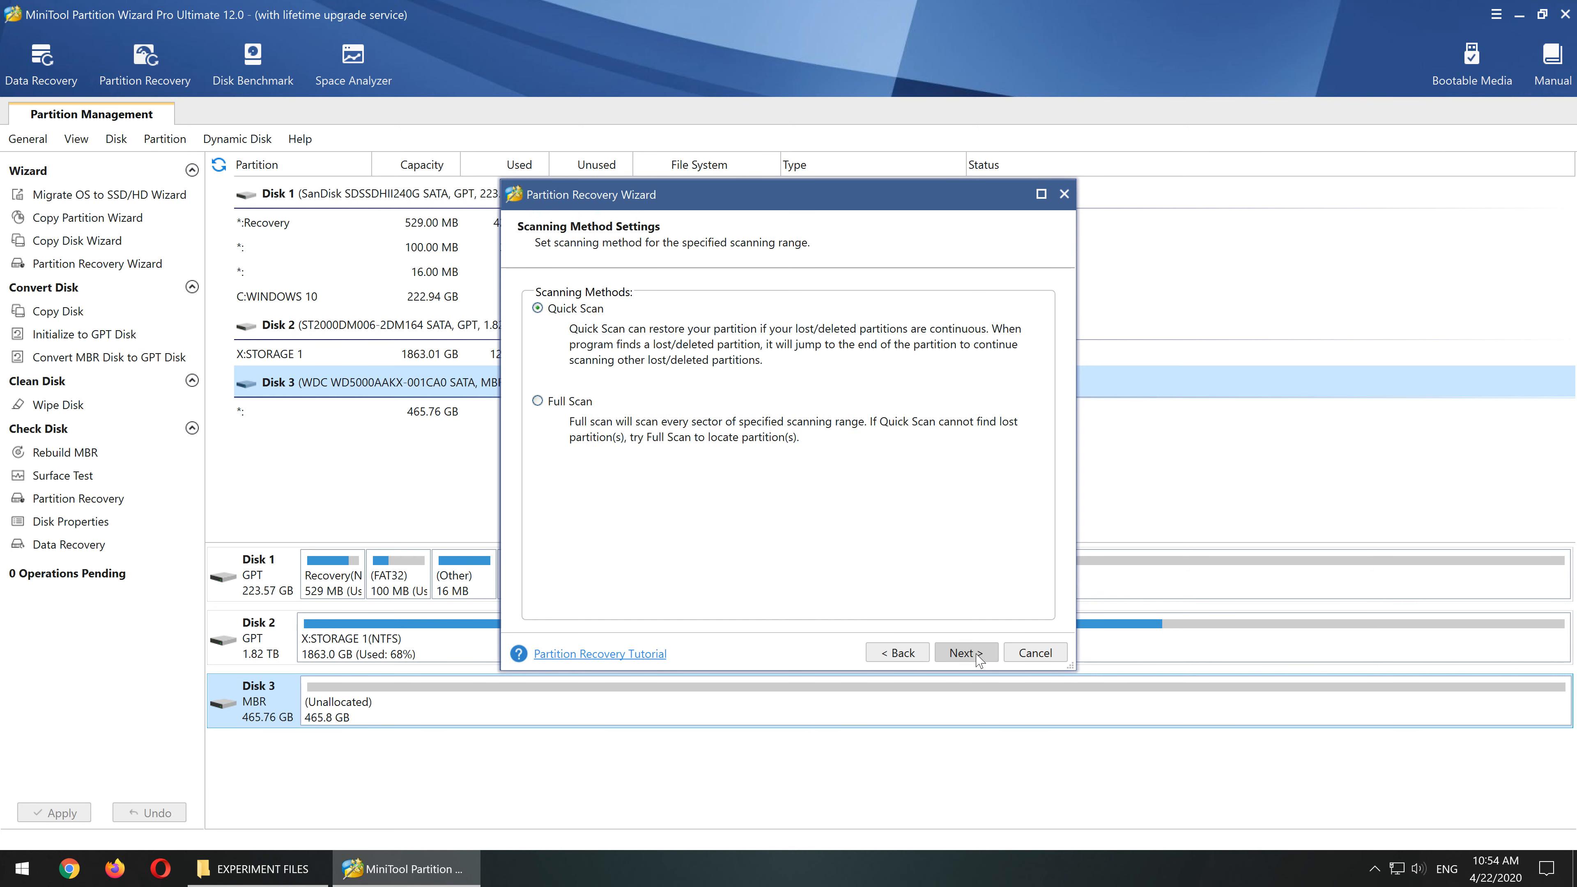
{"action": "left_click", "coordinate": [966, 652]}
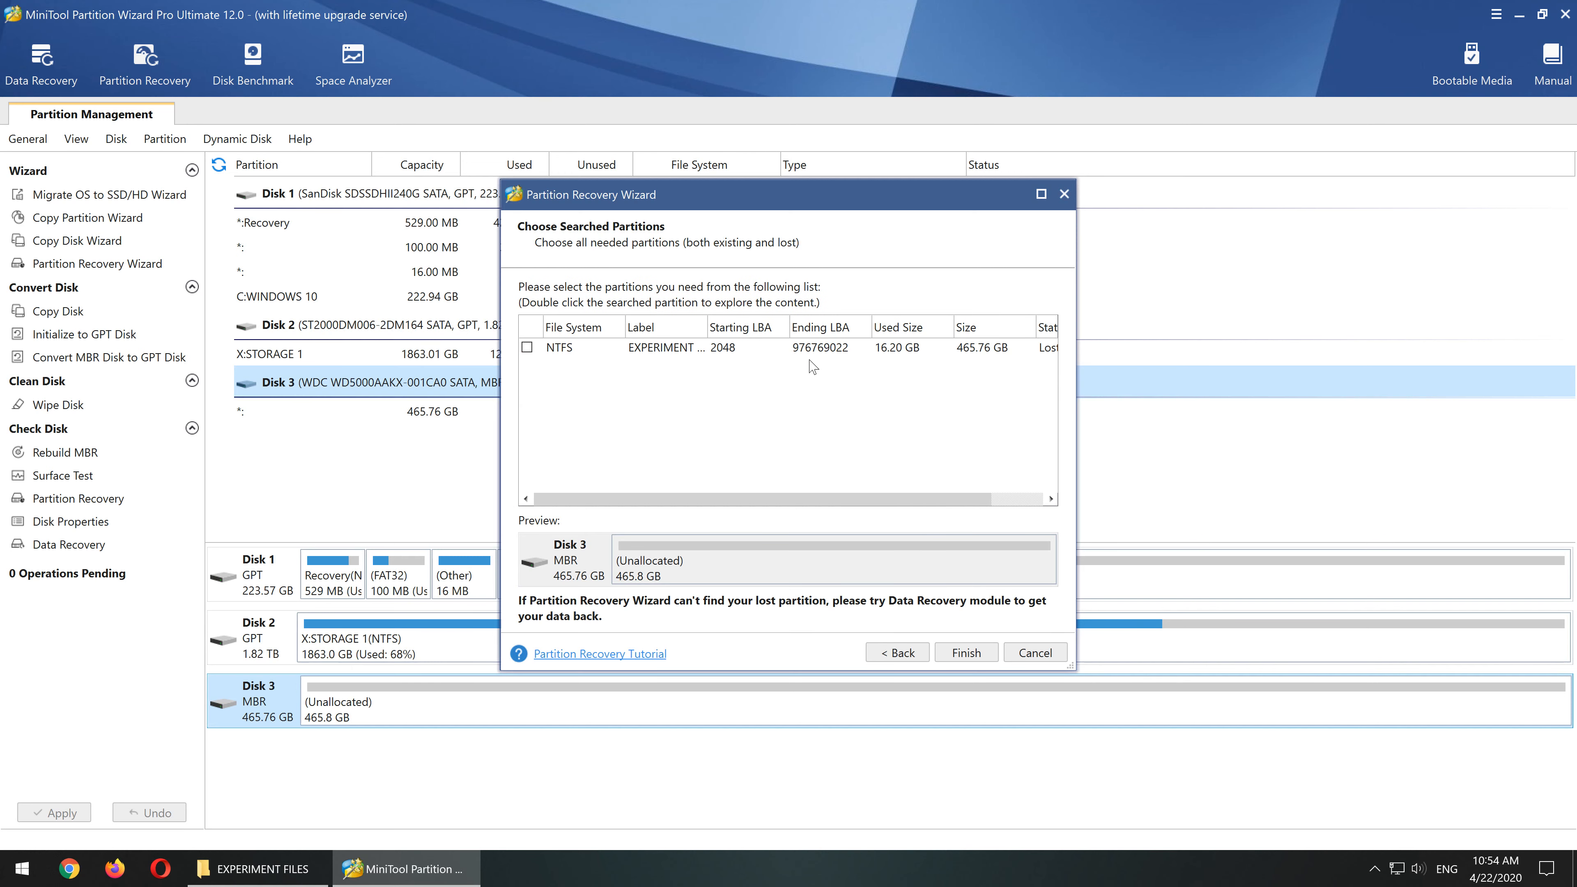
{"action": "mouse_move", "coordinate": [687, 373]}
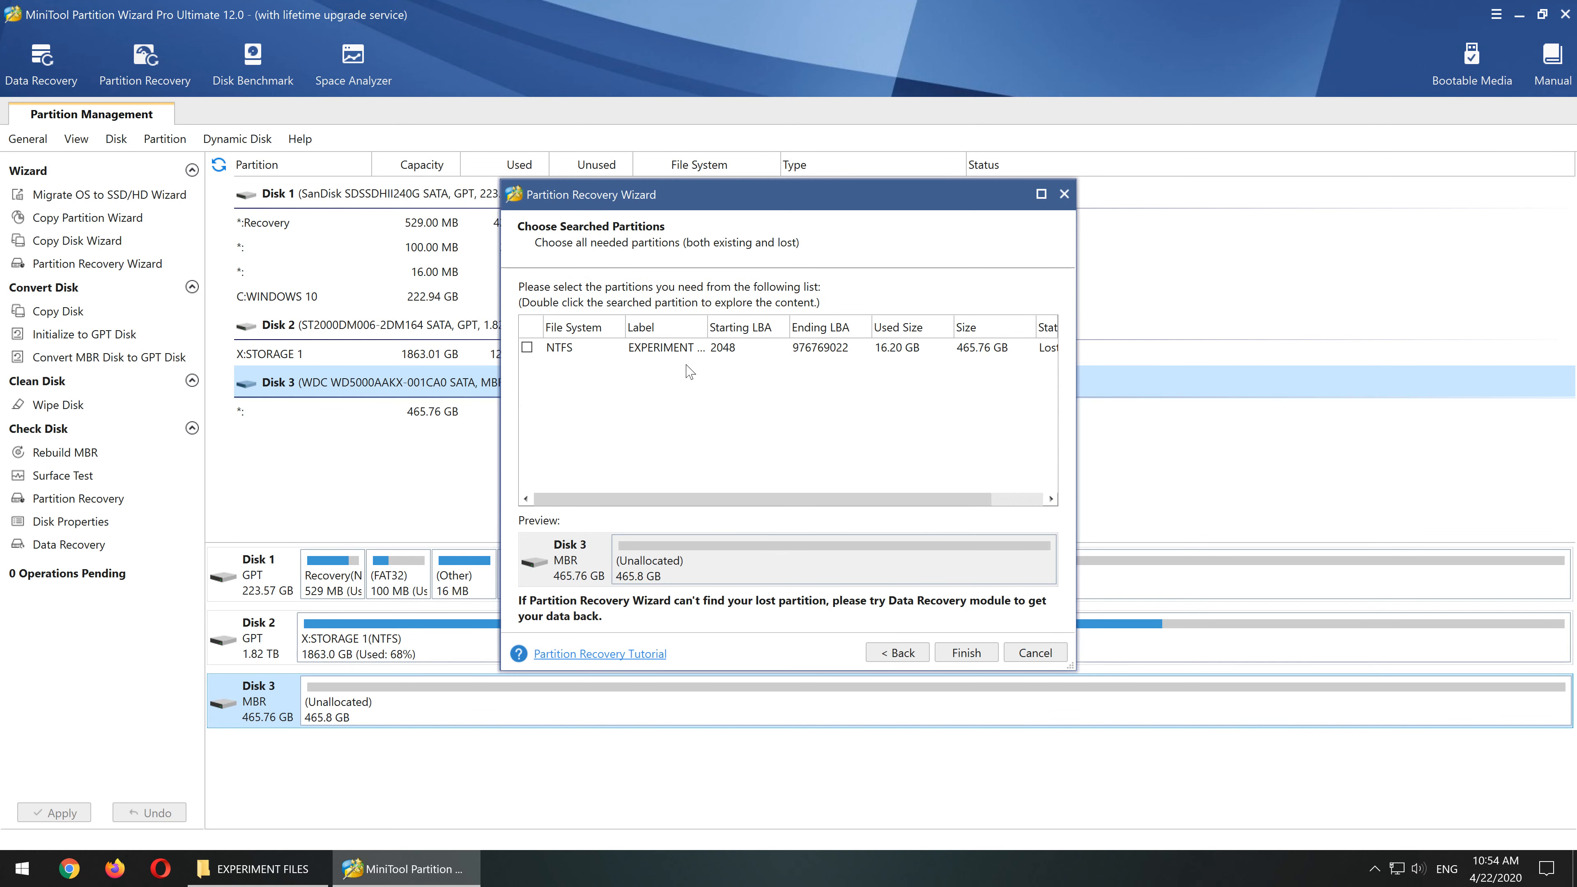
{"action": "left_click", "coordinate": [967, 652]}
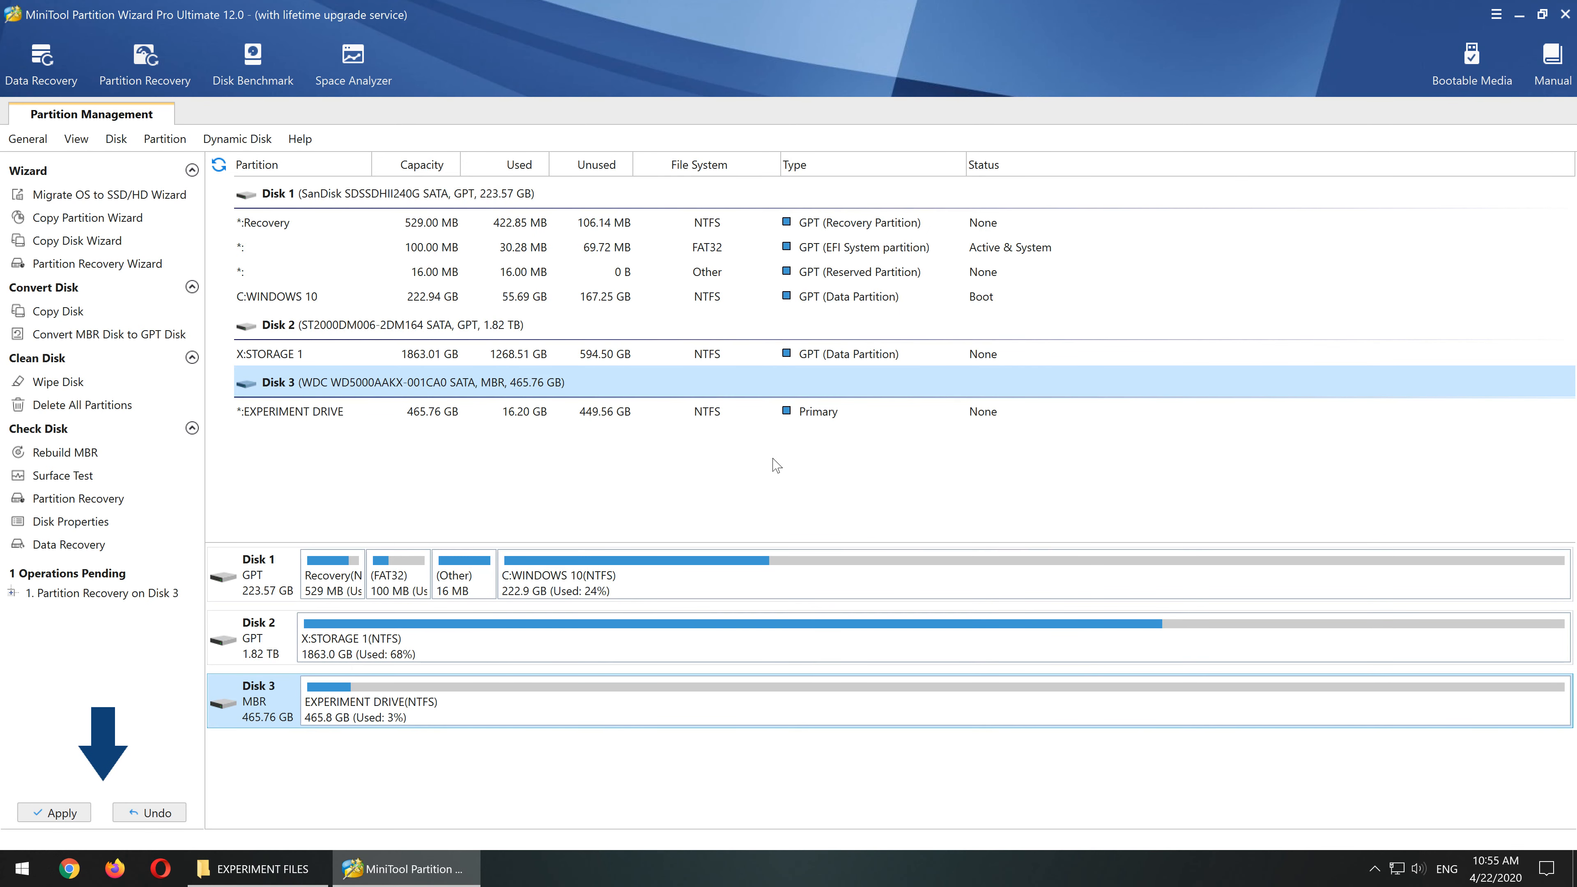
{"action": "left_click", "coordinate": [54, 813]}
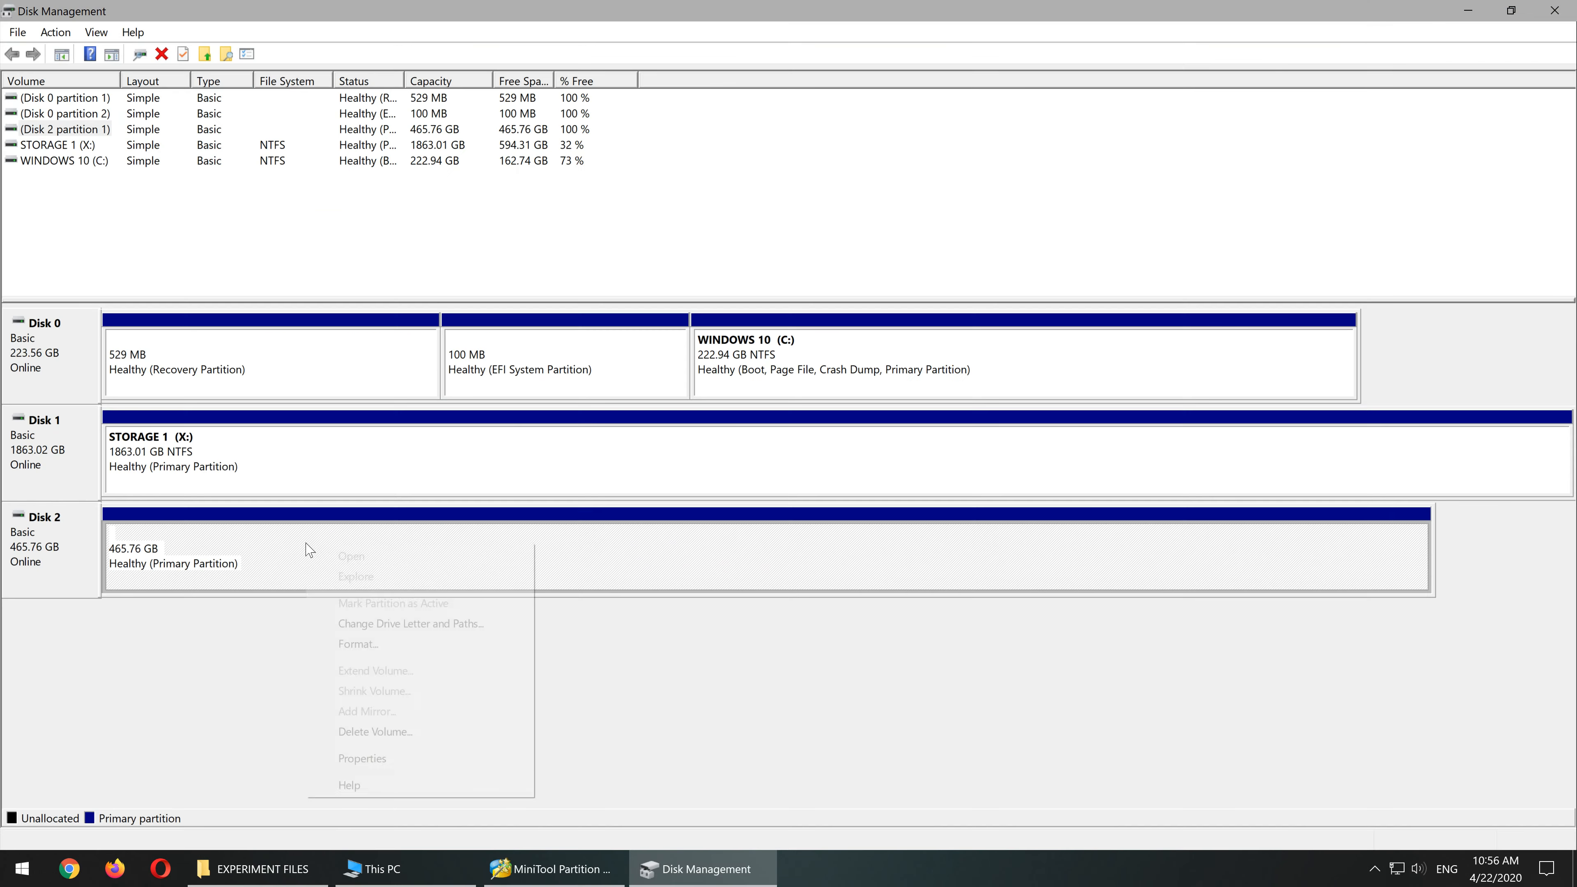
- Refresh Disk Management so the recovered 465.76 GB partition shows on Disk 2
{"action": "left_click", "coordinate": [410, 625]}
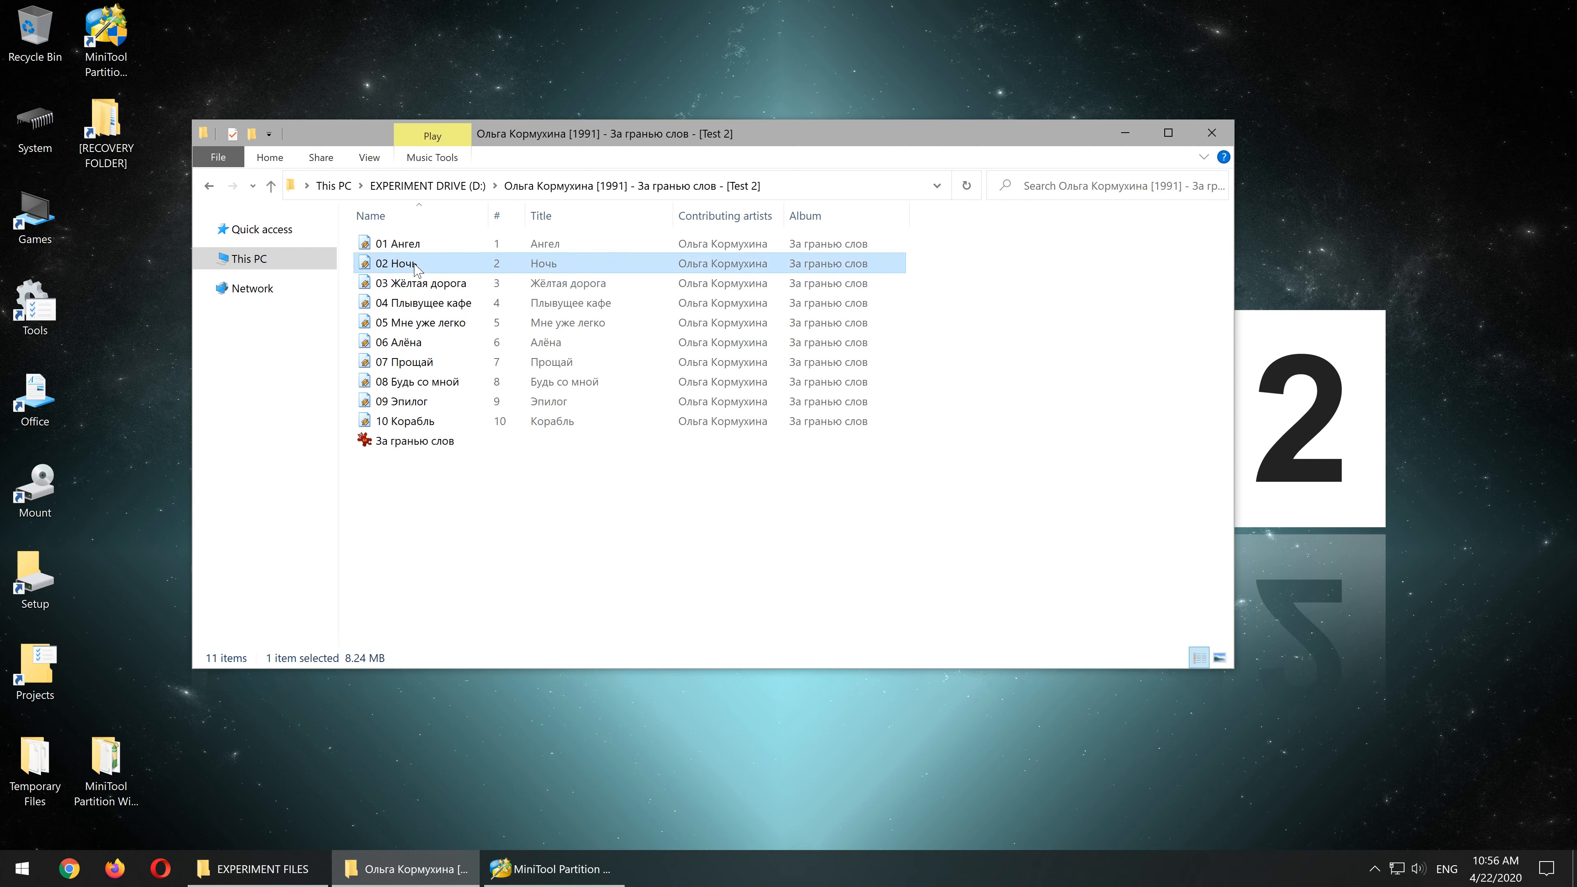
- Play a track from the [Test 2] album folder on the restored EXPERIMENT DRIVE (D:)
{"action": "double_click", "coordinate": [398, 263]}
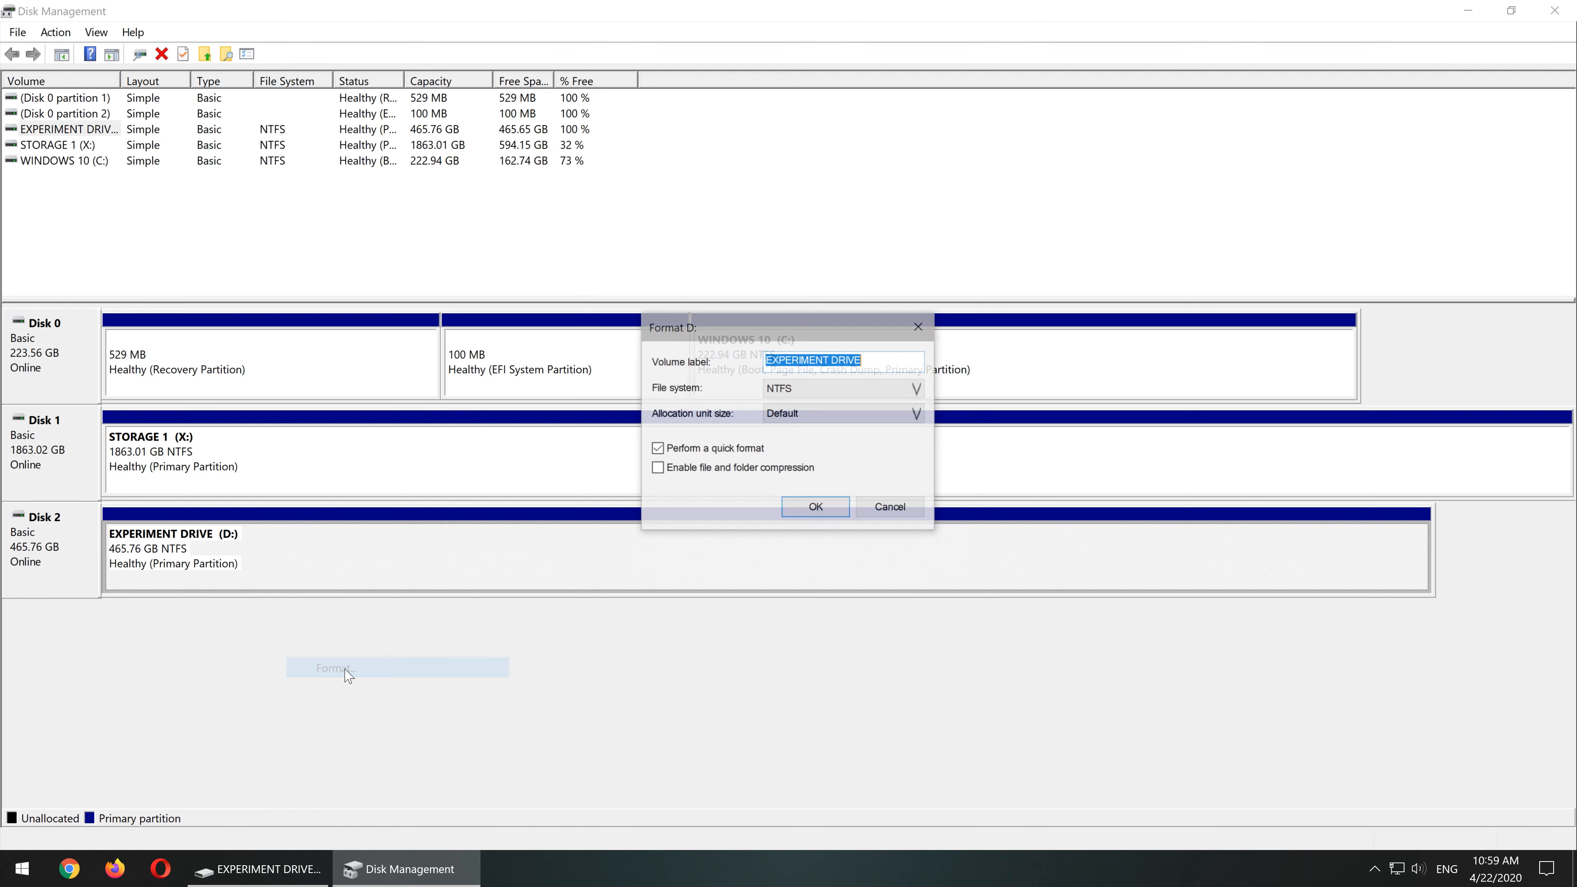
- Quick-format EXPERIMENT DRIVE (D:) as NTFS, keeping its label, then remove the volume again
{"action": "left_click", "coordinate": [816, 506]}
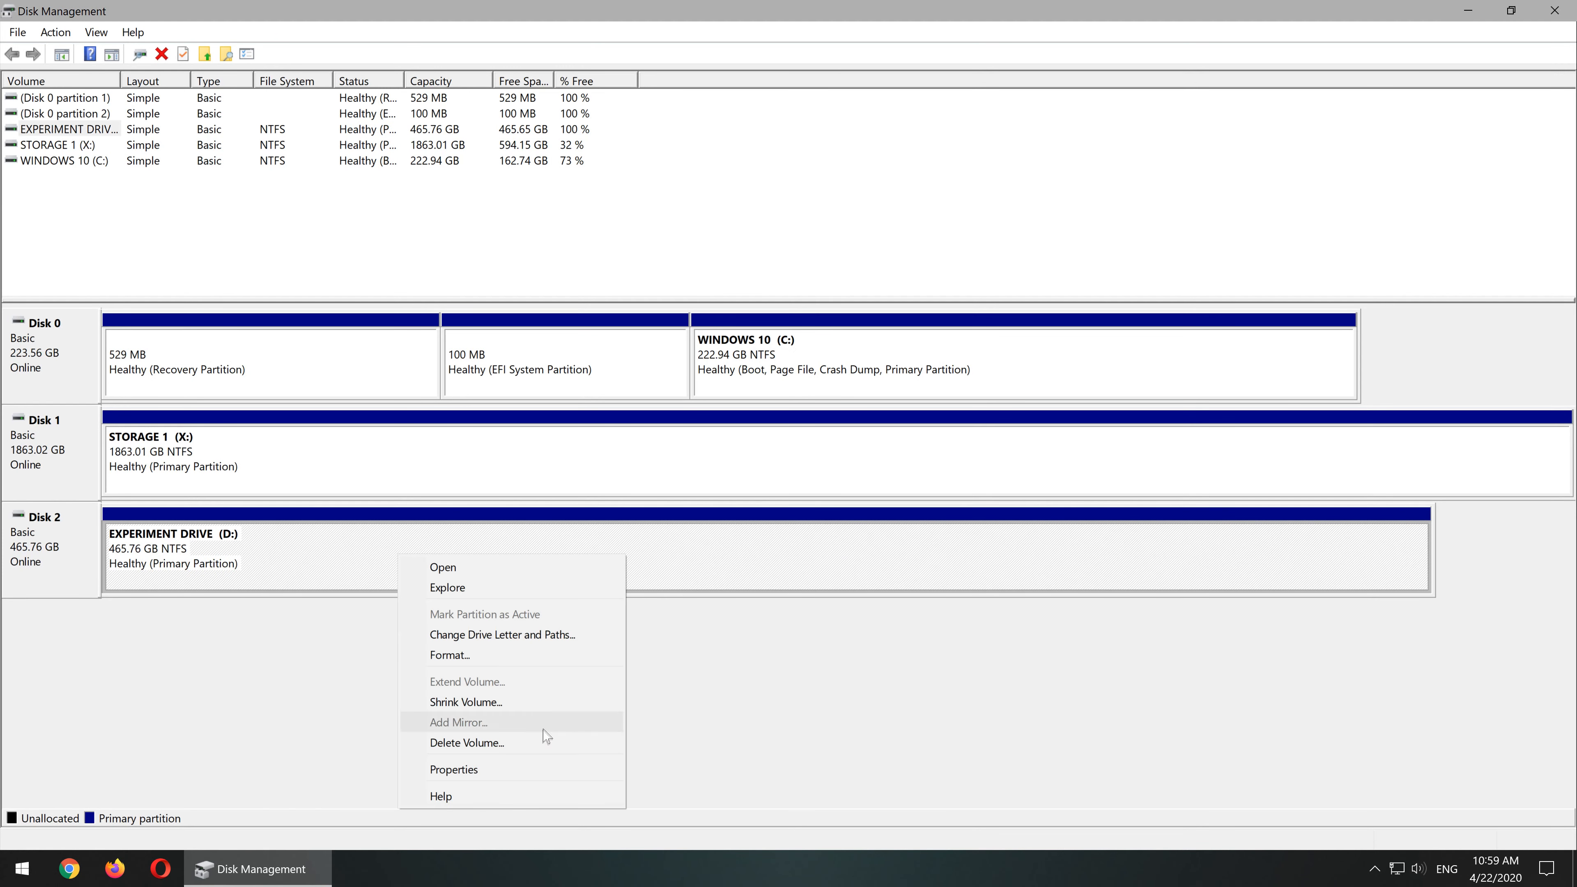
{"action": "left_click", "coordinate": [467, 743]}
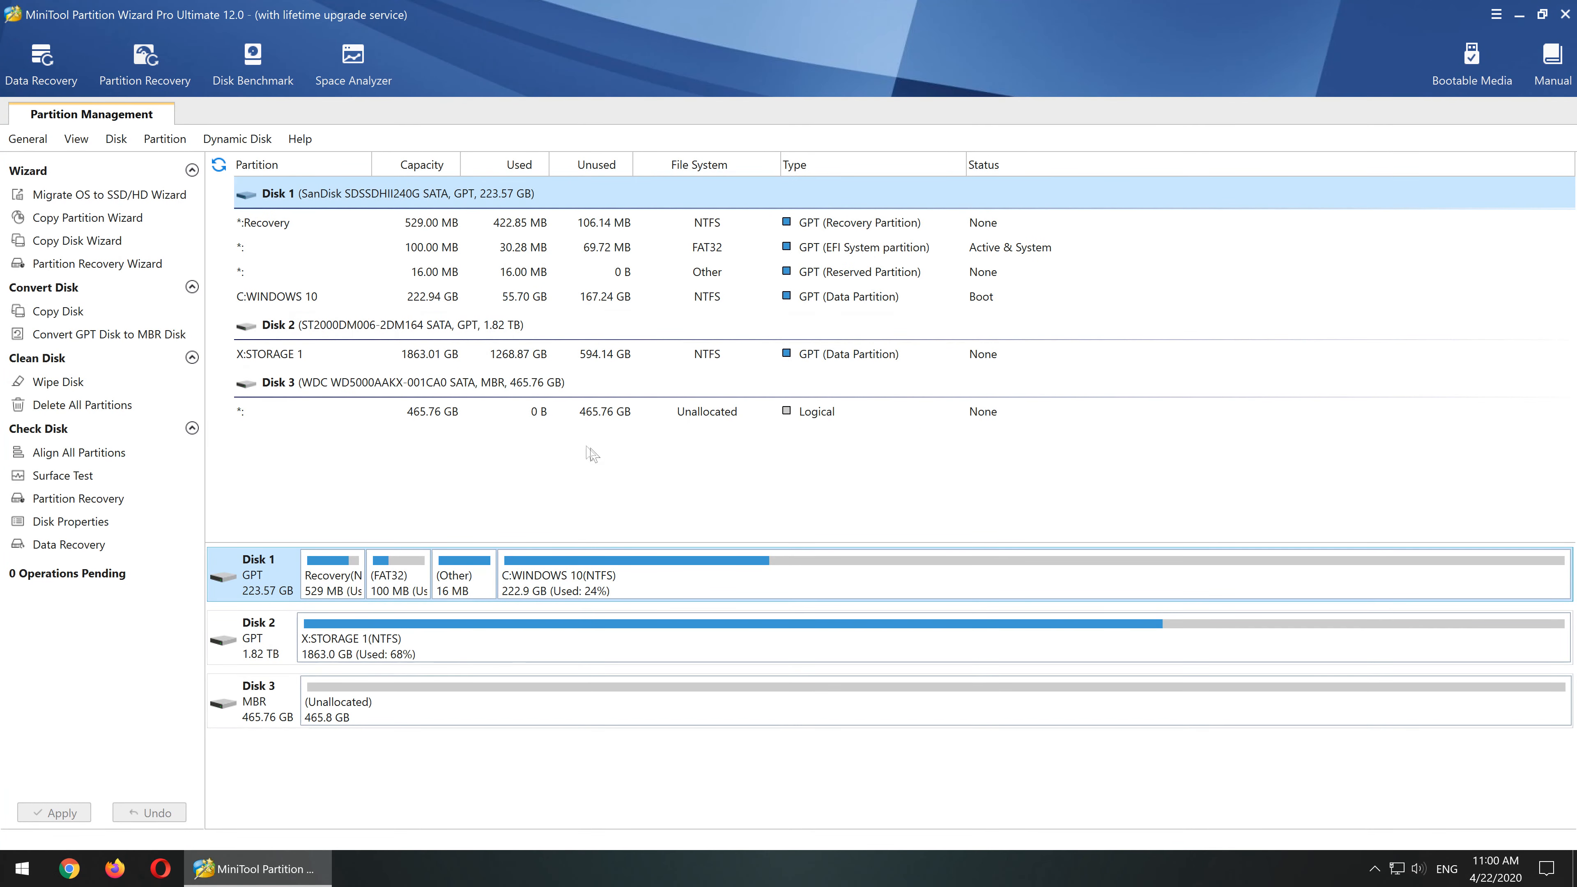
- Run Partition Recovery on Disk 3 (Full Disk) and restore the found NTFS EXPERIMENT DRIVE partition
{"action": "left_click", "coordinate": [79, 499]}
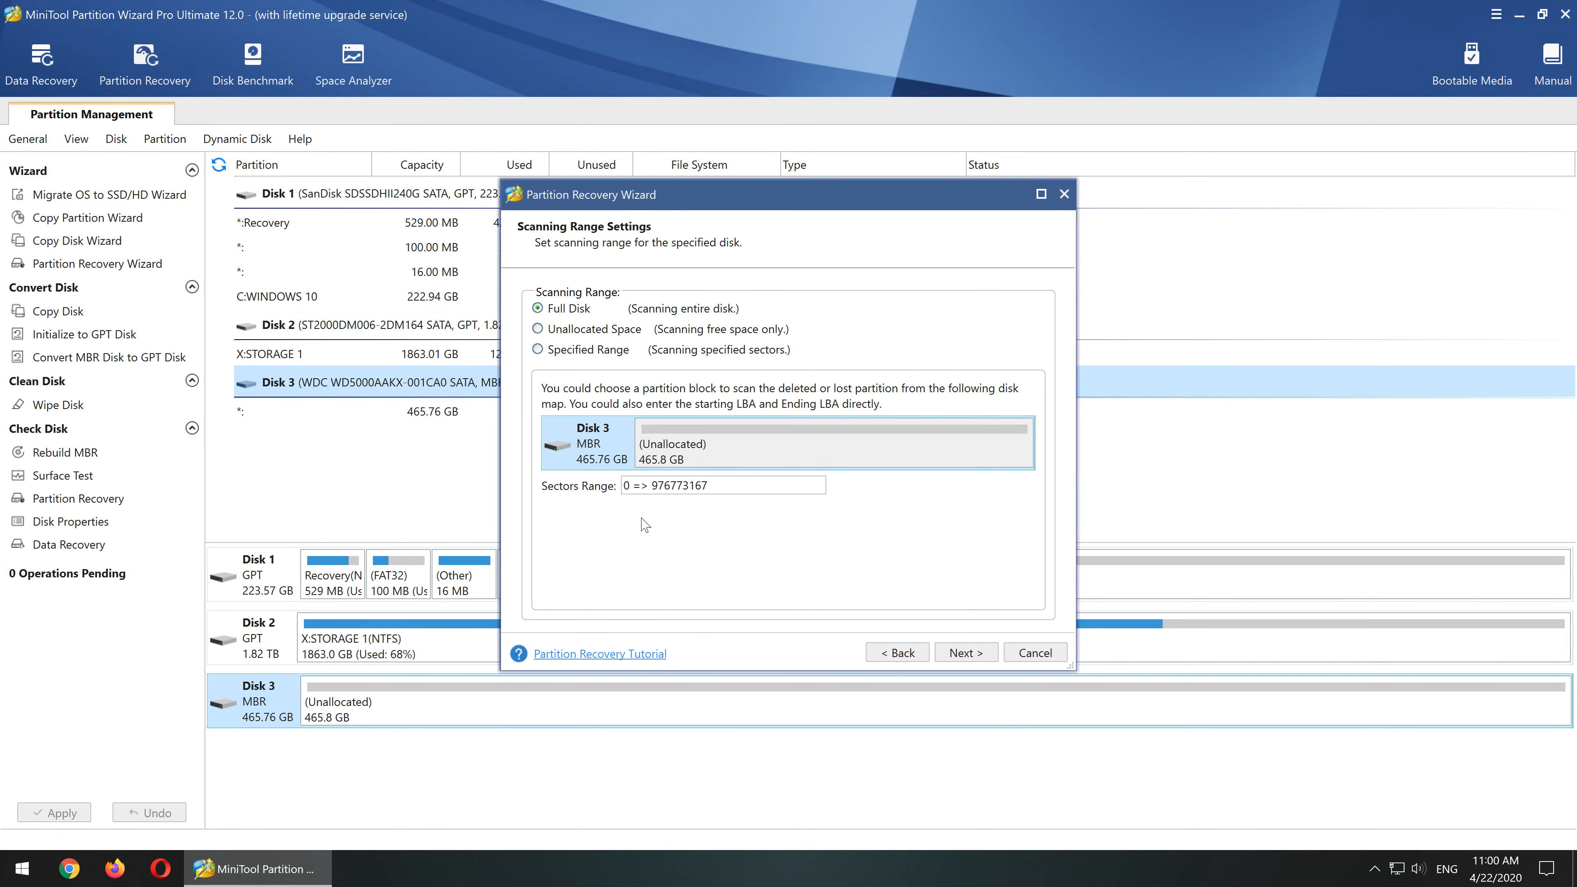
{"action": "left_click", "coordinate": [966, 652]}
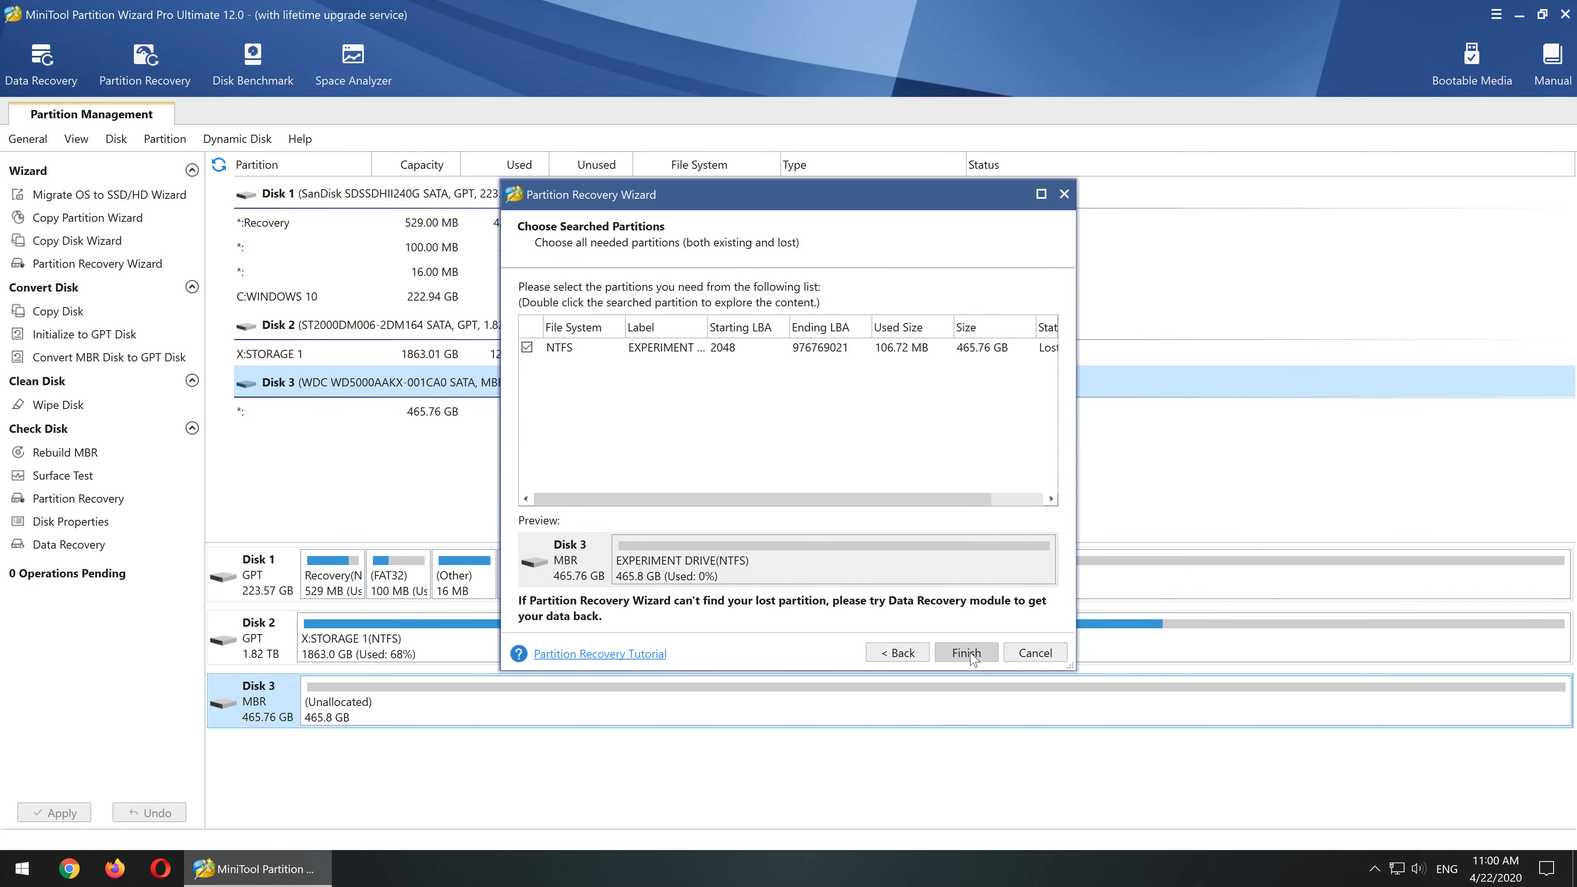
{"action": "left_click", "coordinate": [966, 652]}
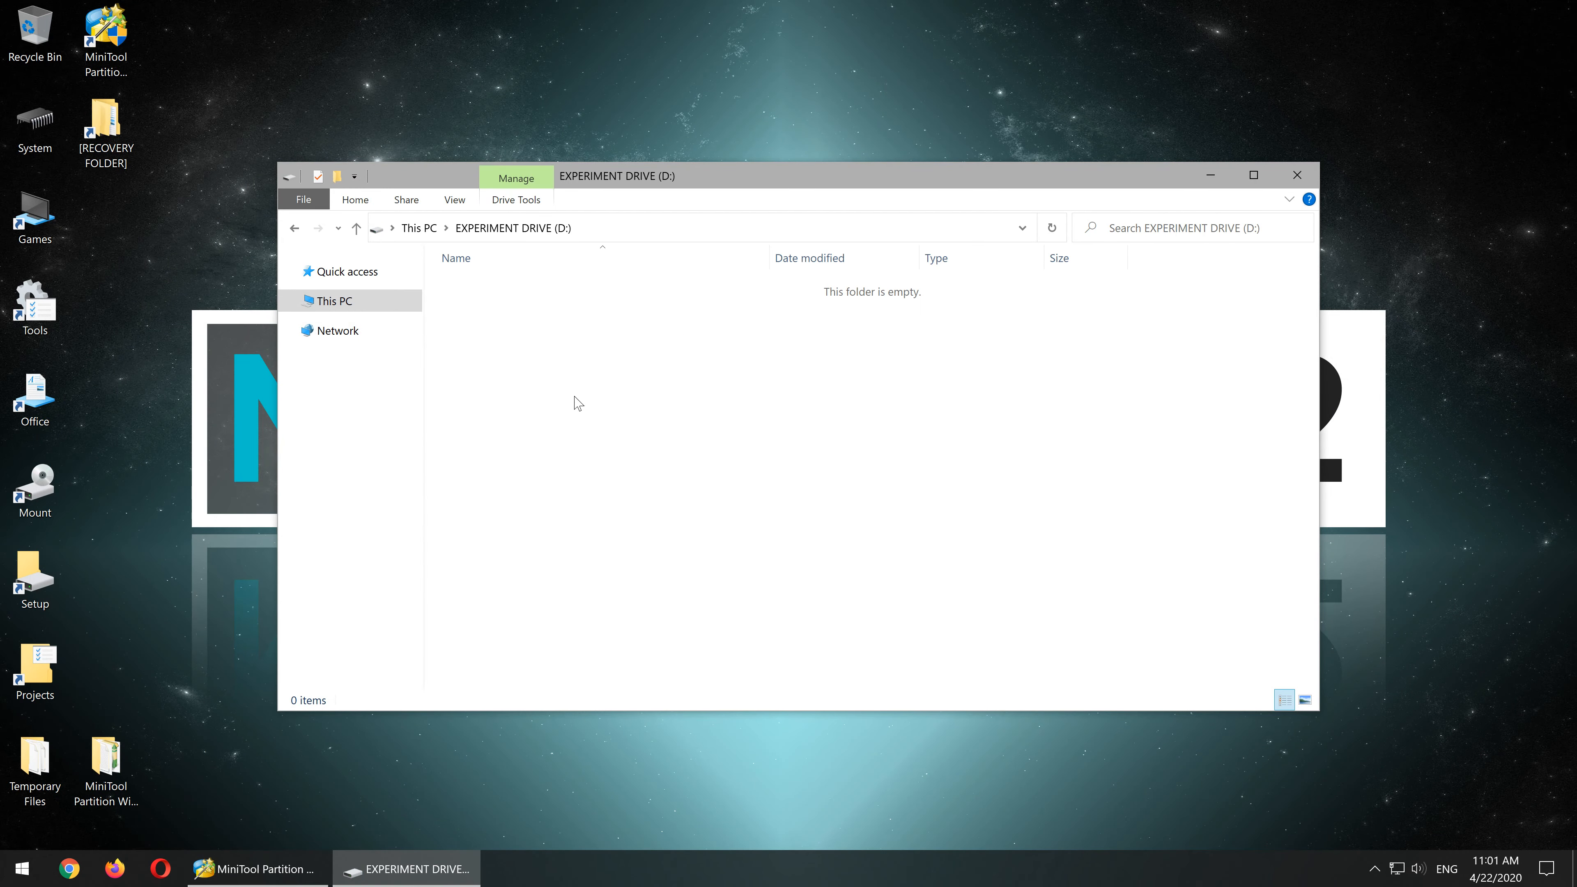
{"action": "left_click", "coordinate": [258, 870]}
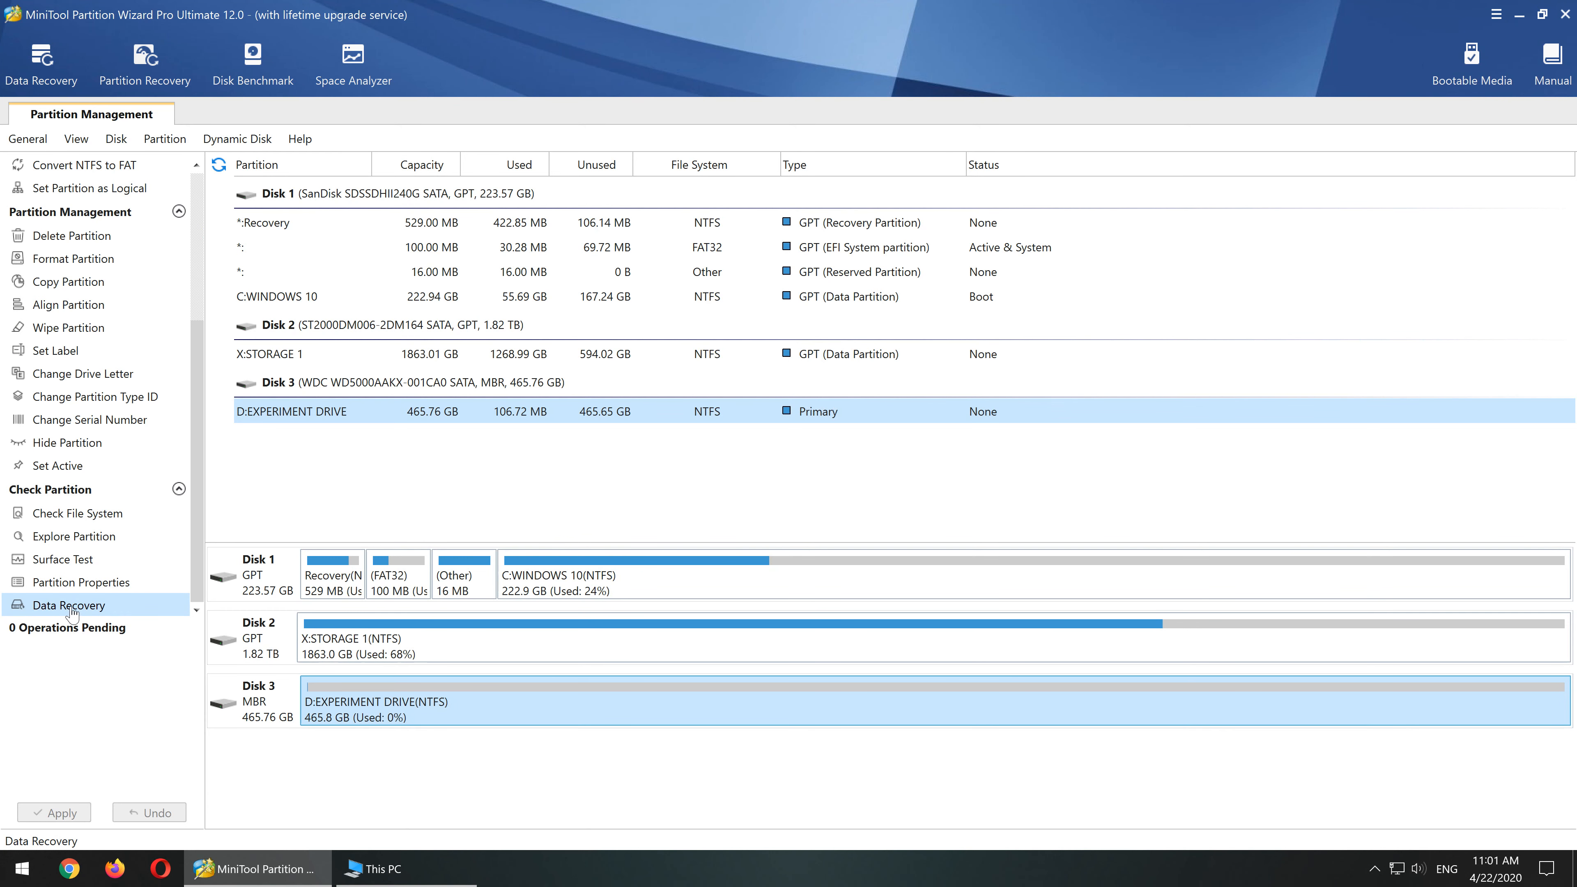
- Start a Data Recovery scan of the D: EXPERIMENT DRIVE partition
{"action": "left_click", "coordinate": [69, 605]}
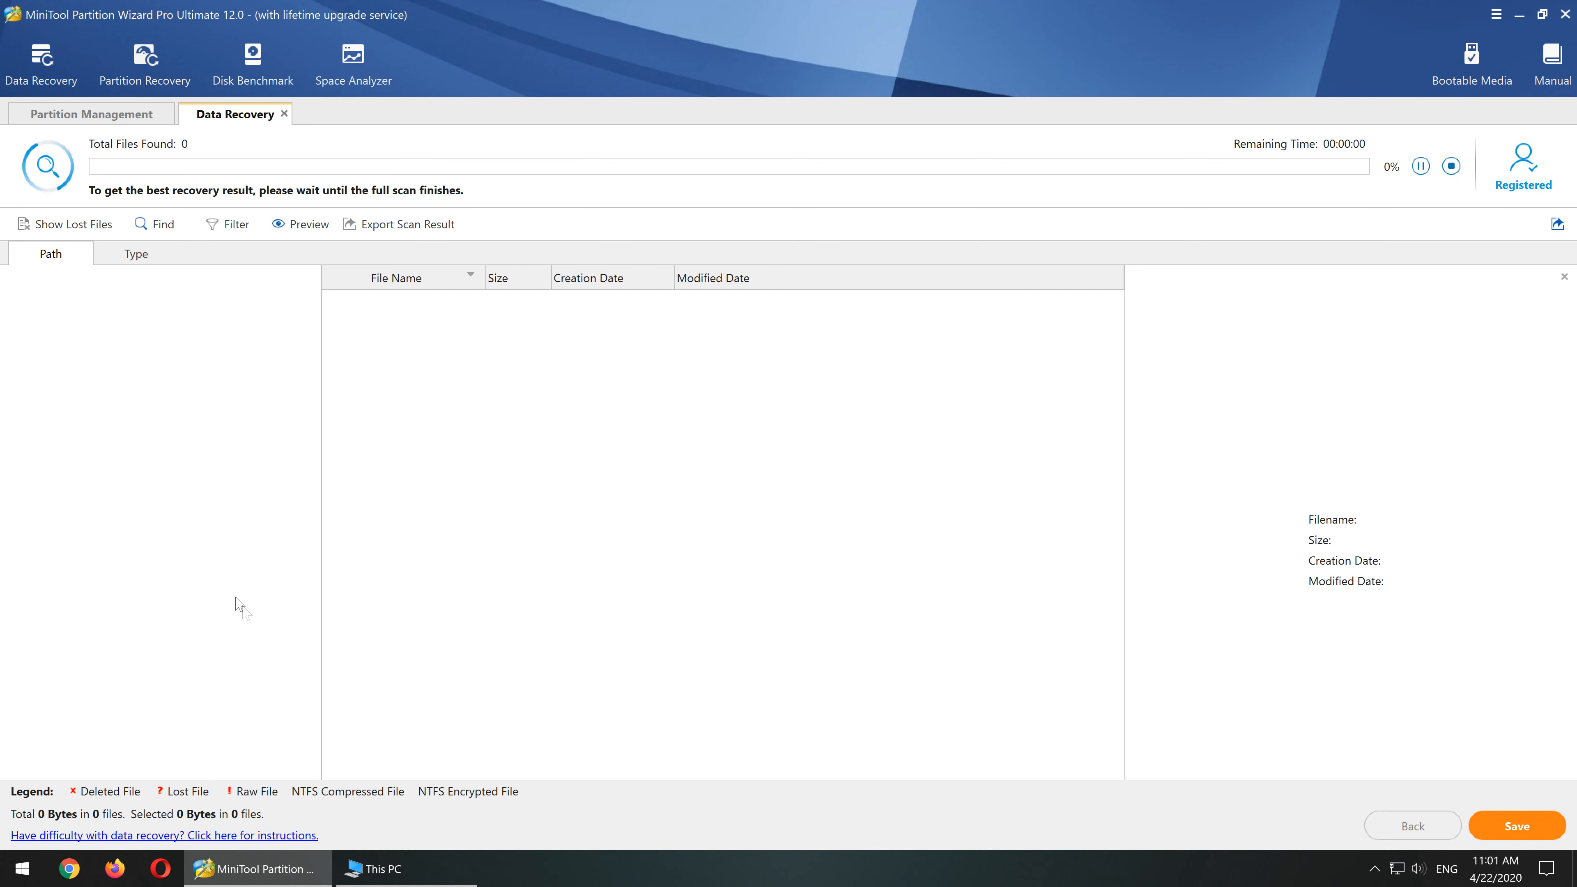
{"action": "mouse_move", "coordinate": [229, 615]}
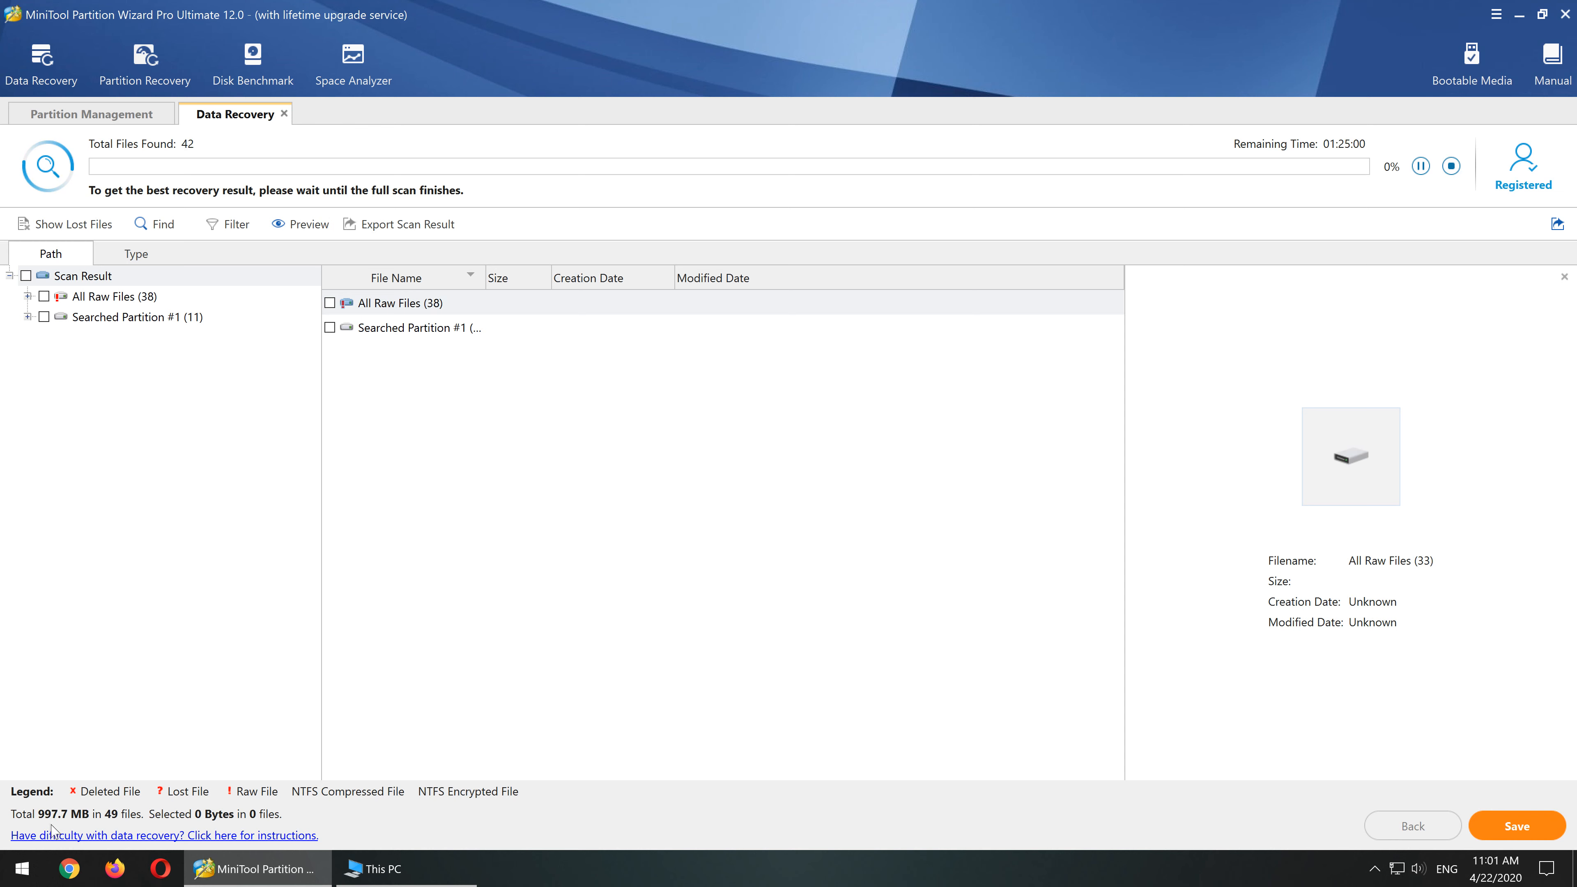
{"action": "mouse_move", "coordinate": [256, 510]}
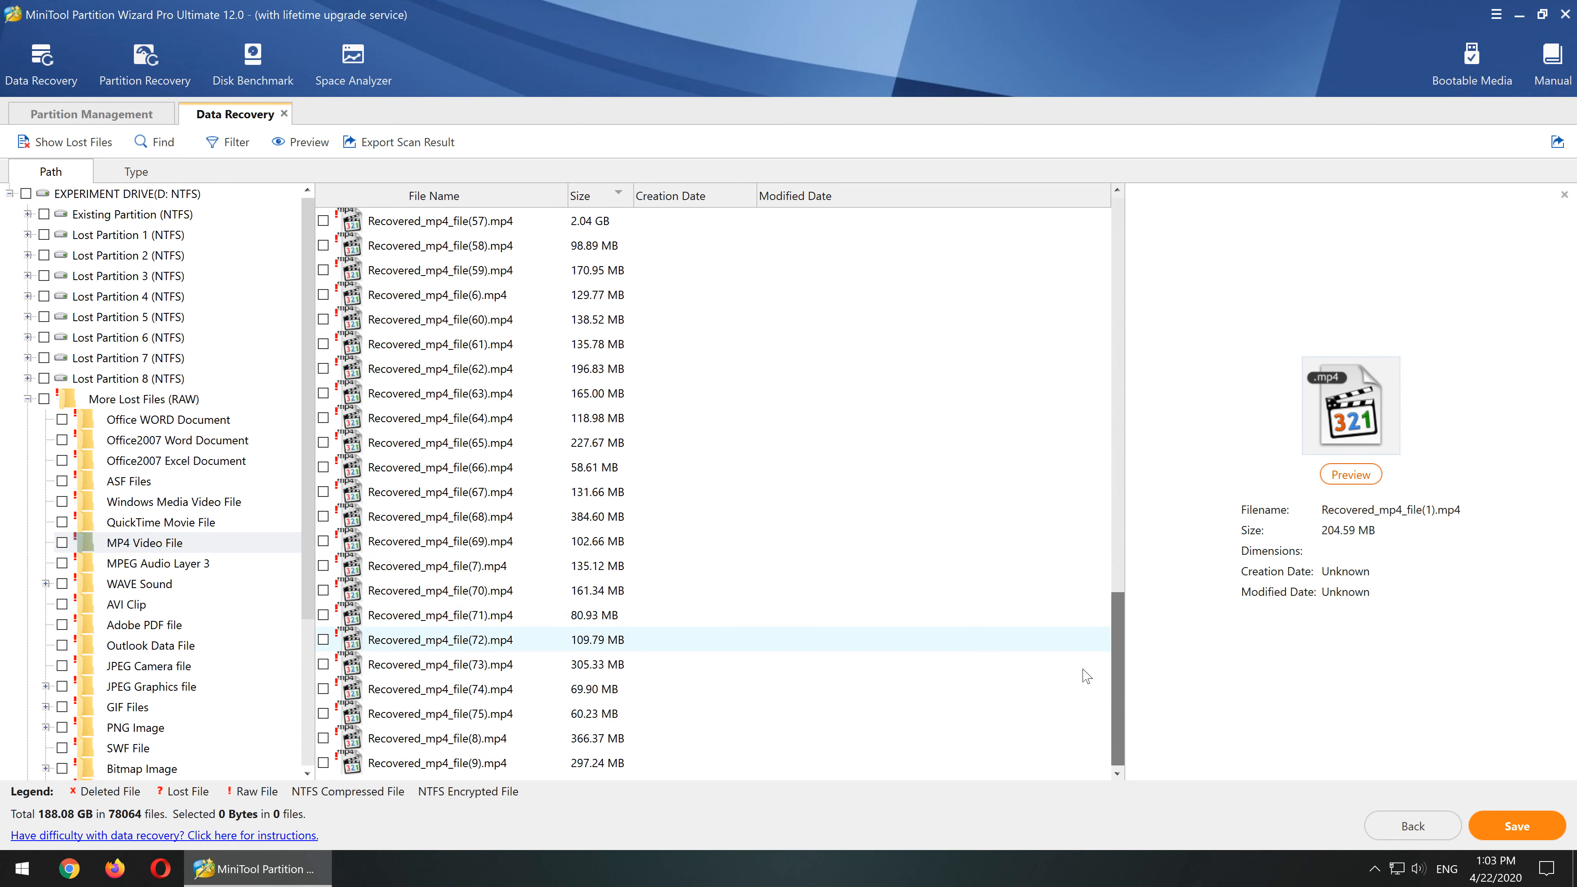
- Save the 75 recovered MP4 videos to X:\[RECOVERY FOLDER] and view their thumbnails there
{"action": "left_click", "coordinate": [1517, 826]}
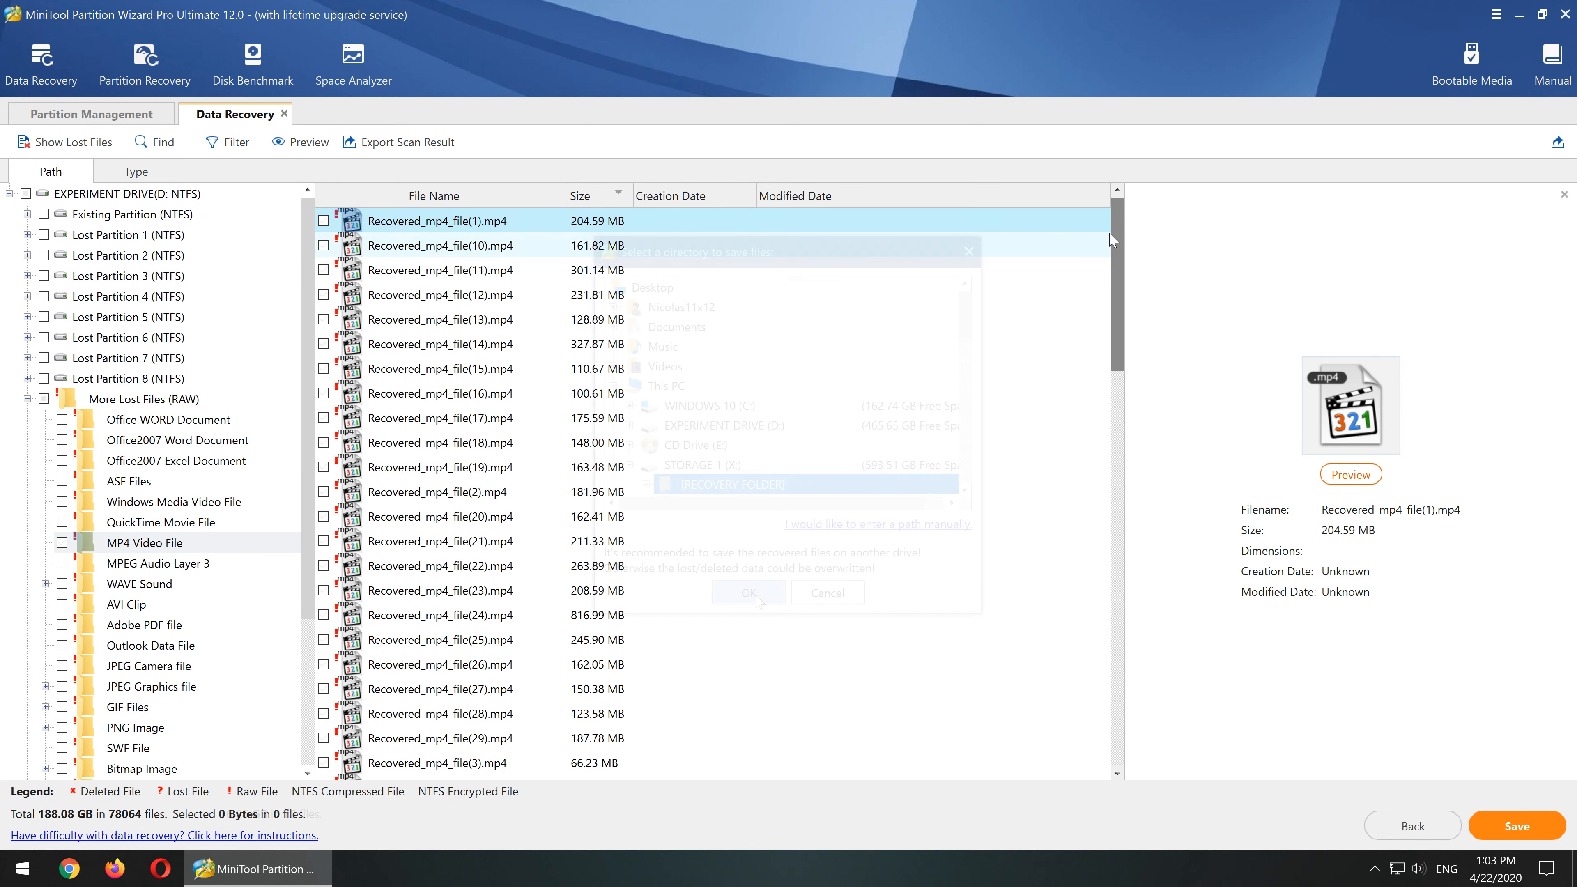
{"action": "left_click", "coordinate": [749, 593]}
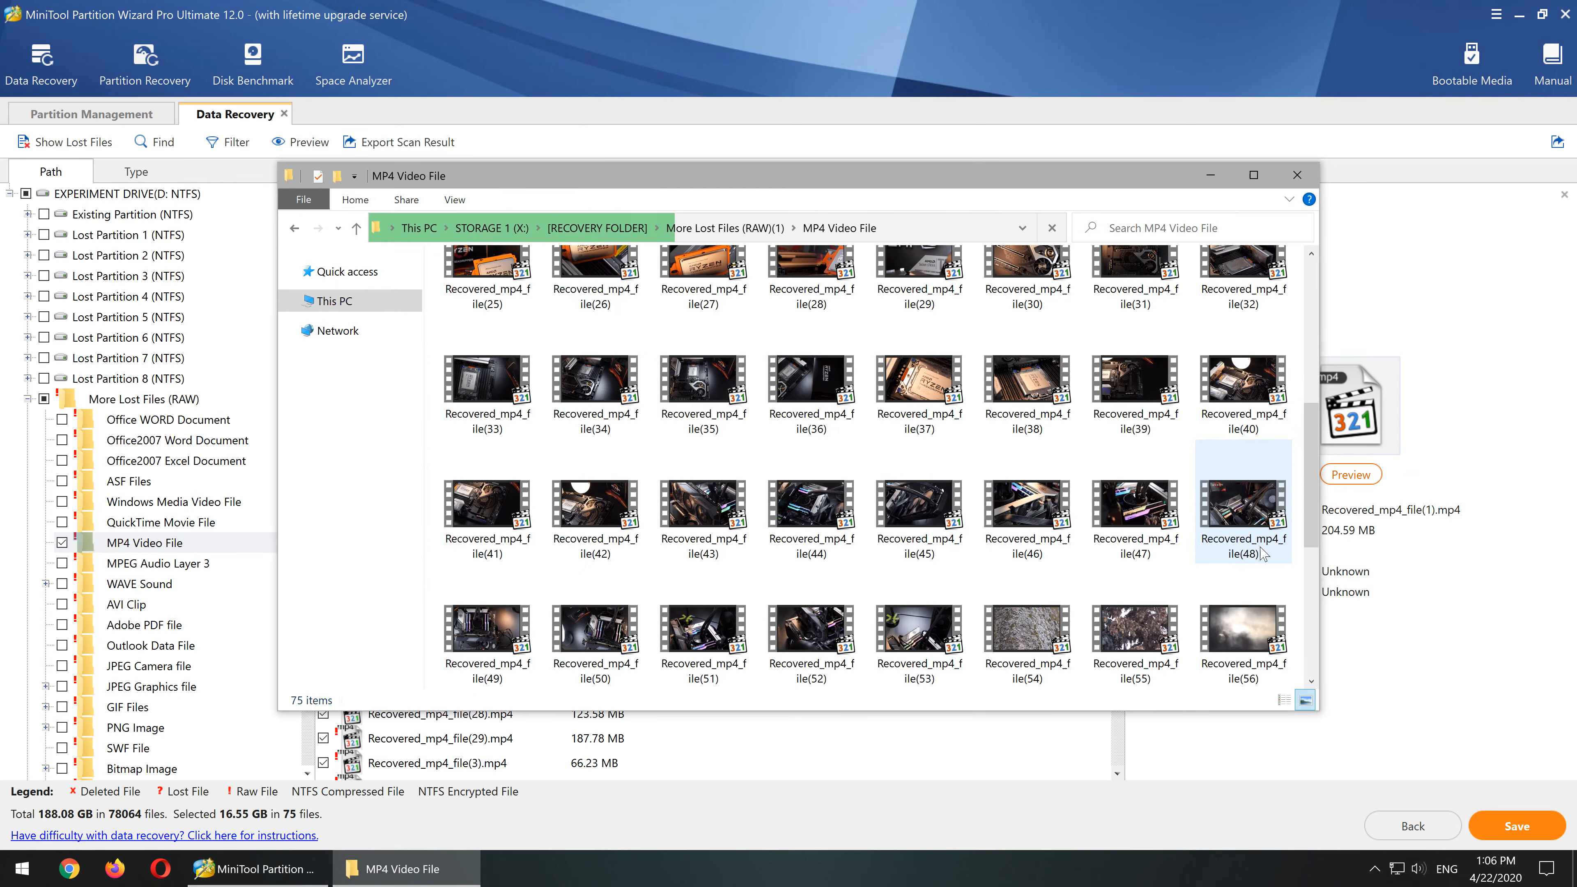
{"action": "scroll", "scroll_direction": "down", "scroll_amount": 3}
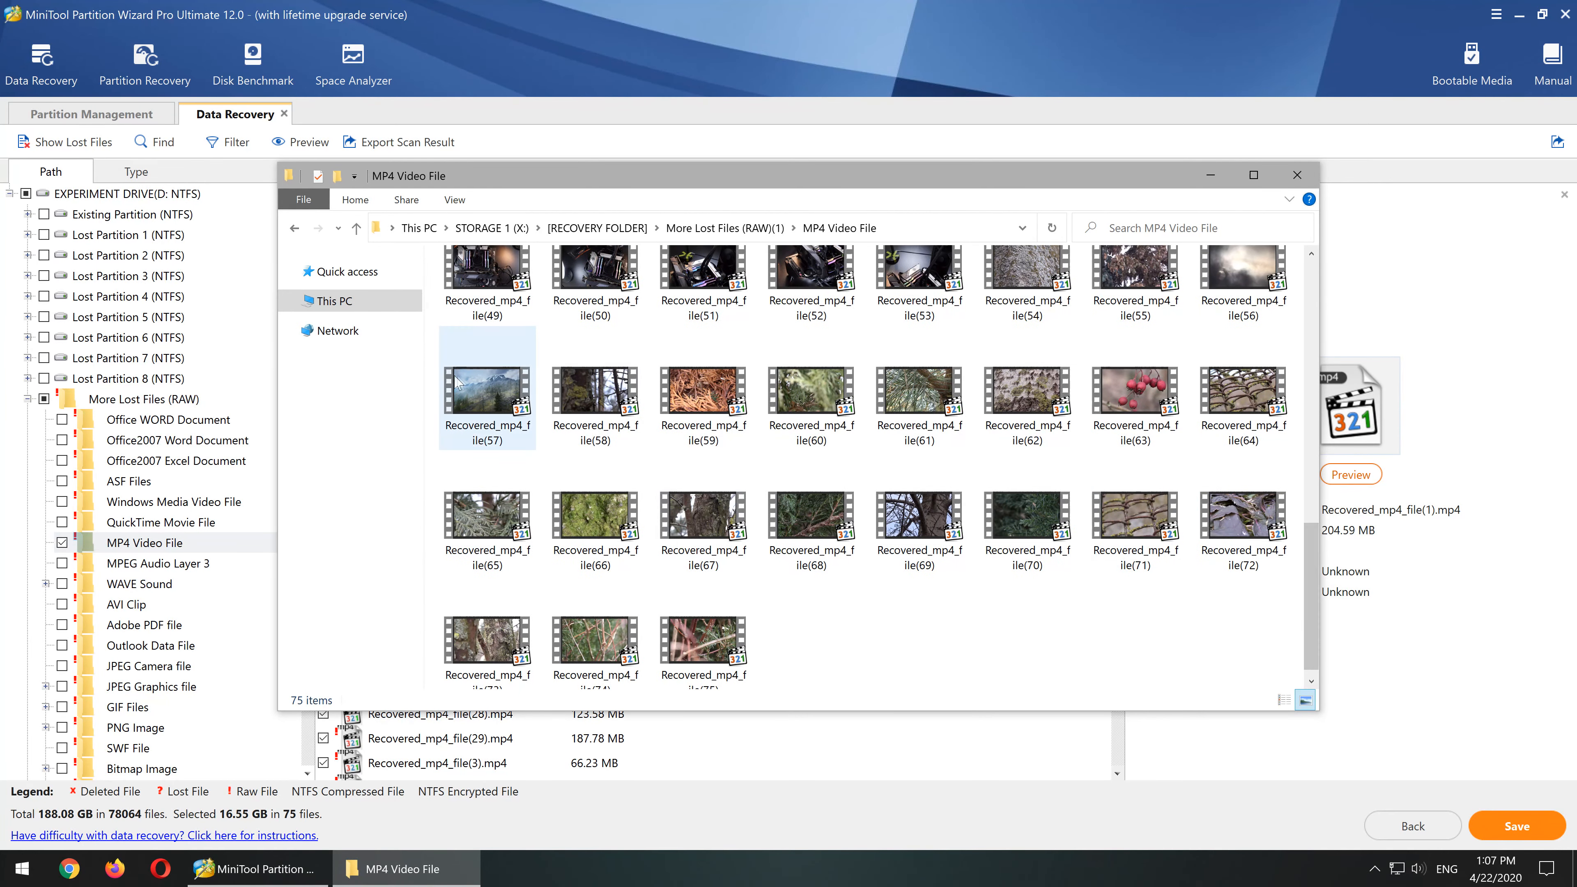
- Save all 25 recovered MPEG Audio Layer 3 files to X:\[RECOVERY FOLDER] and dismiss the notice
{"action": "left_click", "coordinate": [157, 564]}
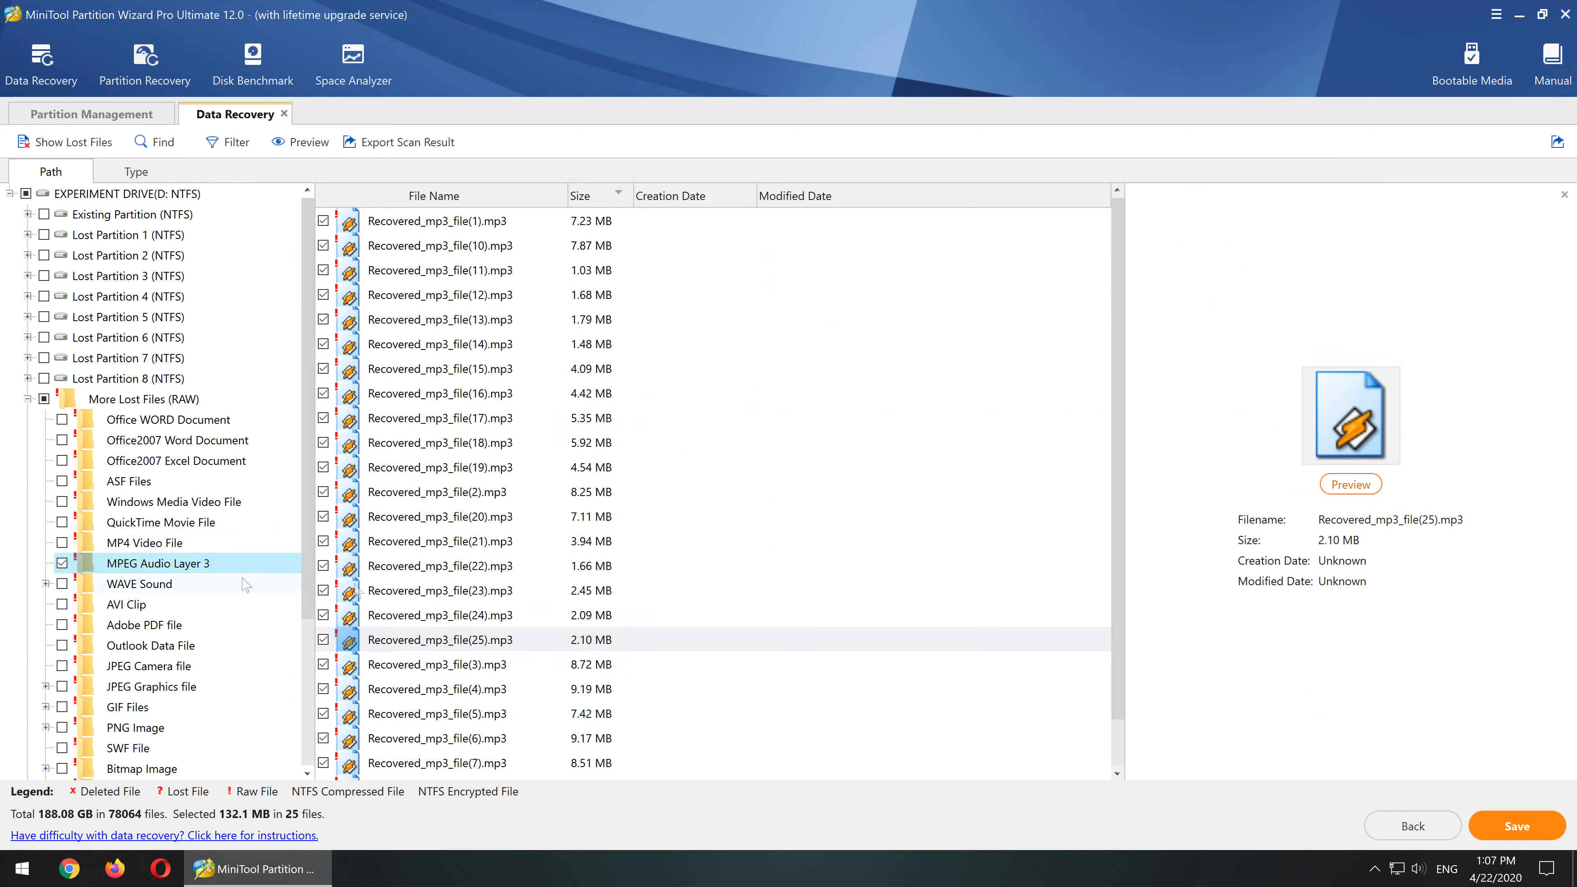
{"action": "left_click", "coordinate": [1517, 826]}
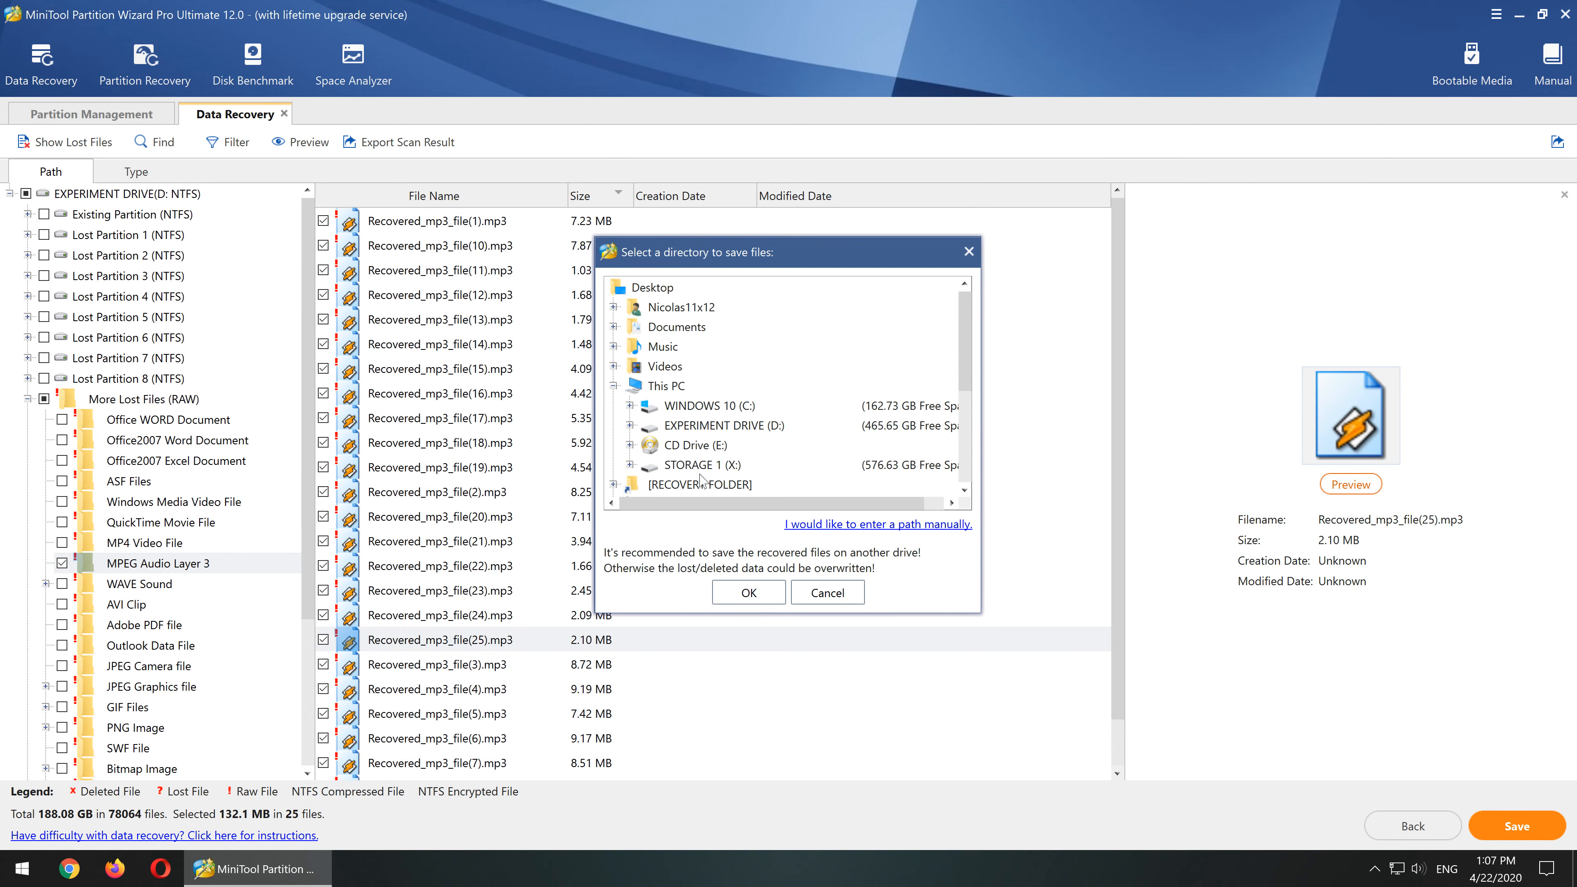
{"action": "left_click", "coordinate": [827, 592]}
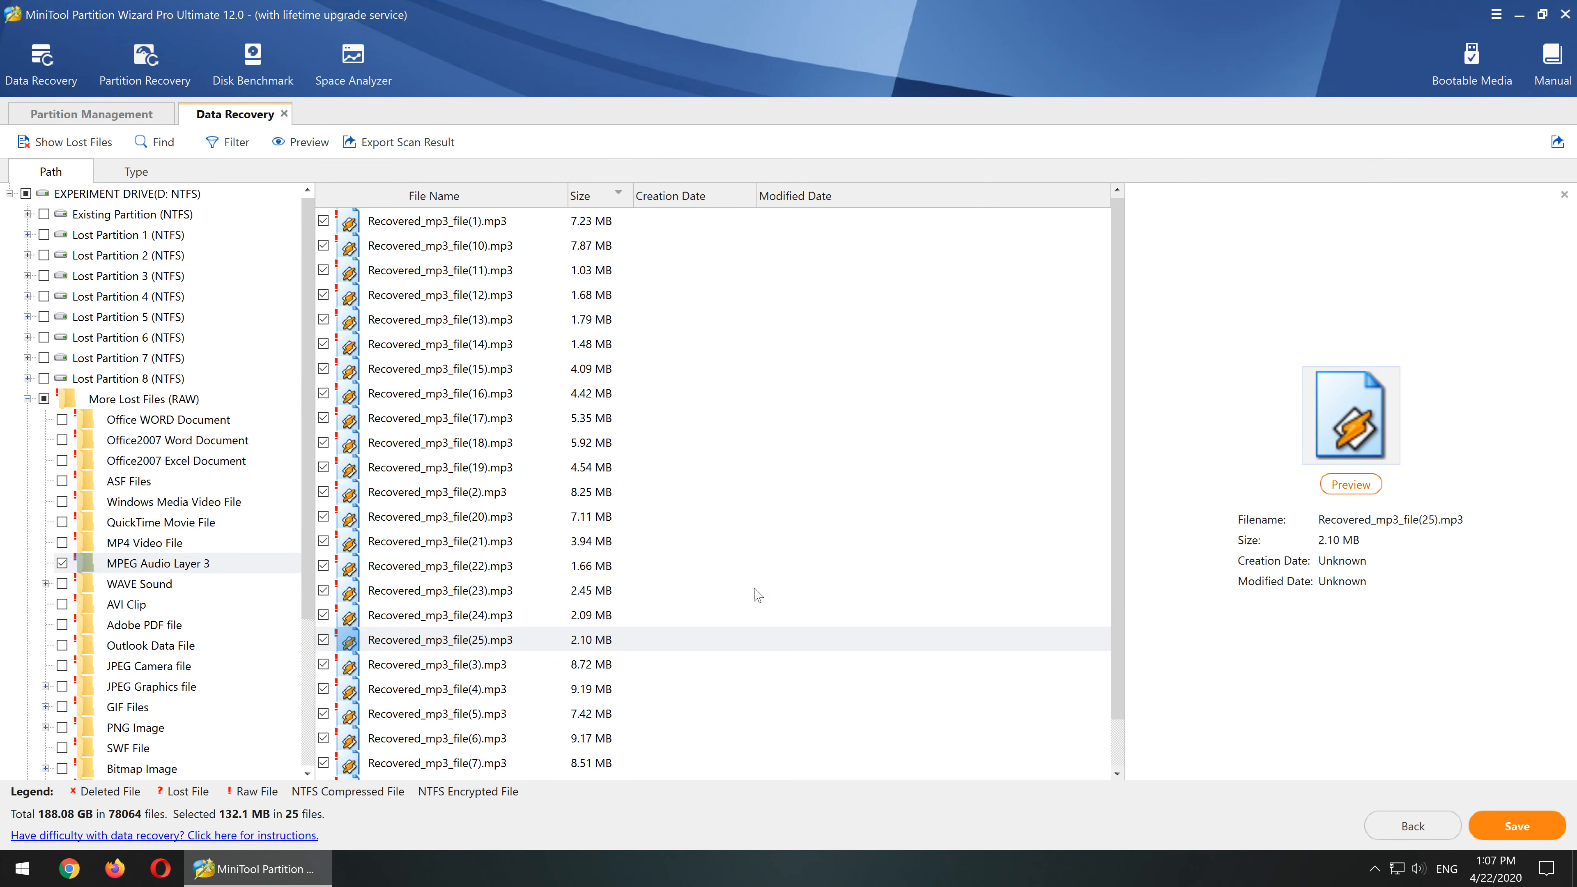
{"action": "left_click", "coordinate": [1518, 826]}
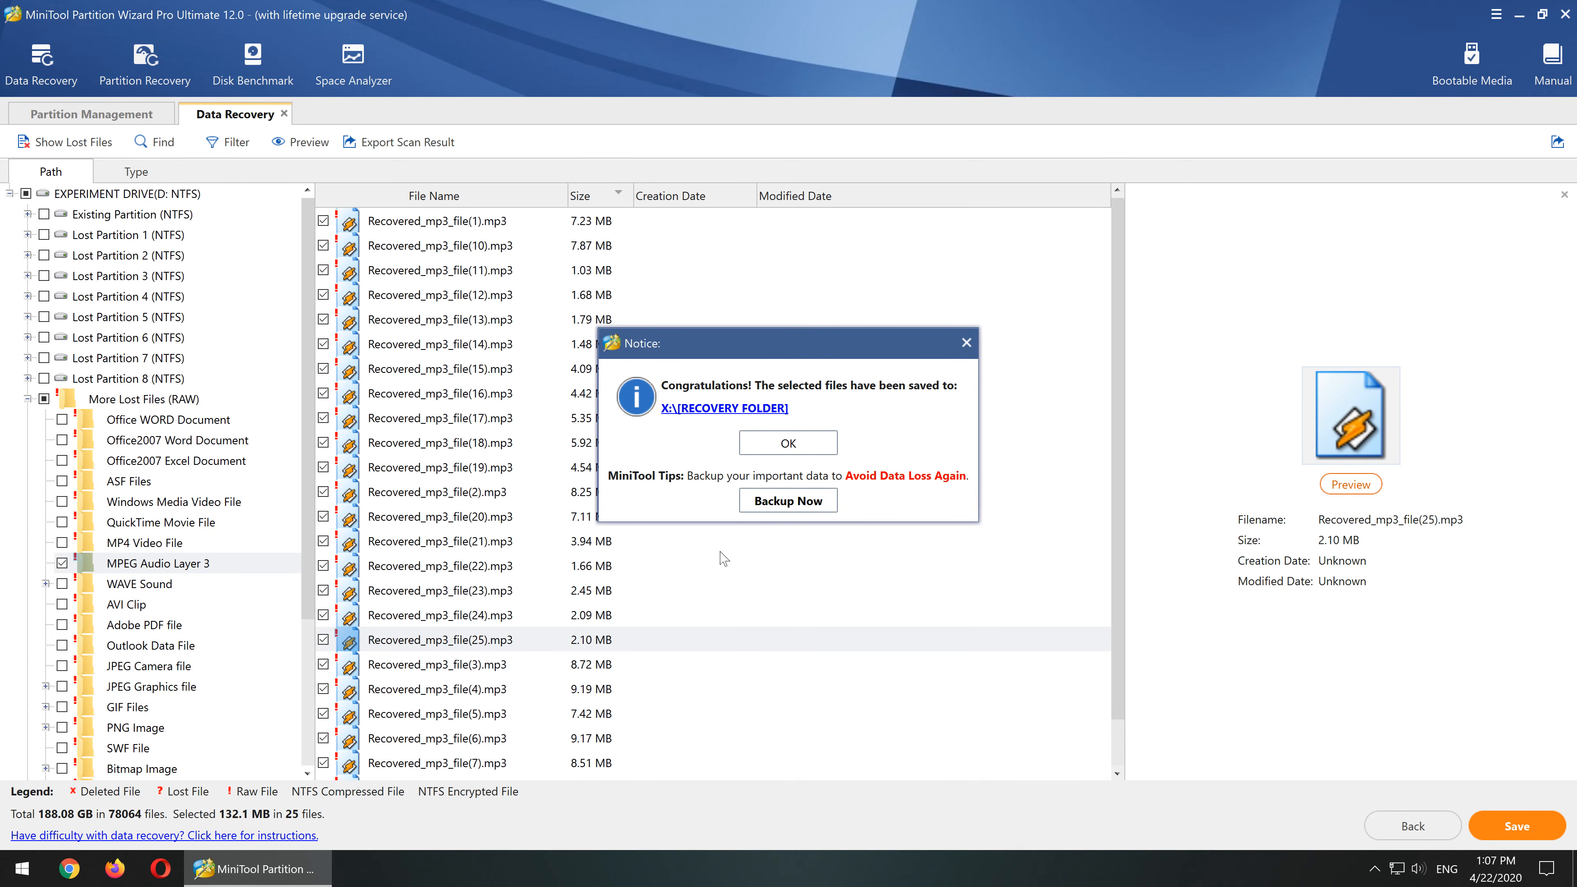
{"action": "left_click", "coordinate": [725, 409]}
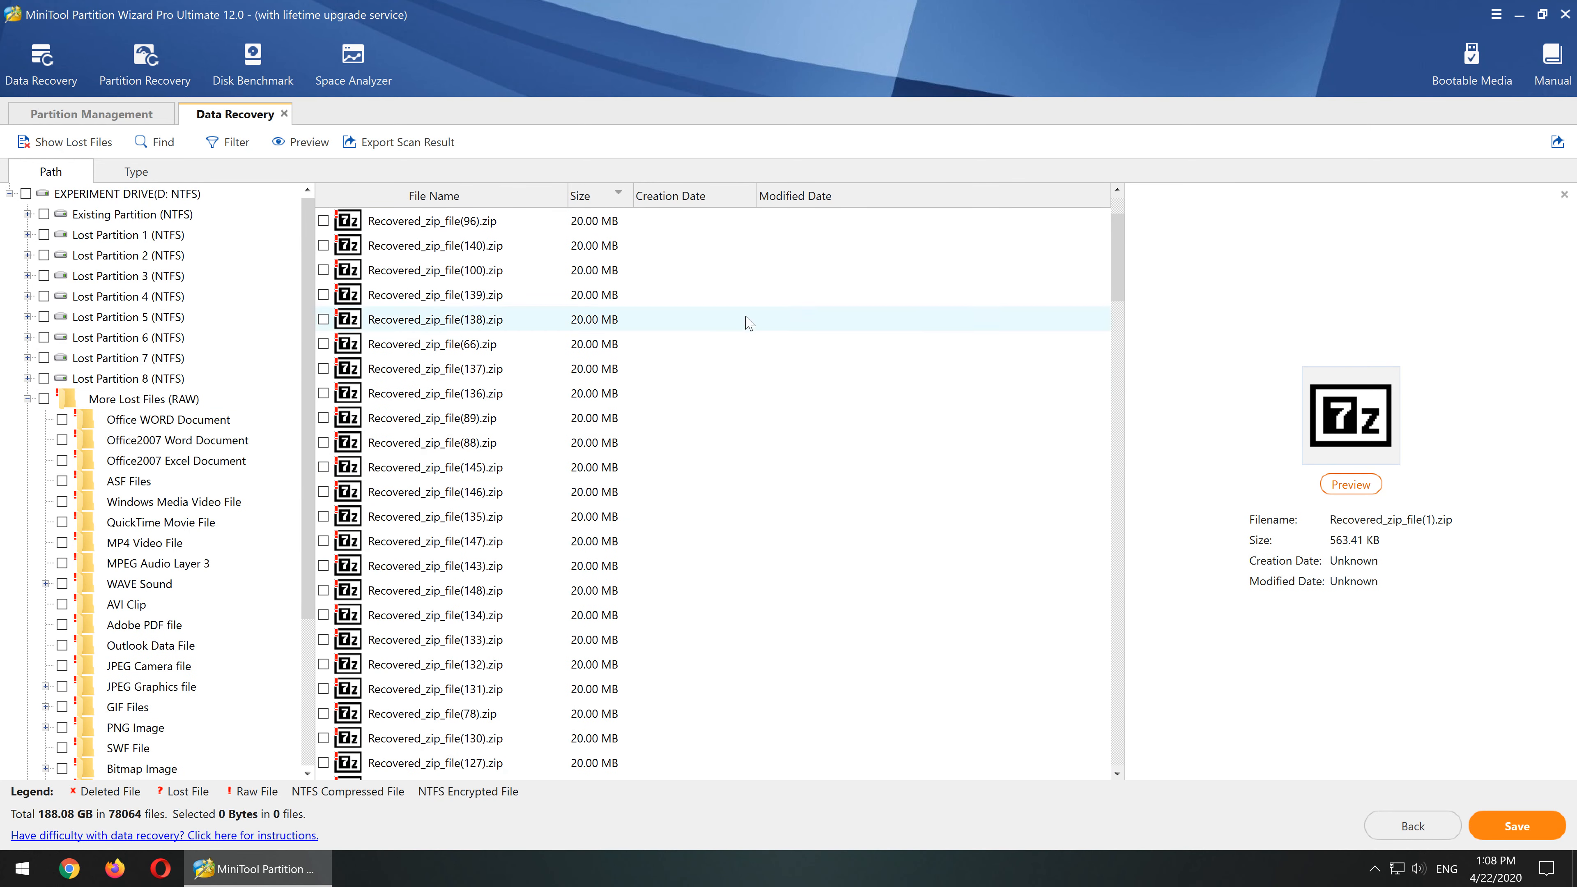
{"action": "left_click", "coordinate": [174, 296]}
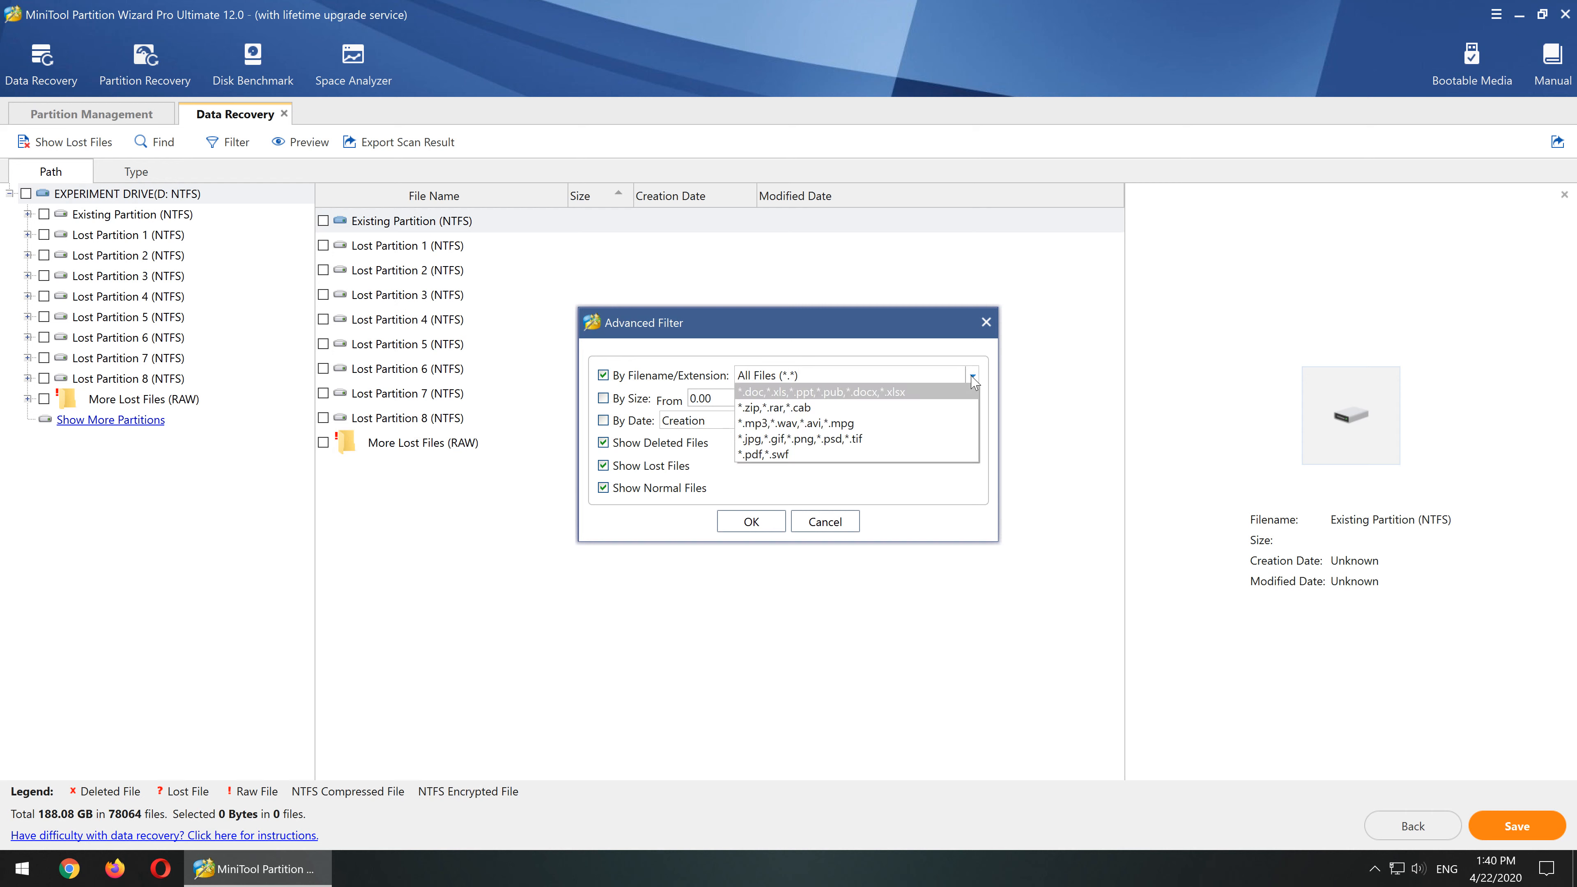
{"action": "mouse_move", "coordinate": [833, 426]}
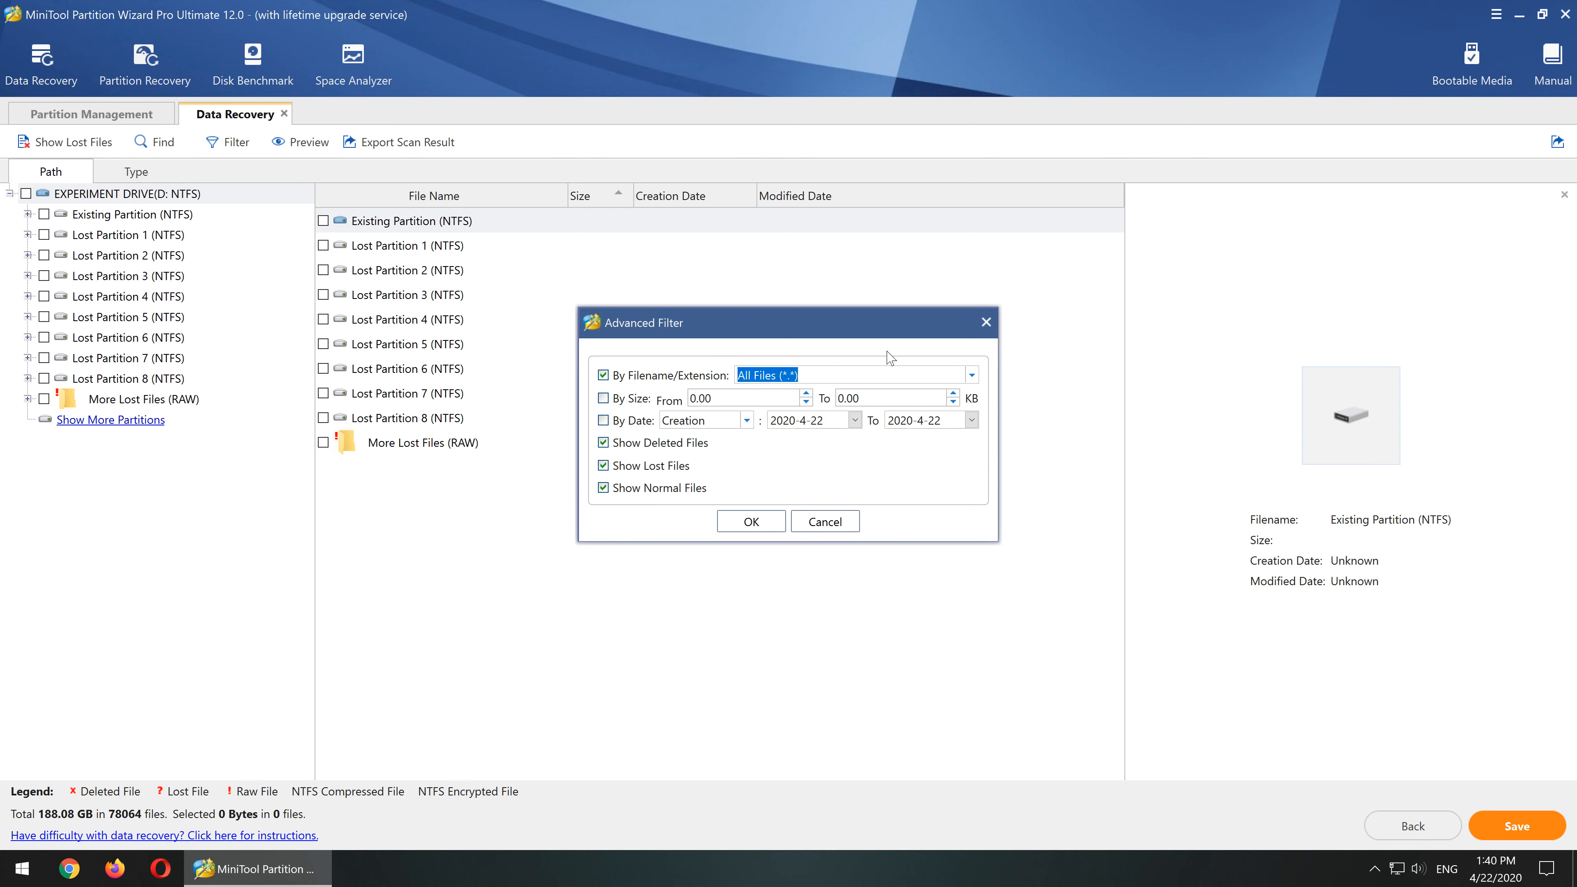
{"action": "left_click", "coordinate": [751, 521]}
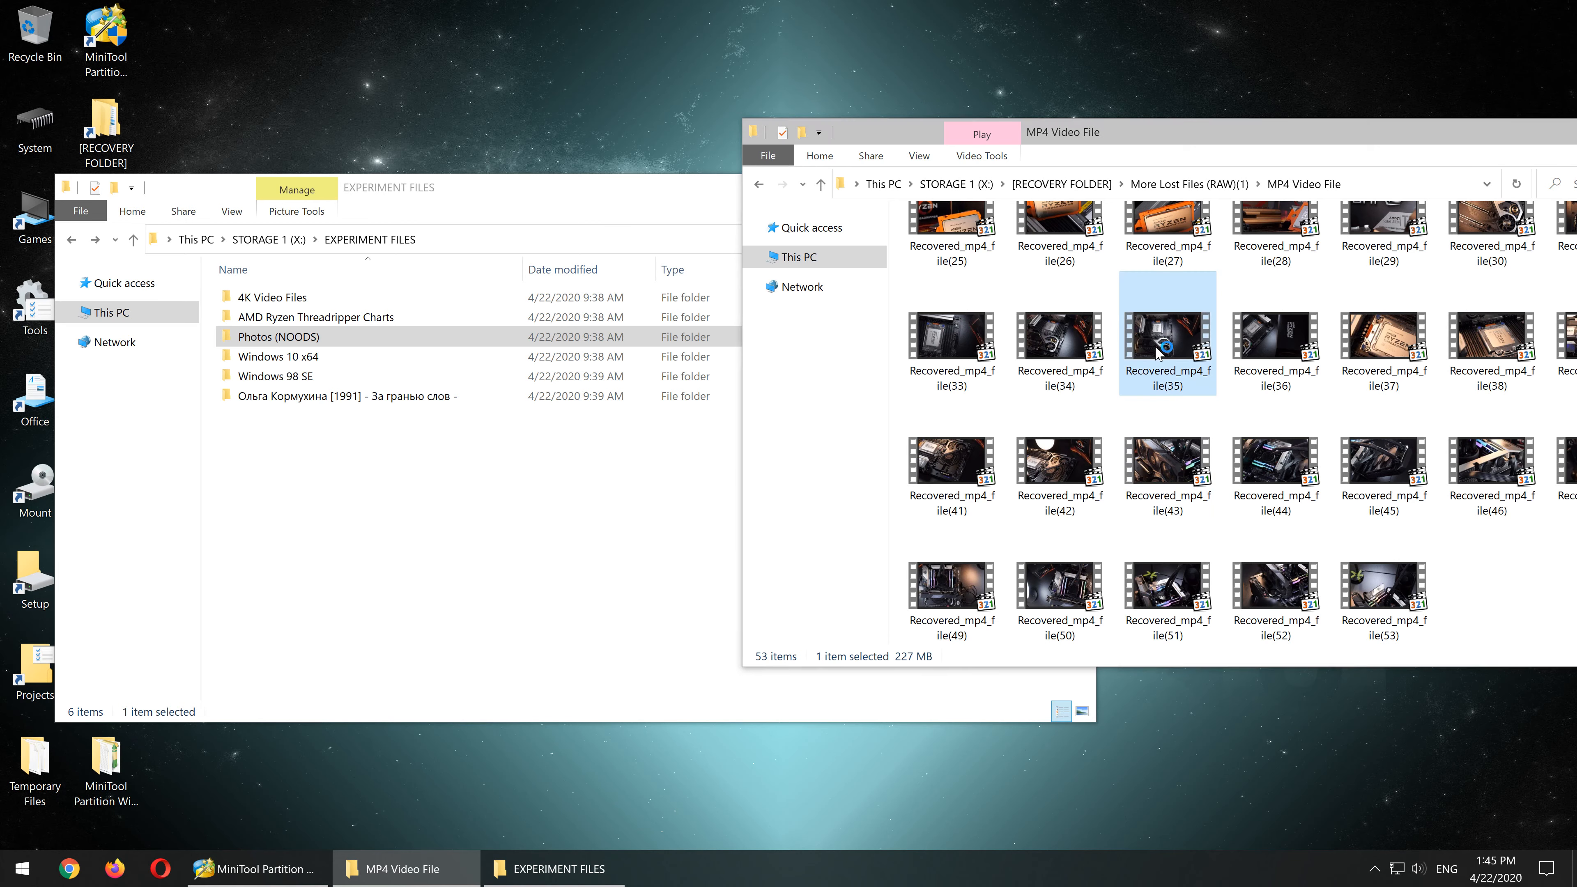
- Check the original album's tracks in EXPERIMENT FILES on X: and view Win10 x64's properties (3.99 GB)
{"action": "double_click", "coordinate": [1165, 349]}
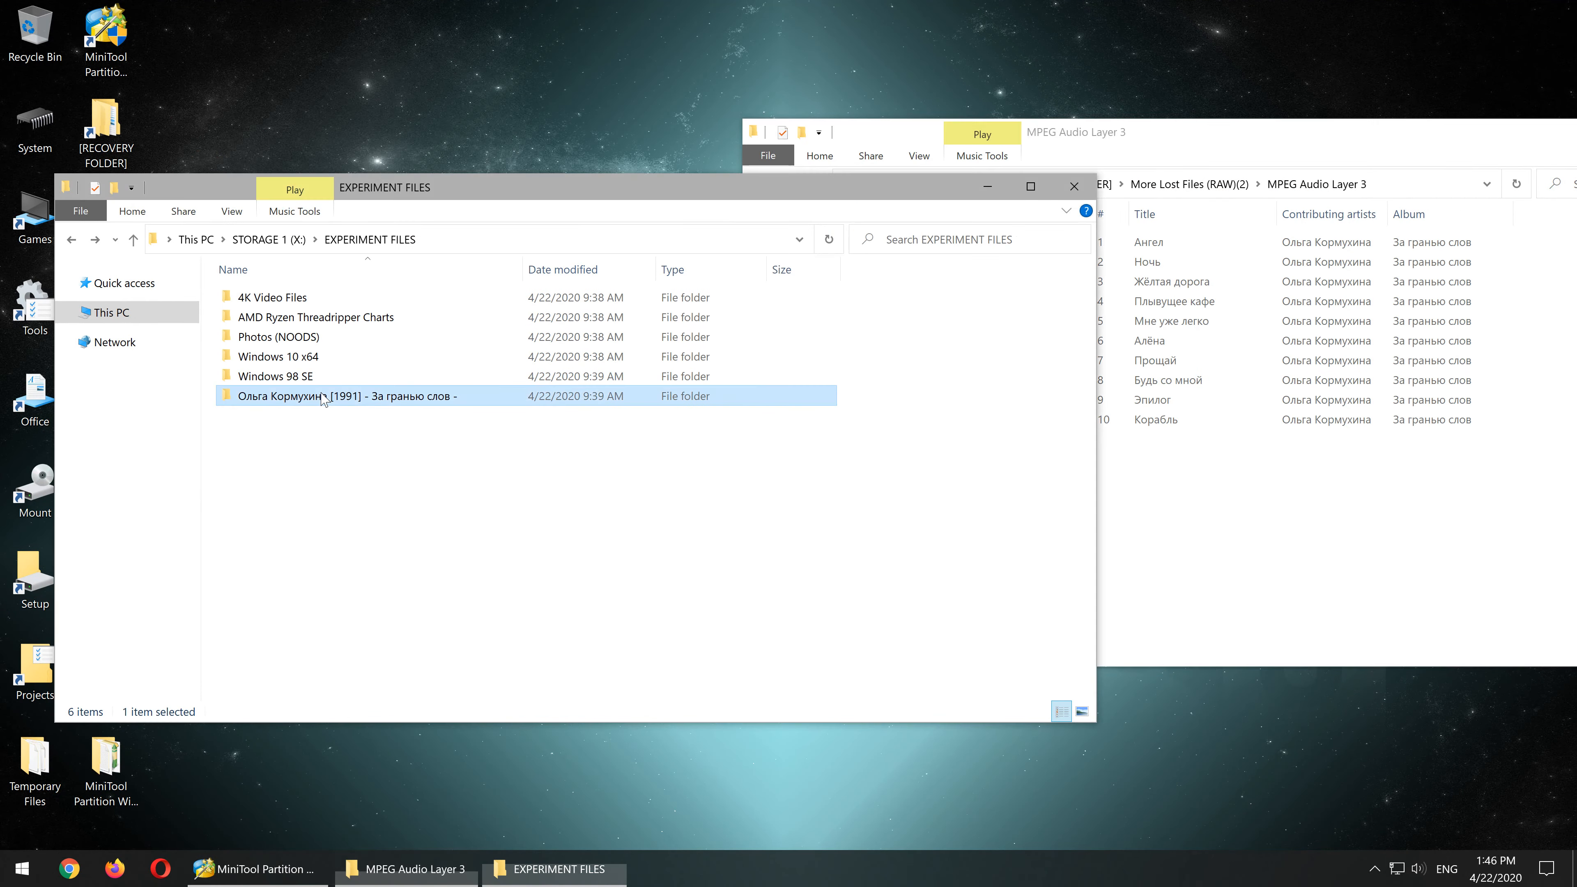
{"action": "double_click", "coordinate": [321, 397]}
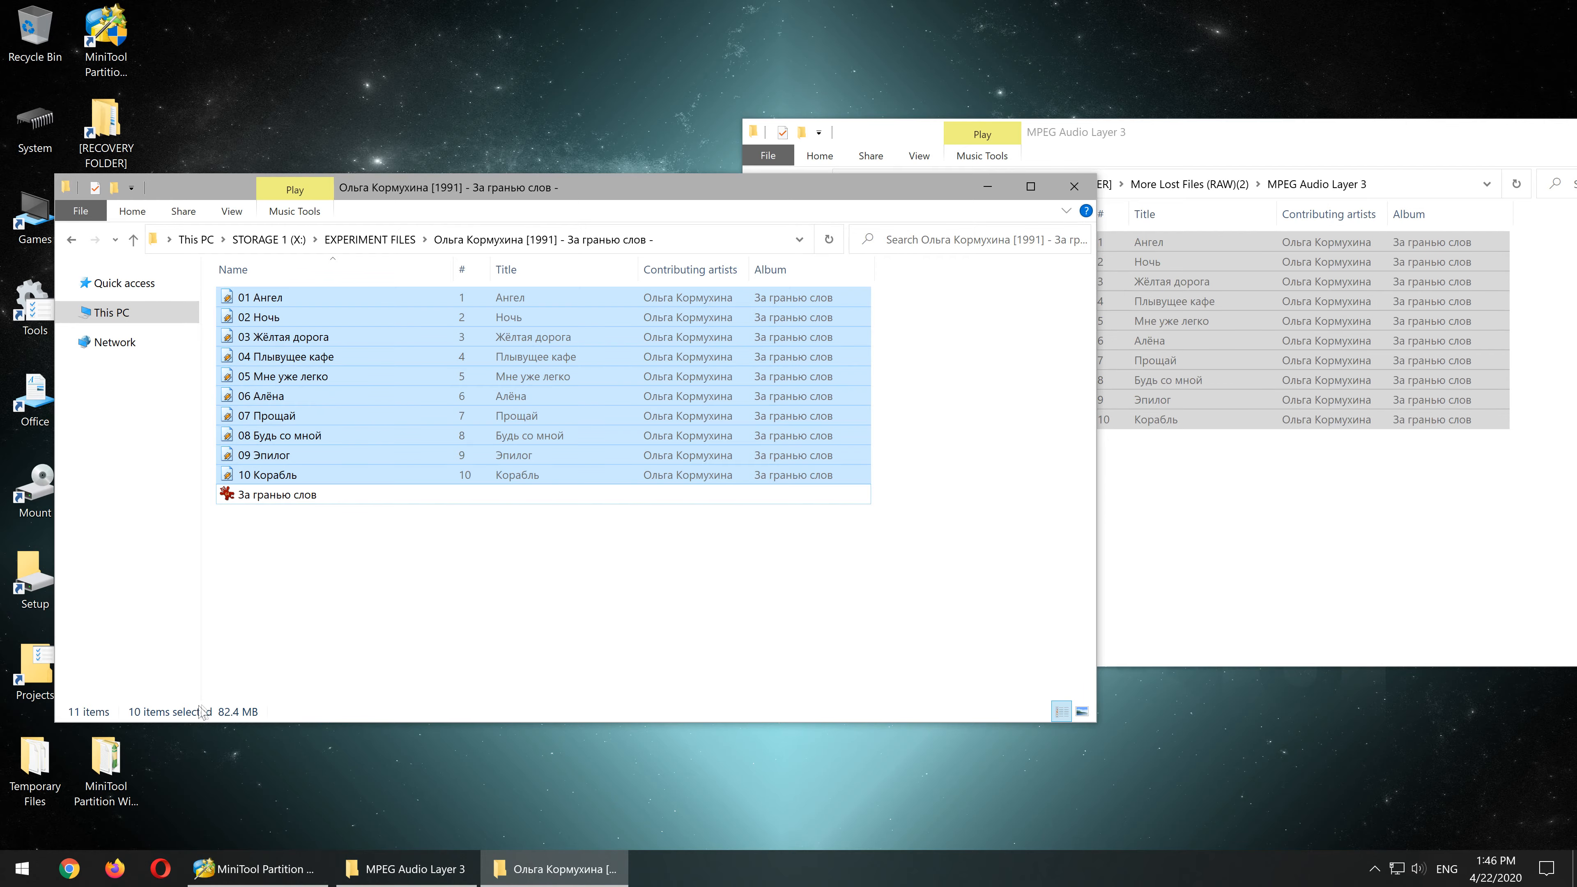
{"action": "left_click", "coordinate": [863, 869]}
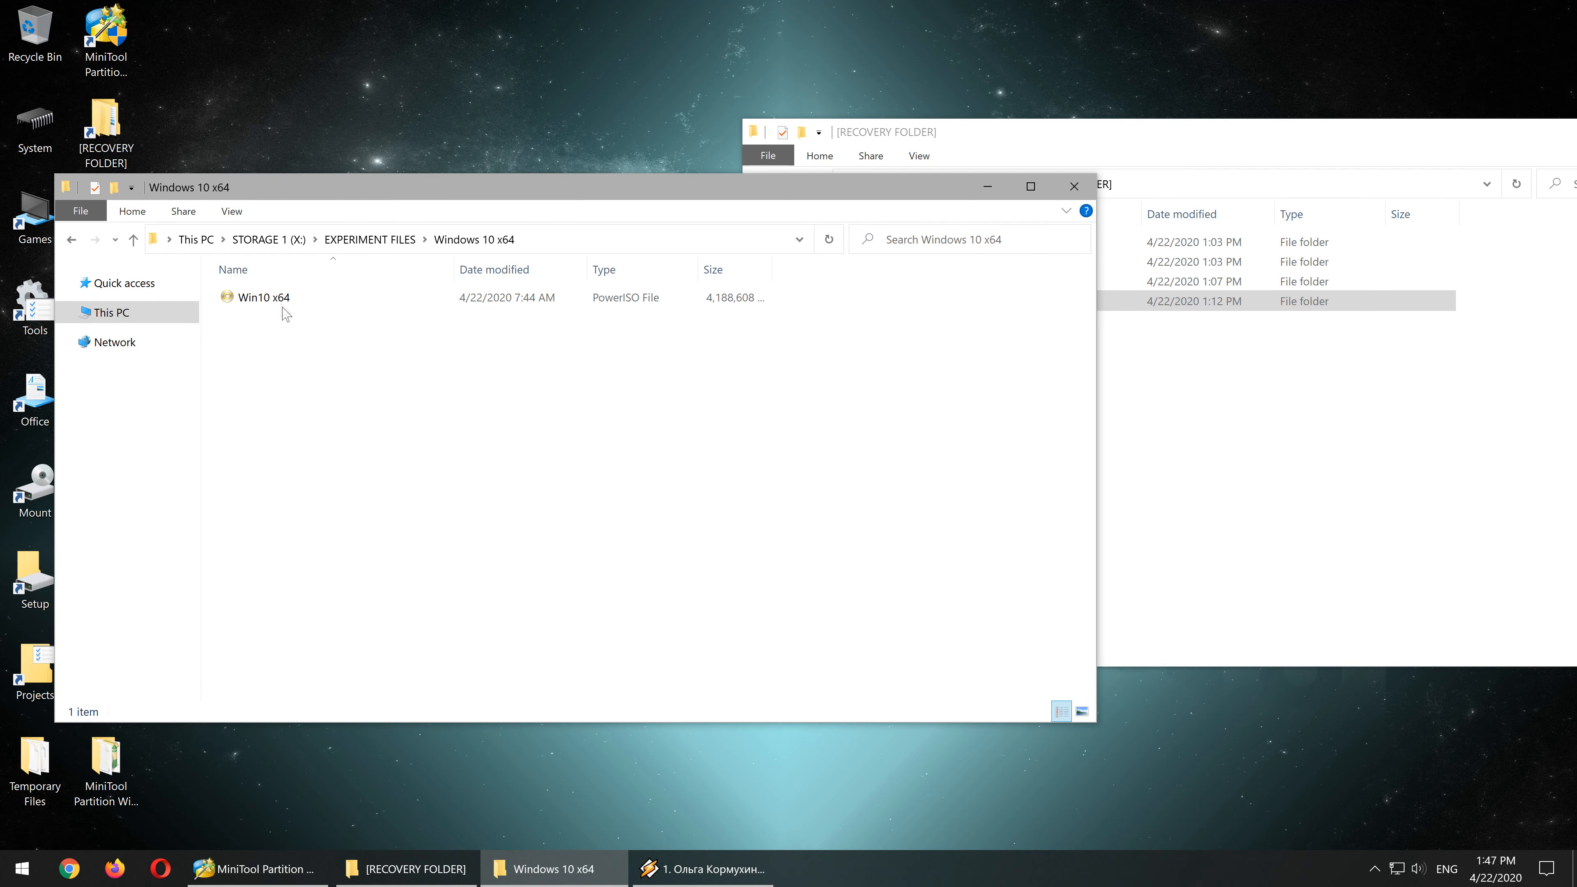
{"action": "left_click", "coordinate": [262, 297]}
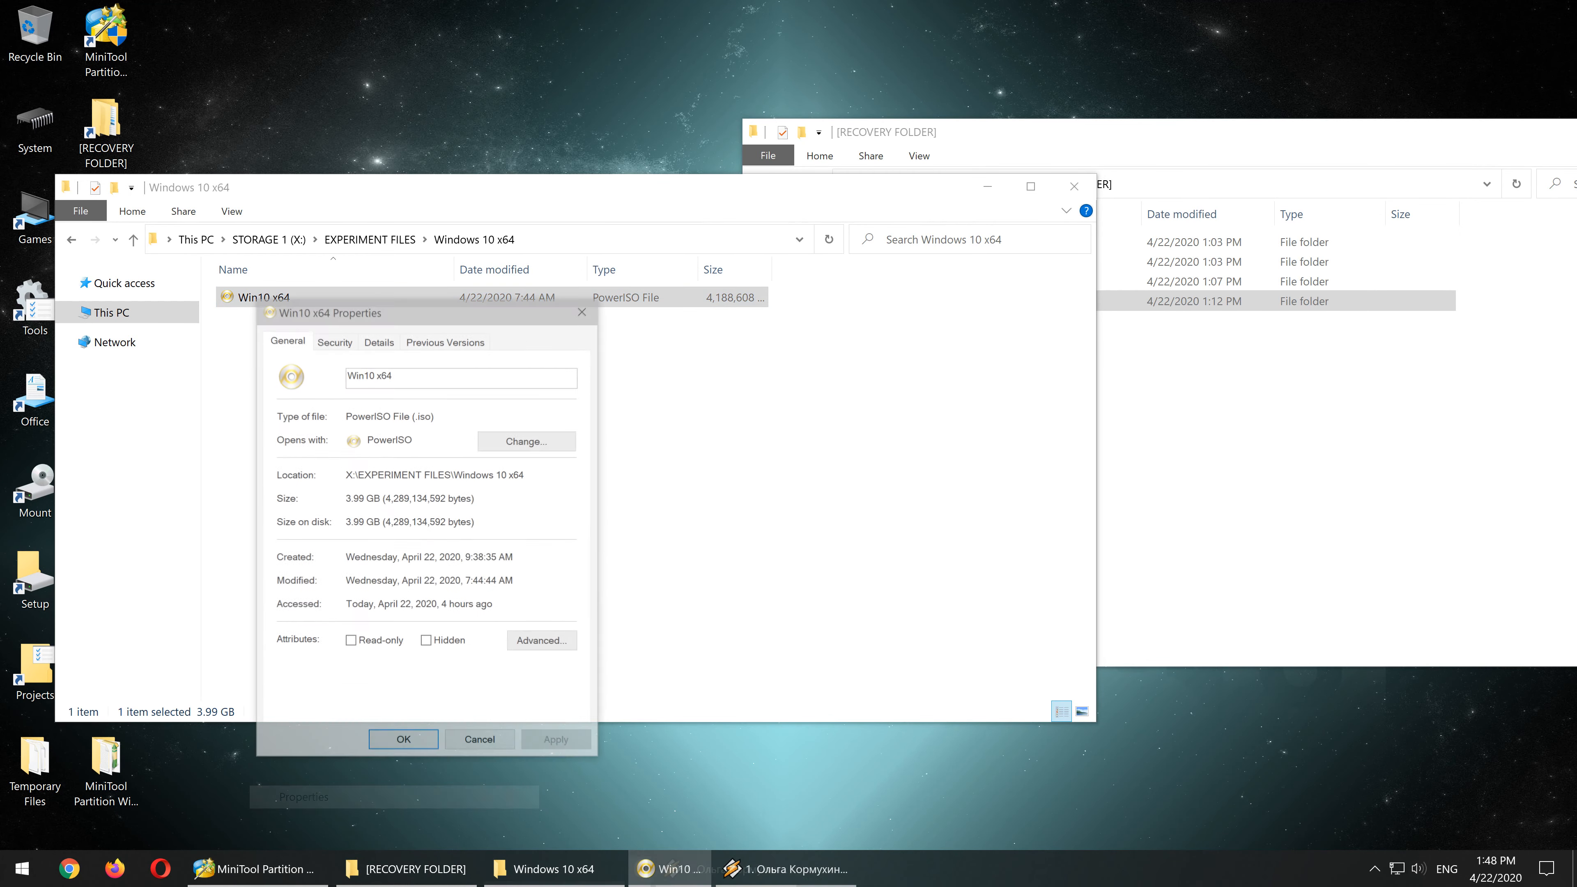